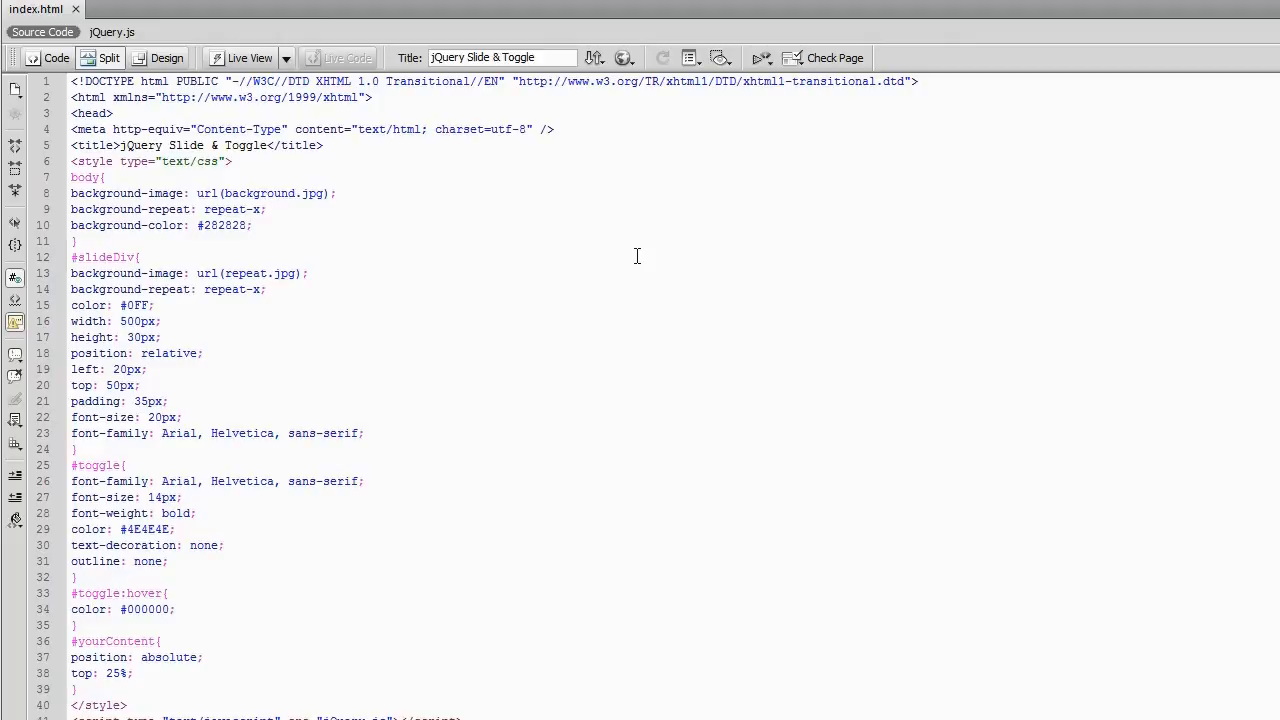
pyautogui.moveTo(1060, 338)
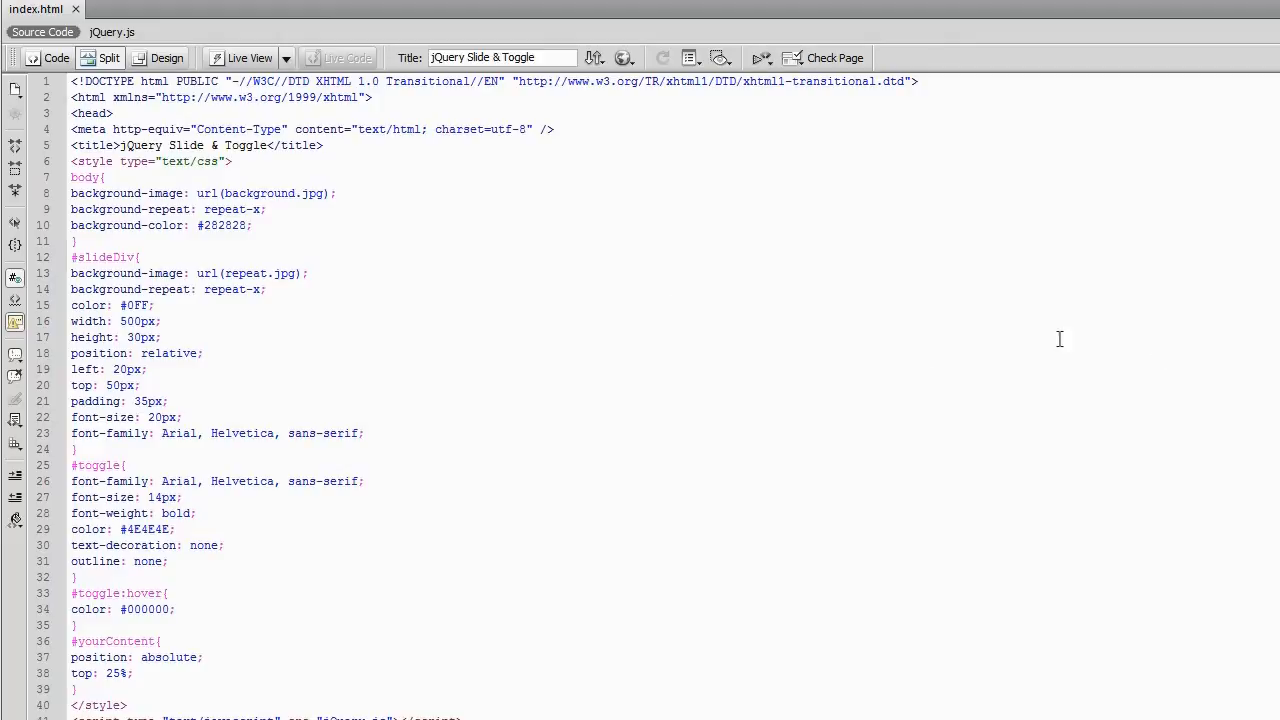
pyautogui.moveTo(930, 326)
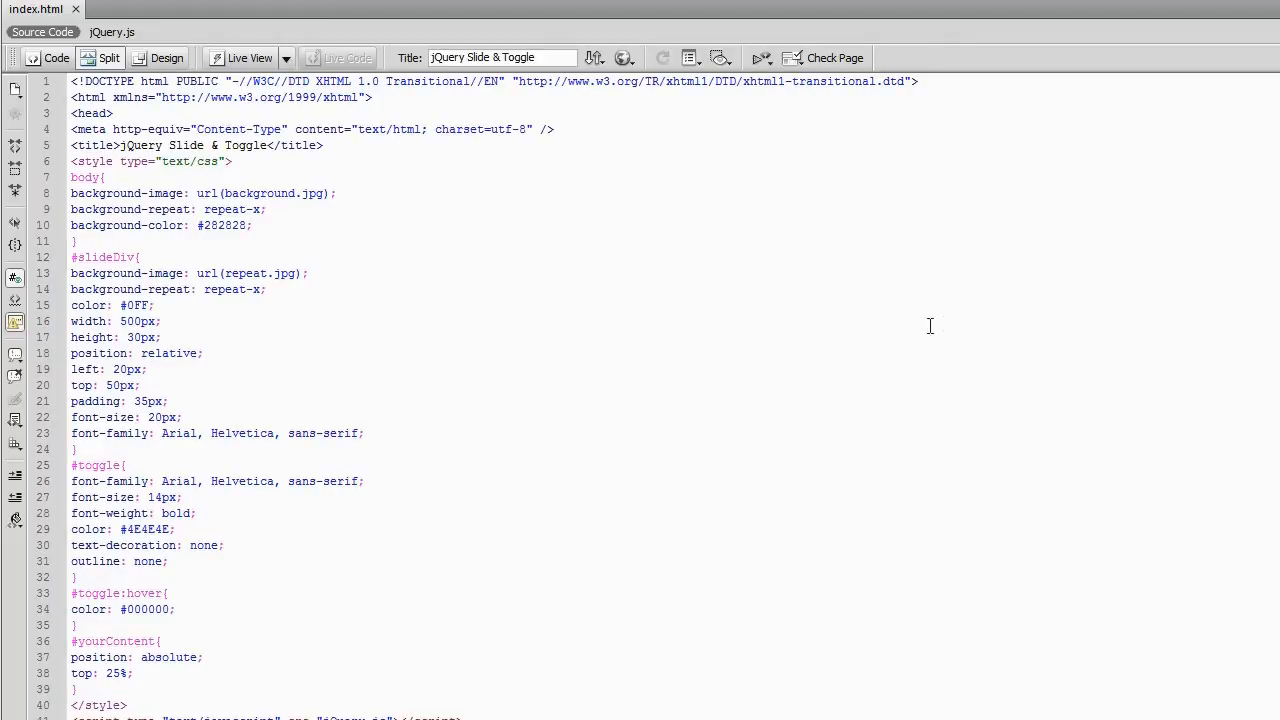
pyautogui.moveTo(790, 389)
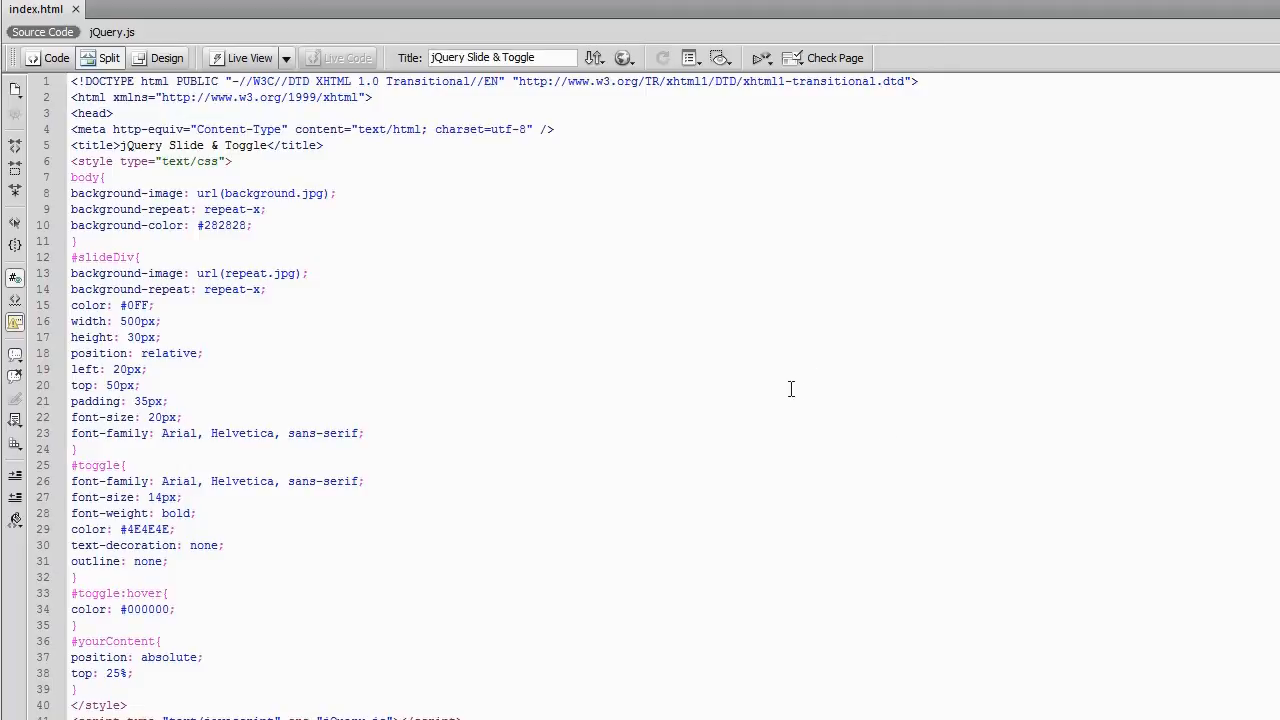
pyautogui.moveTo(731, 362)
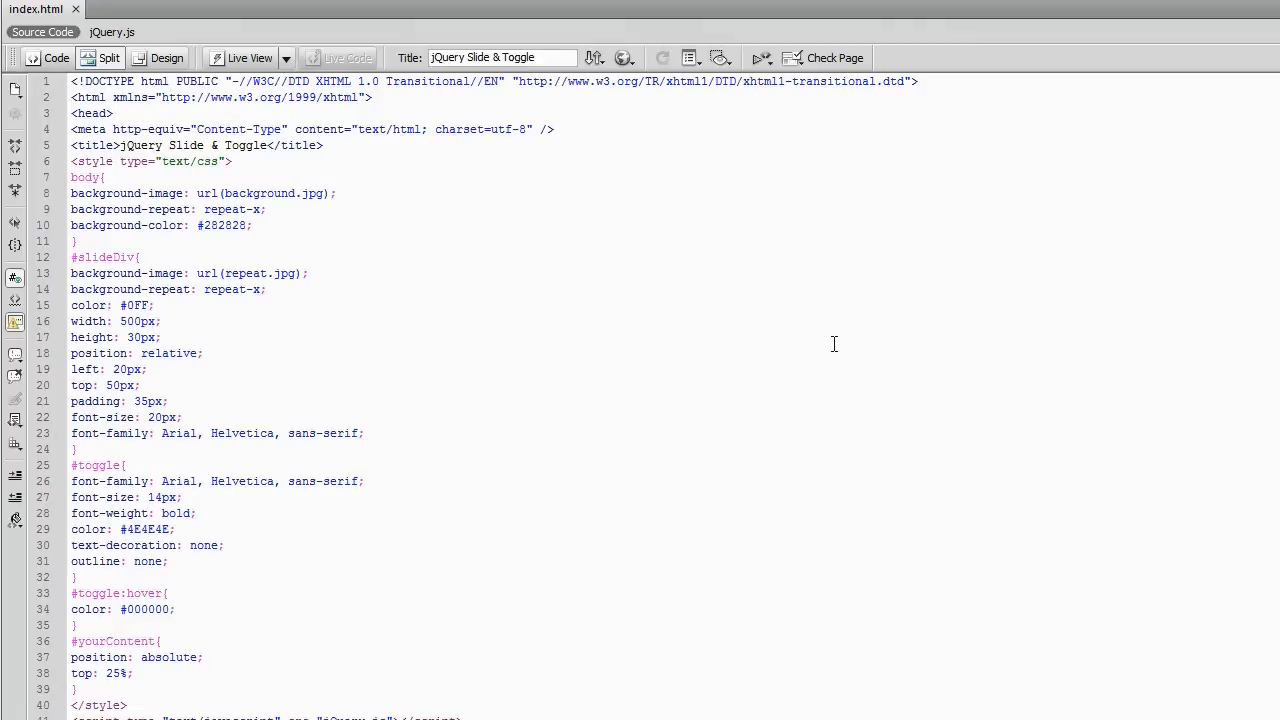
pyautogui.moveTo(821, 345)
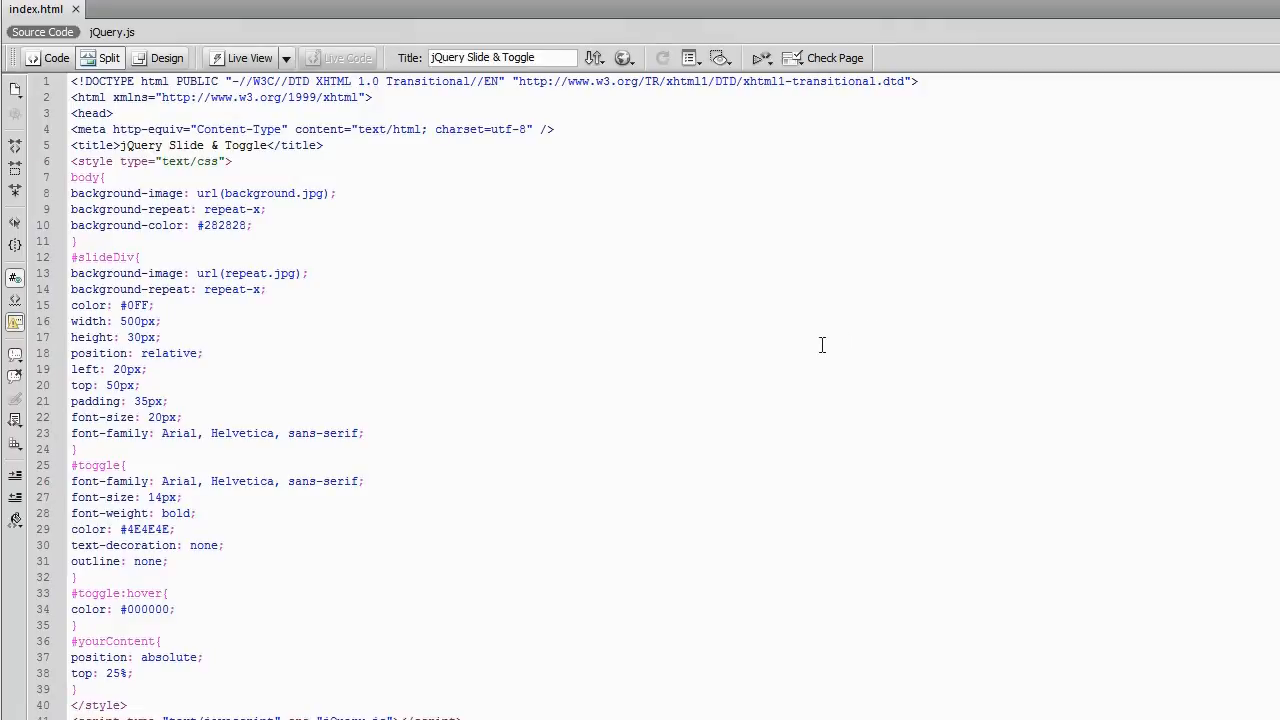
# Step: Scroll through and click around the index.html page in the browser
pyautogui.scroll(-3)
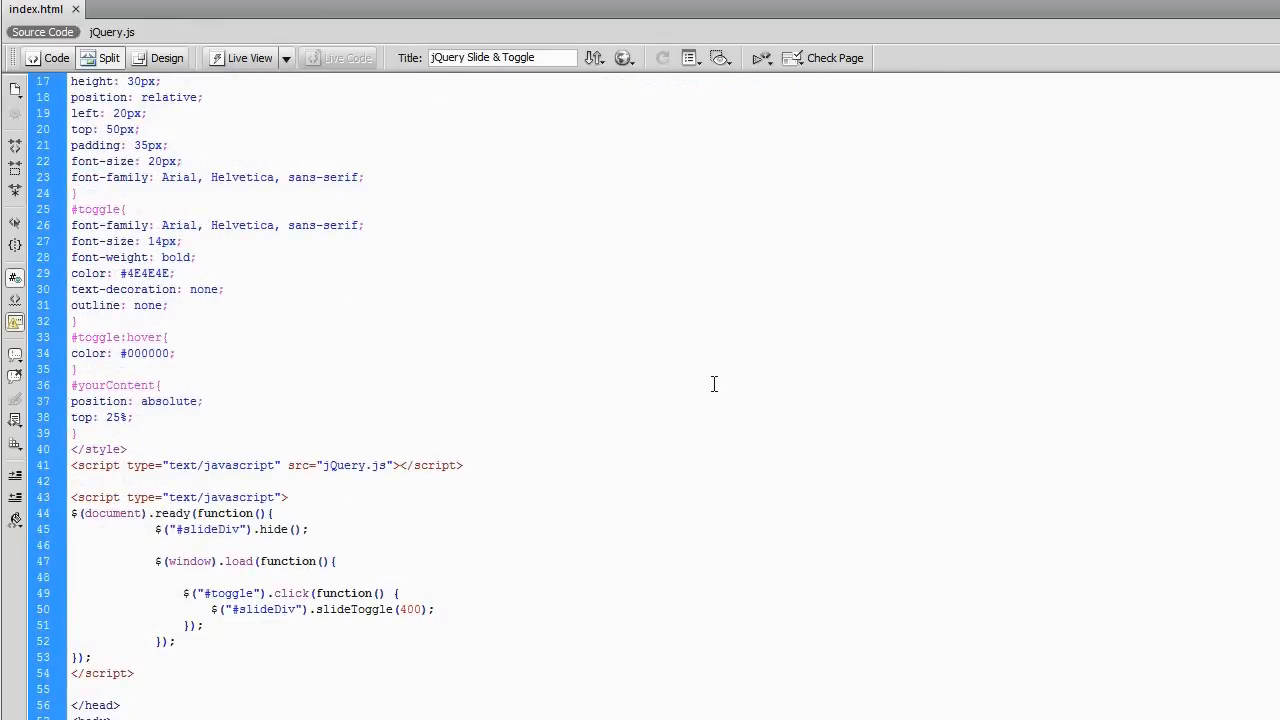
pyautogui.moveTo(1023, 611)
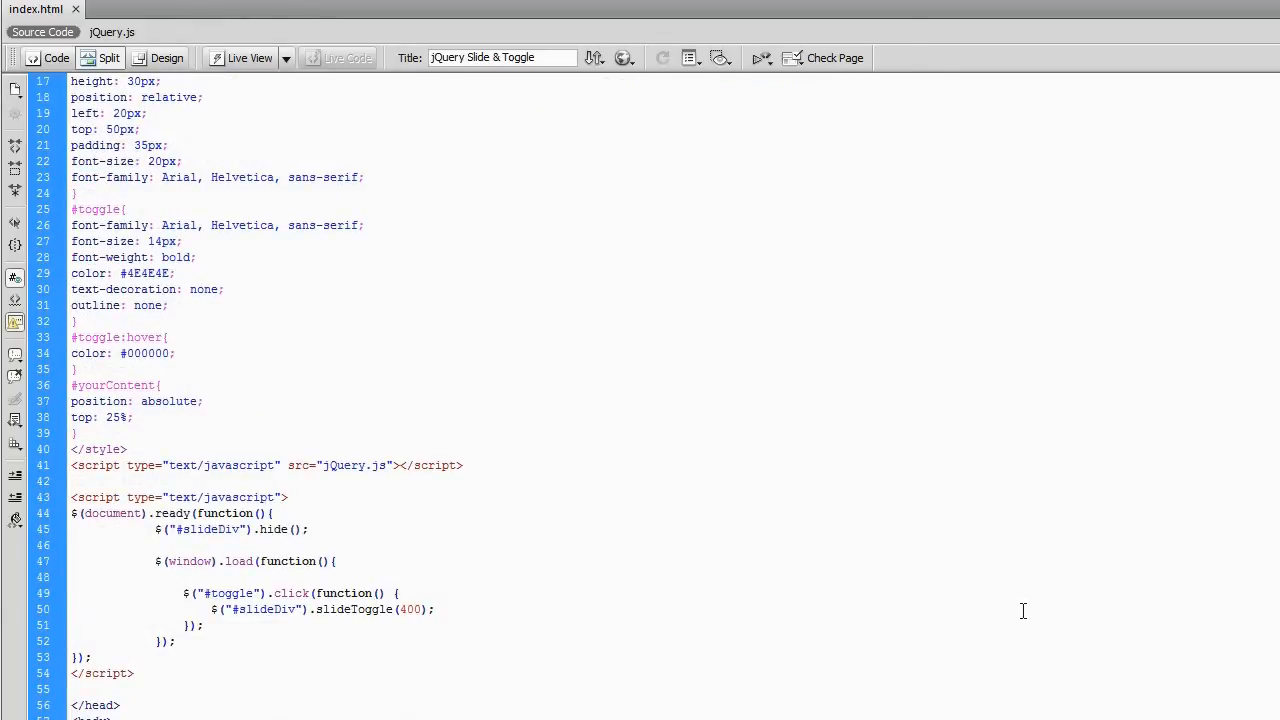
pyautogui.click(159, 81)
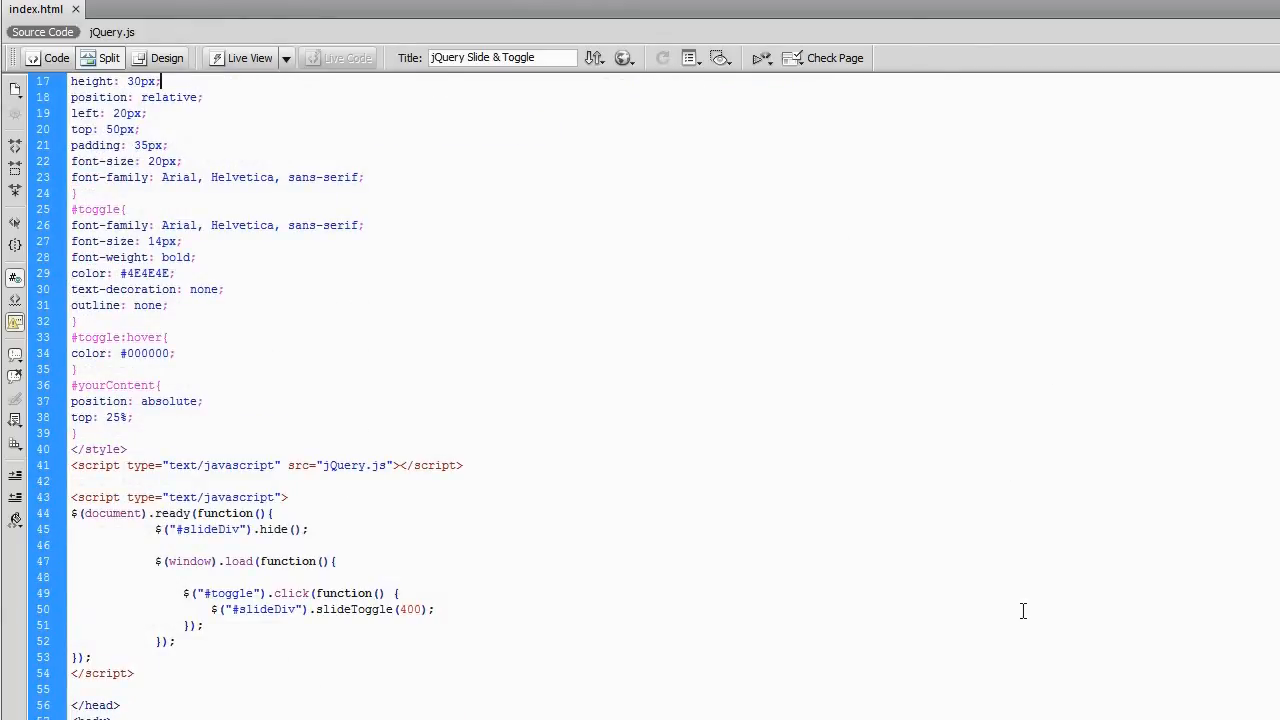
pyautogui.scroll(-3)
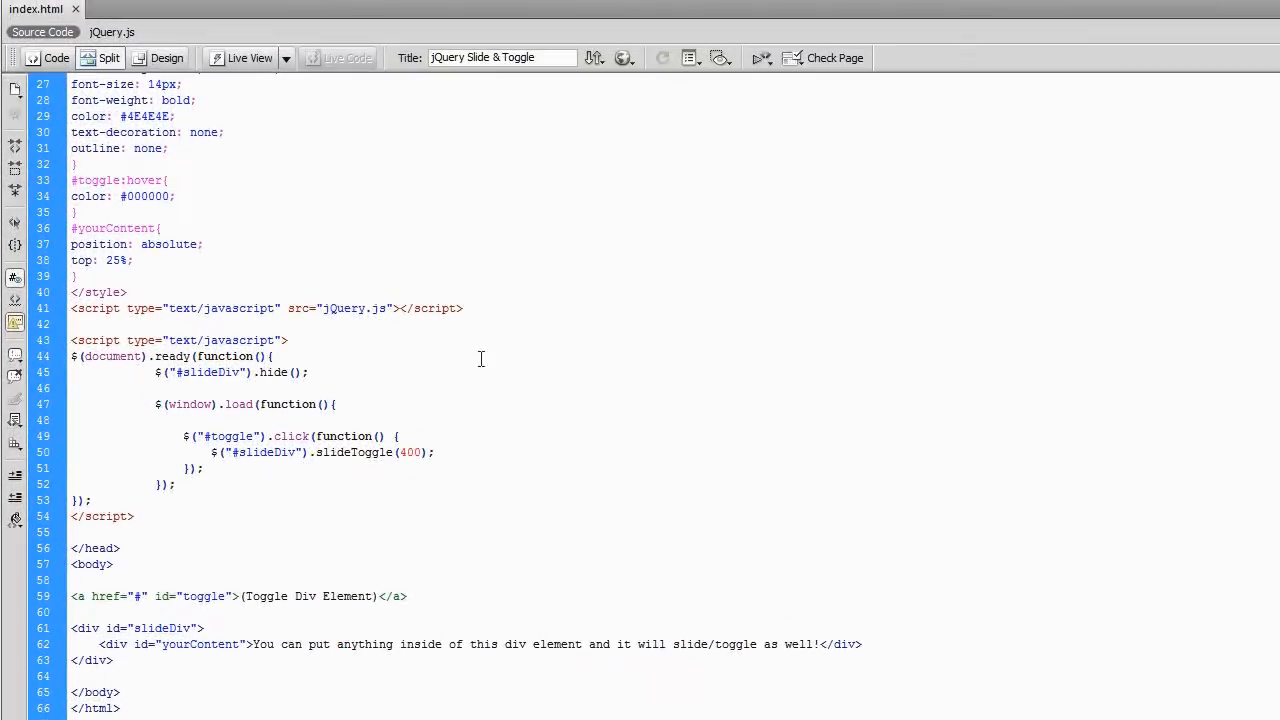
pyautogui.scroll(3)
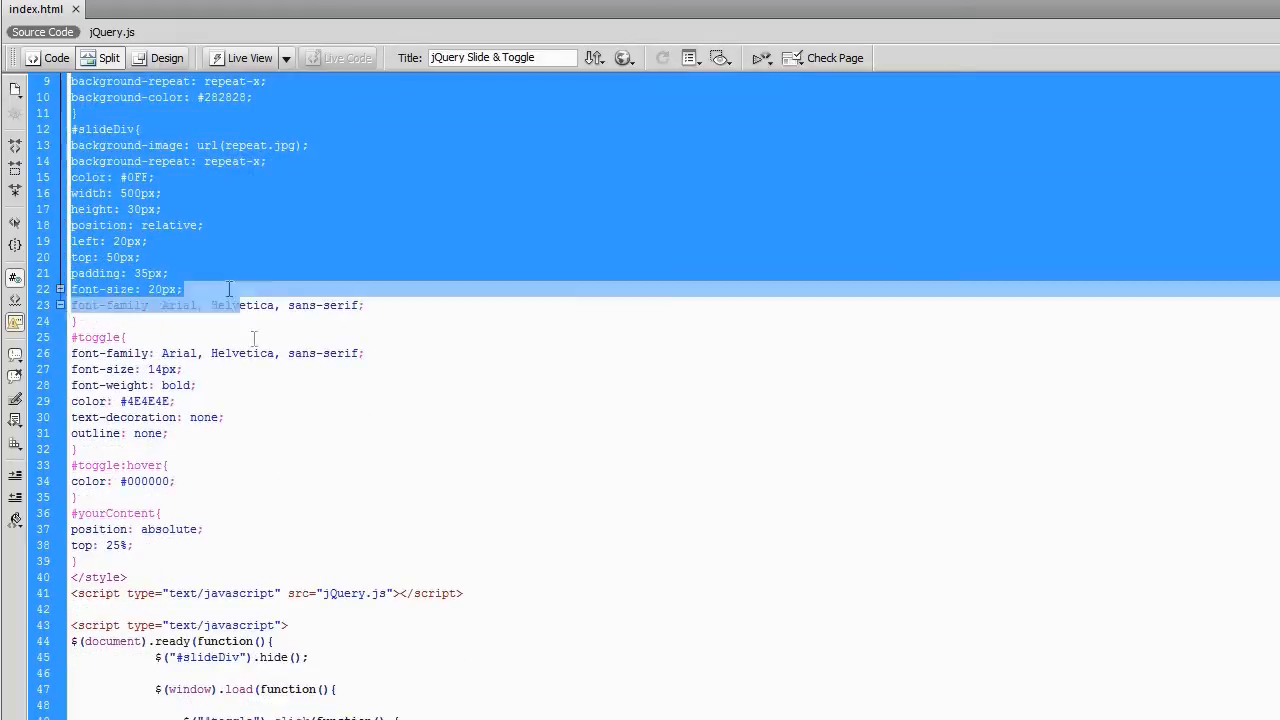
pyautogui.click(127, 577)
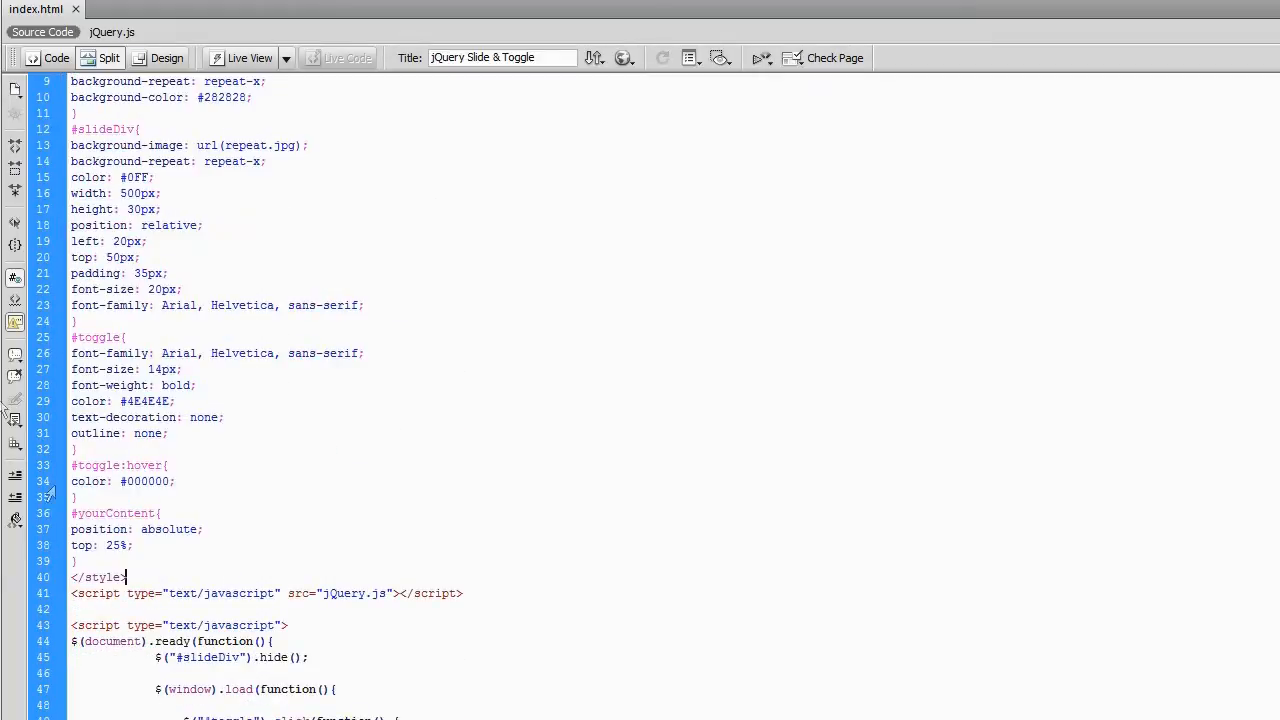
pyautogui.scroll(3)
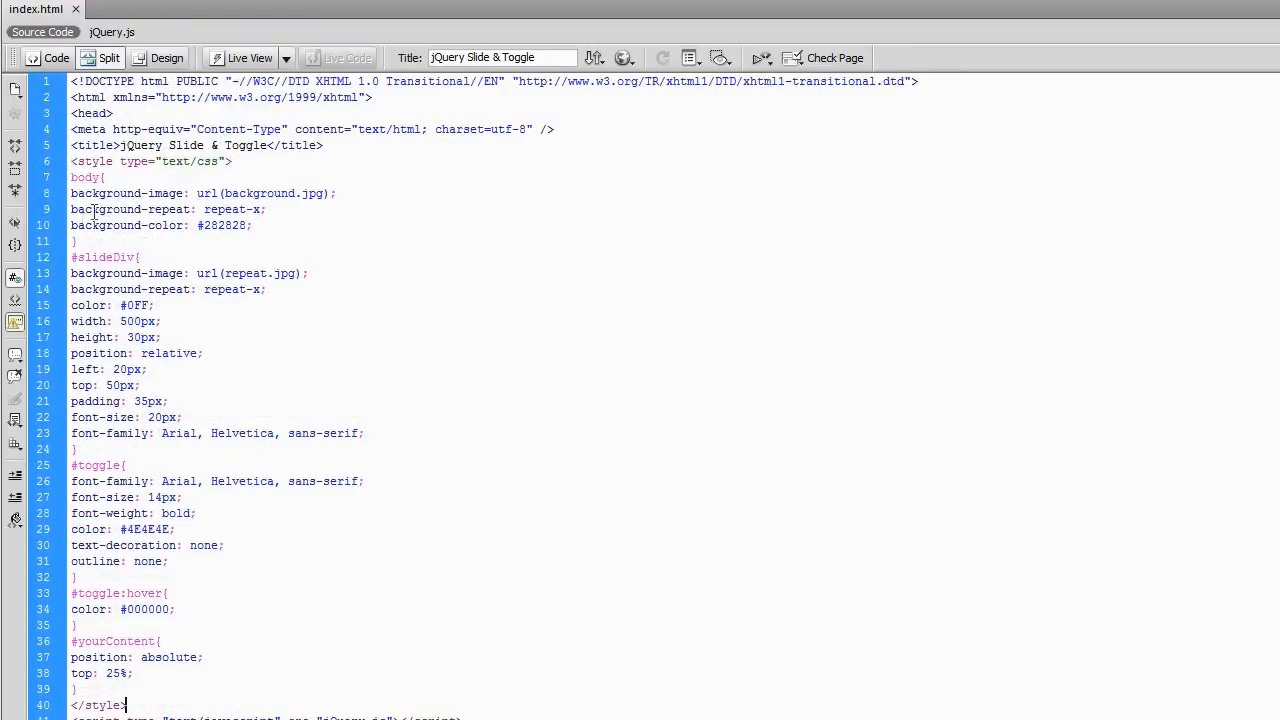
pyautogui.scroll(-3)
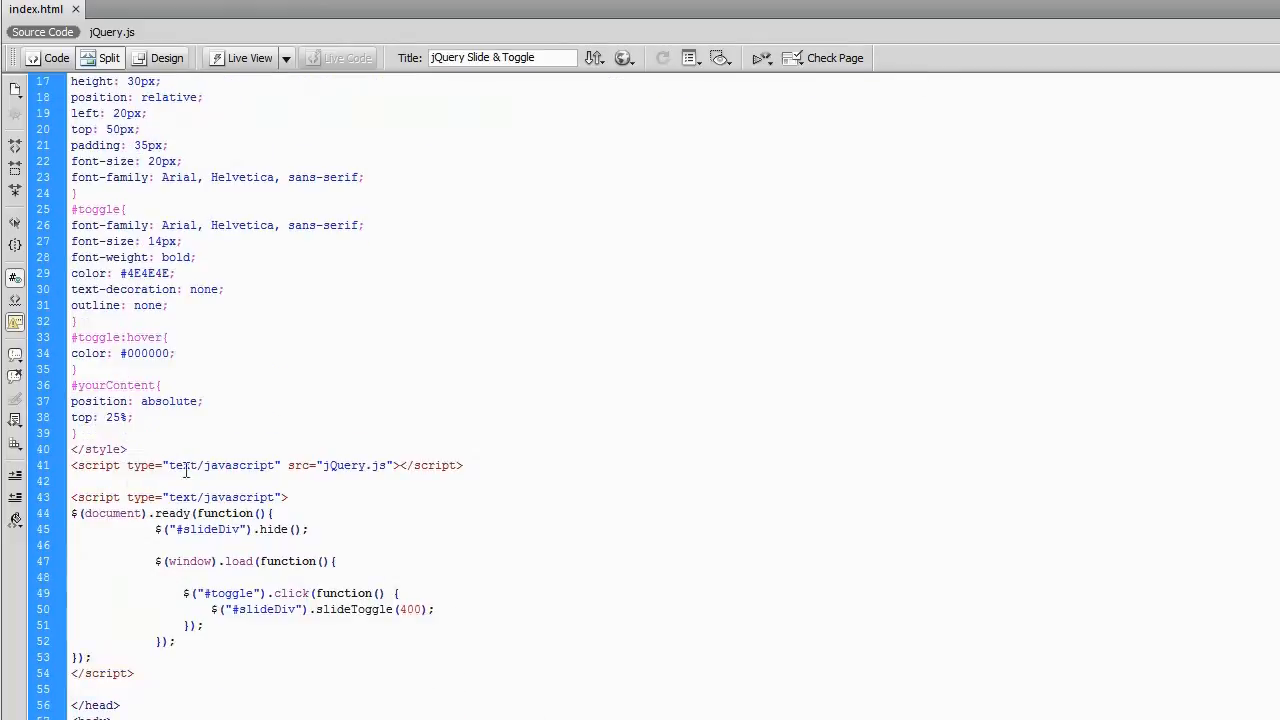
pyautogui.click(124, 449)
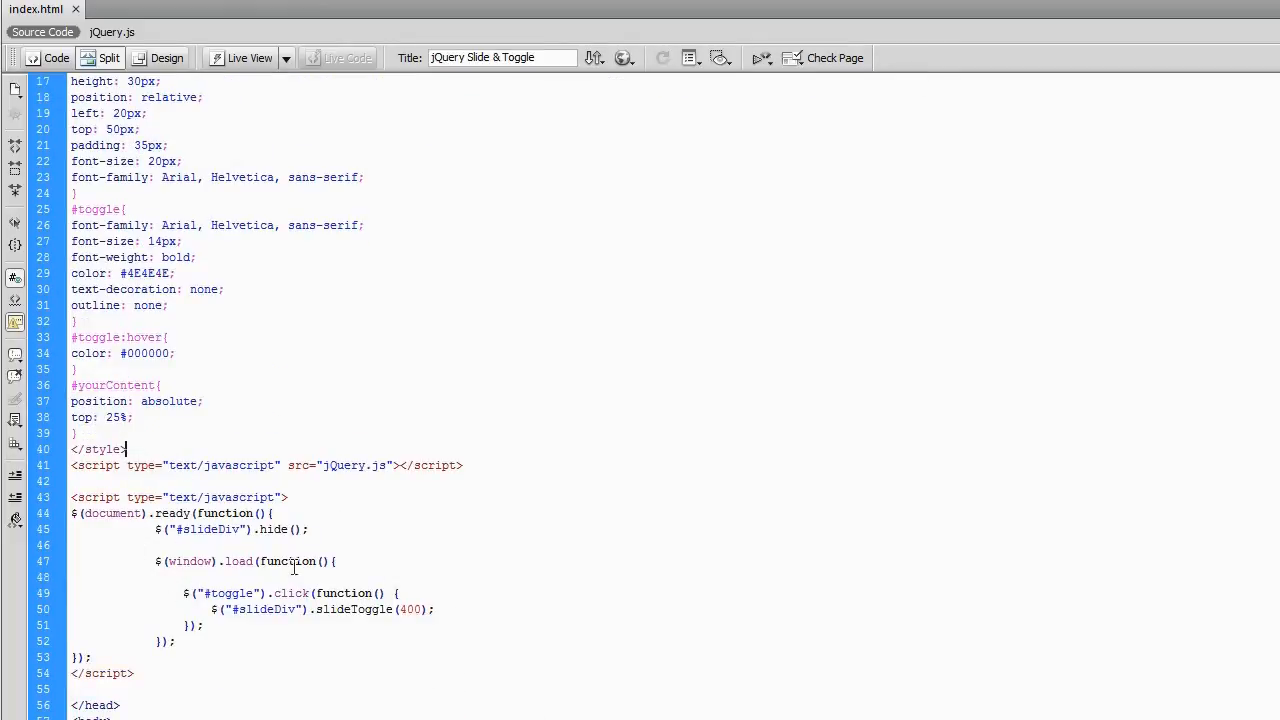
pyautogui.scroll(-3)
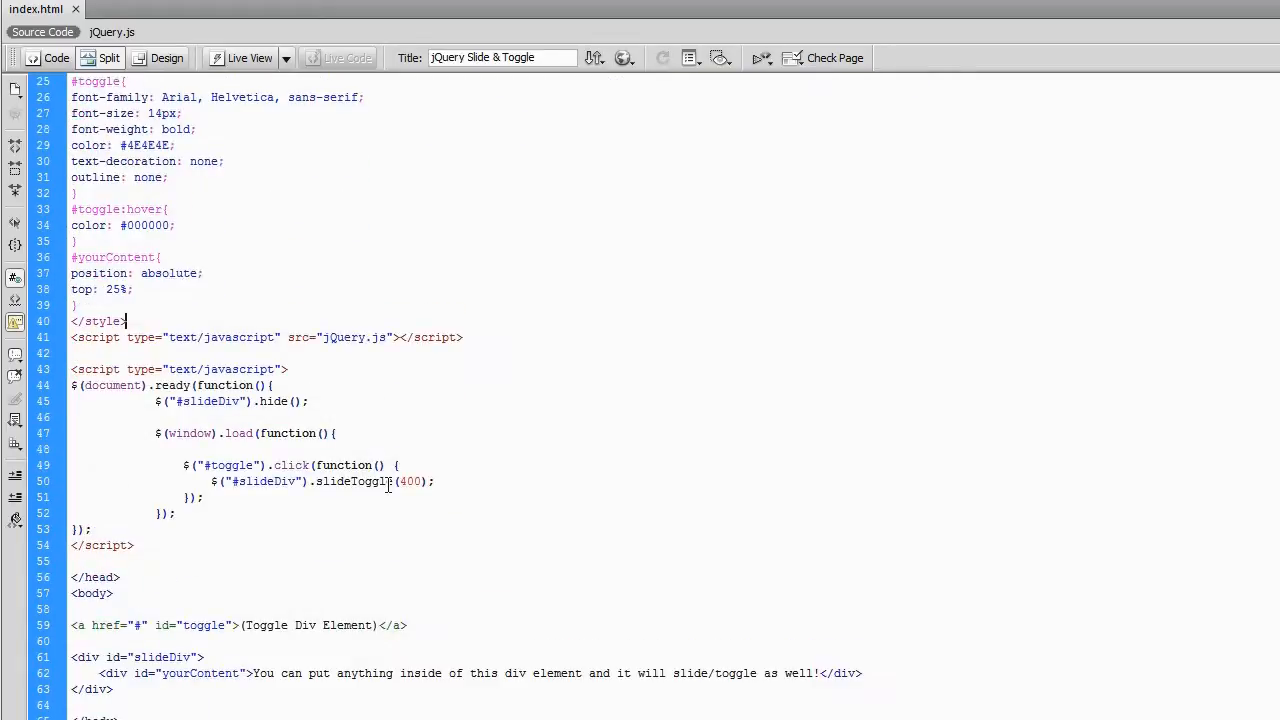
pyautogui.scroll(-3)
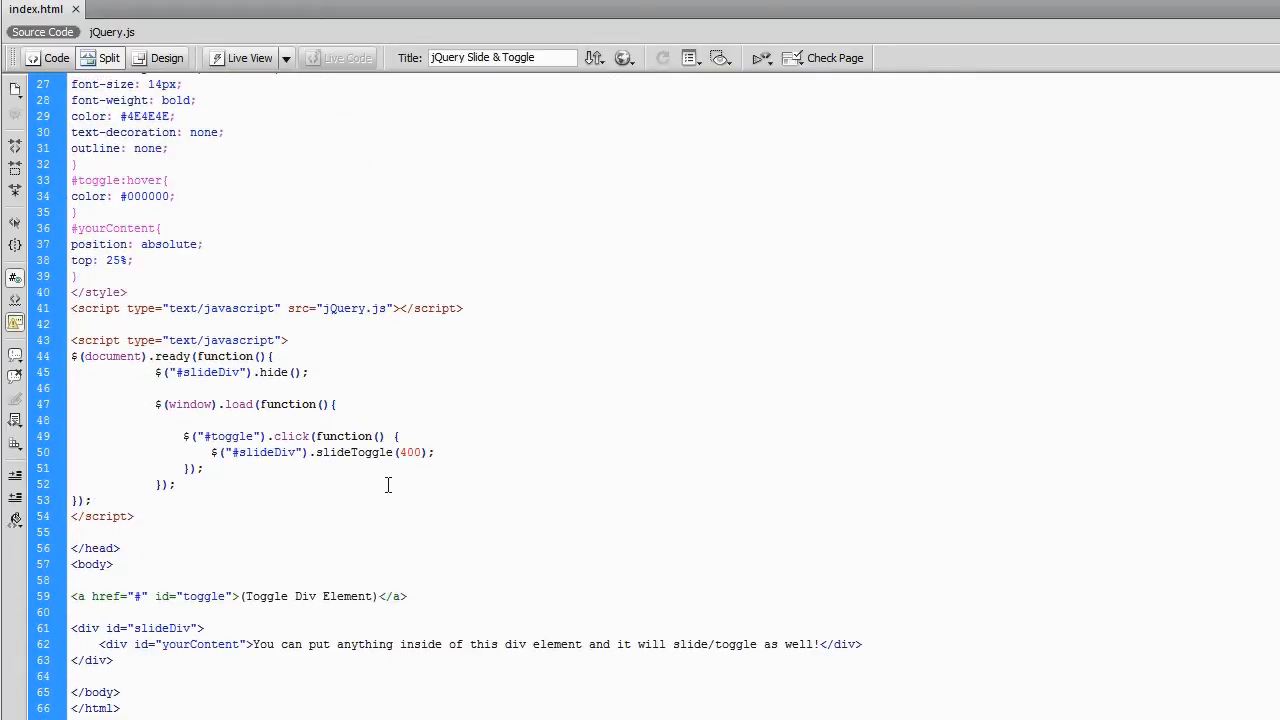
pyautogui.click(127, 292)
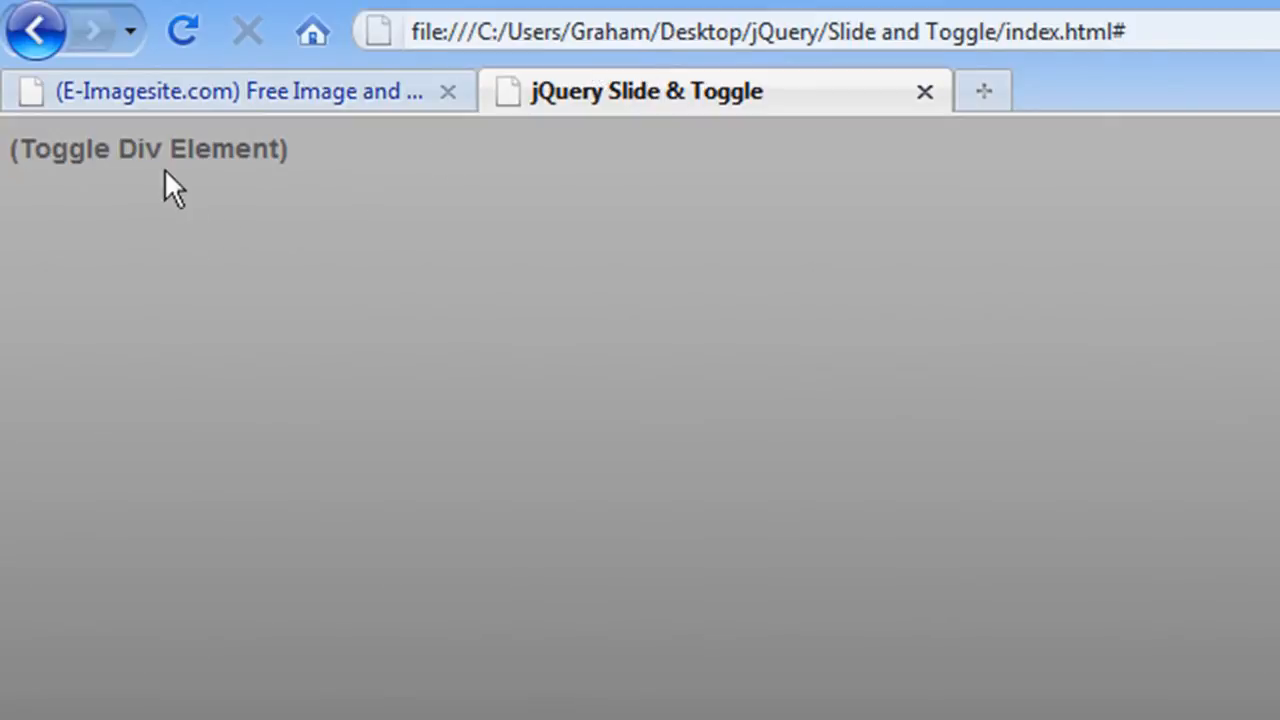
pyautogui.moveTo(140, 165)
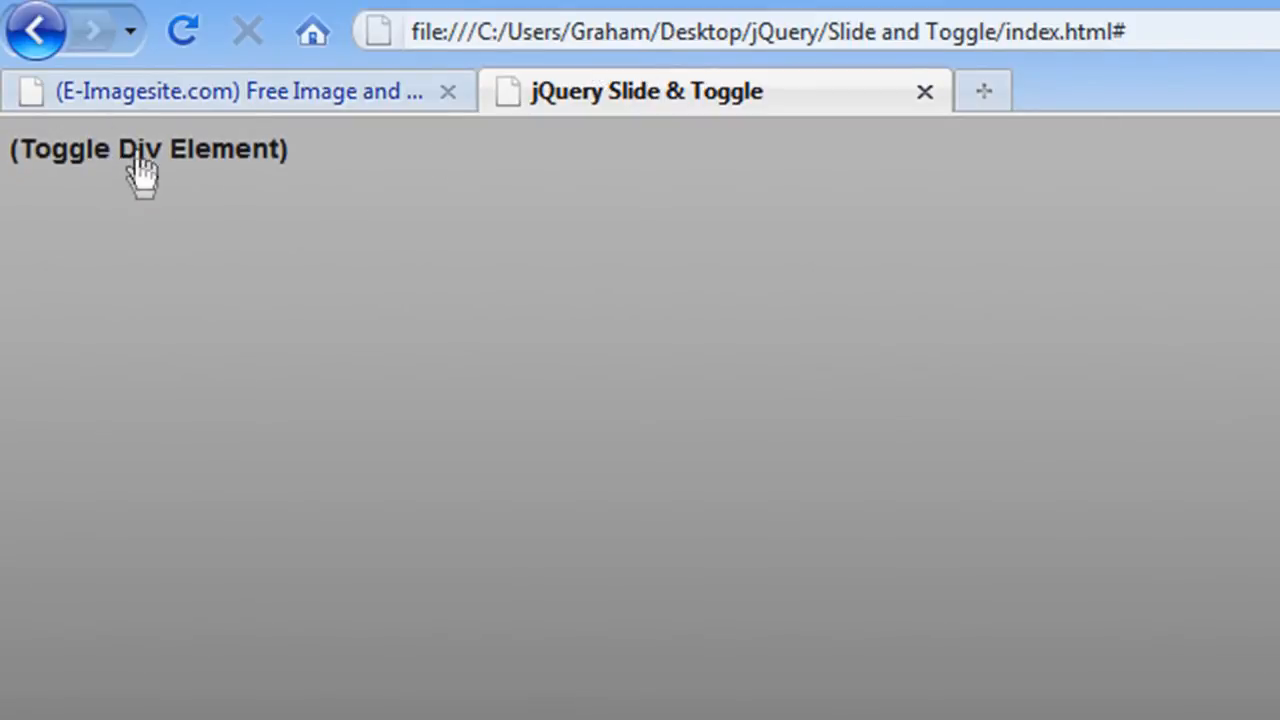
# Step: Use the Toggle Div Element link to slide the hidden content div open and closed
pyautogui.click(148, 148)
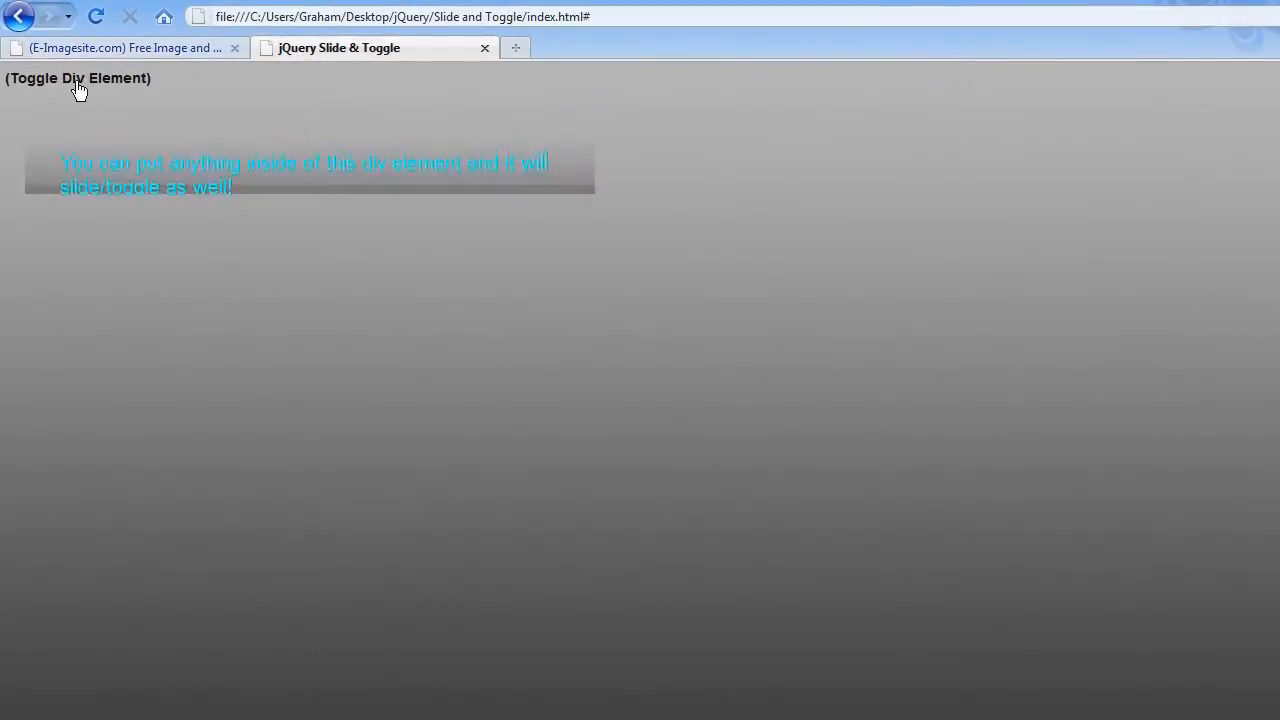
pyautogui.click(78, 78)
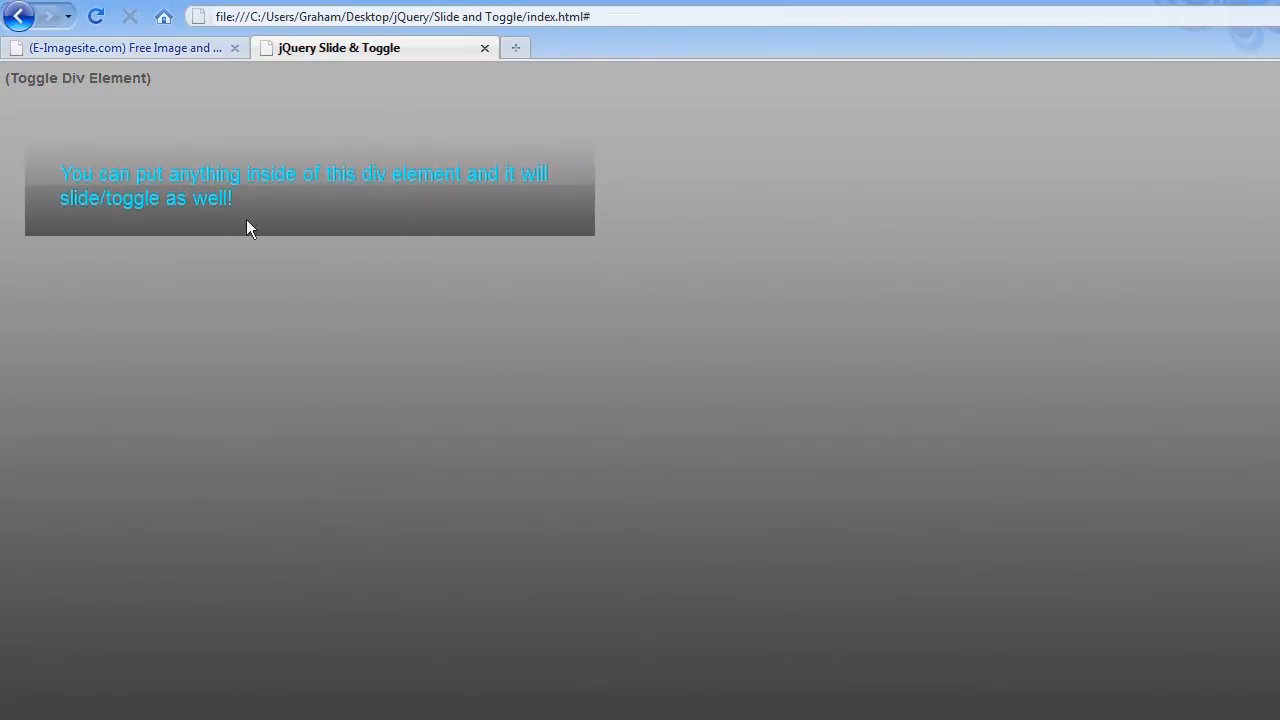
pyautogui.moveTo(70, 85)
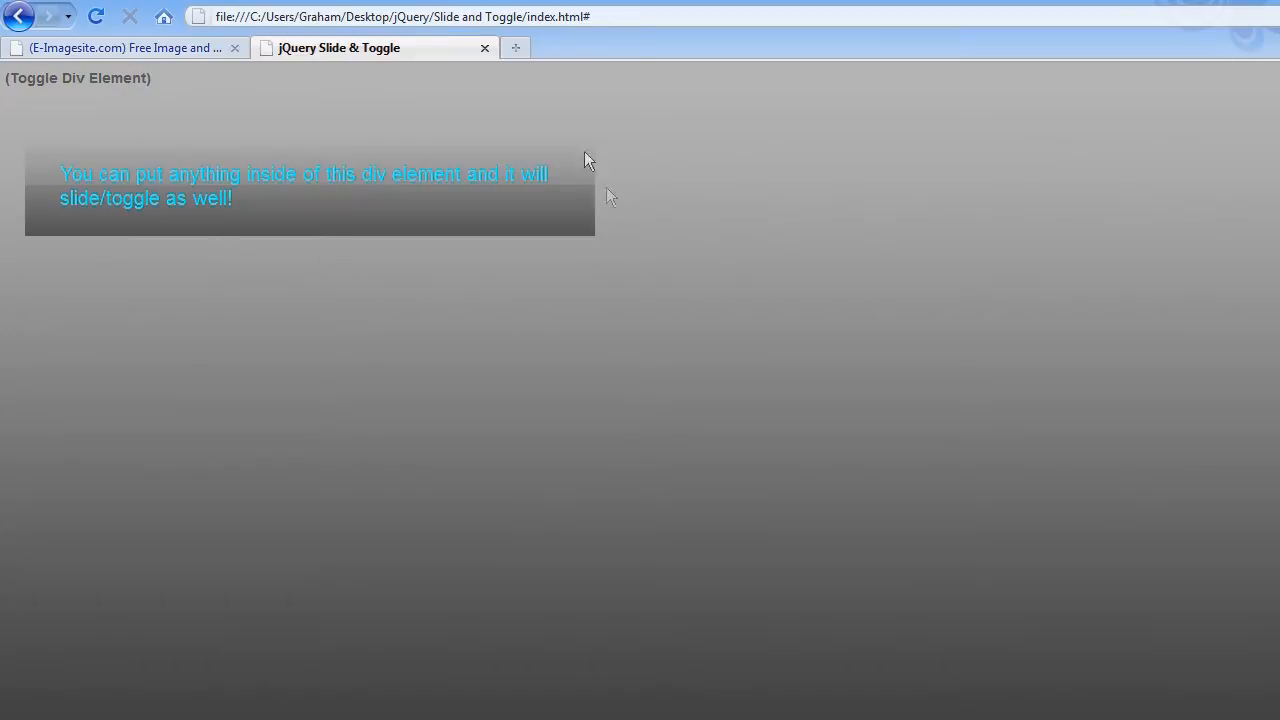
pyautogui.moveTo(38, 144)
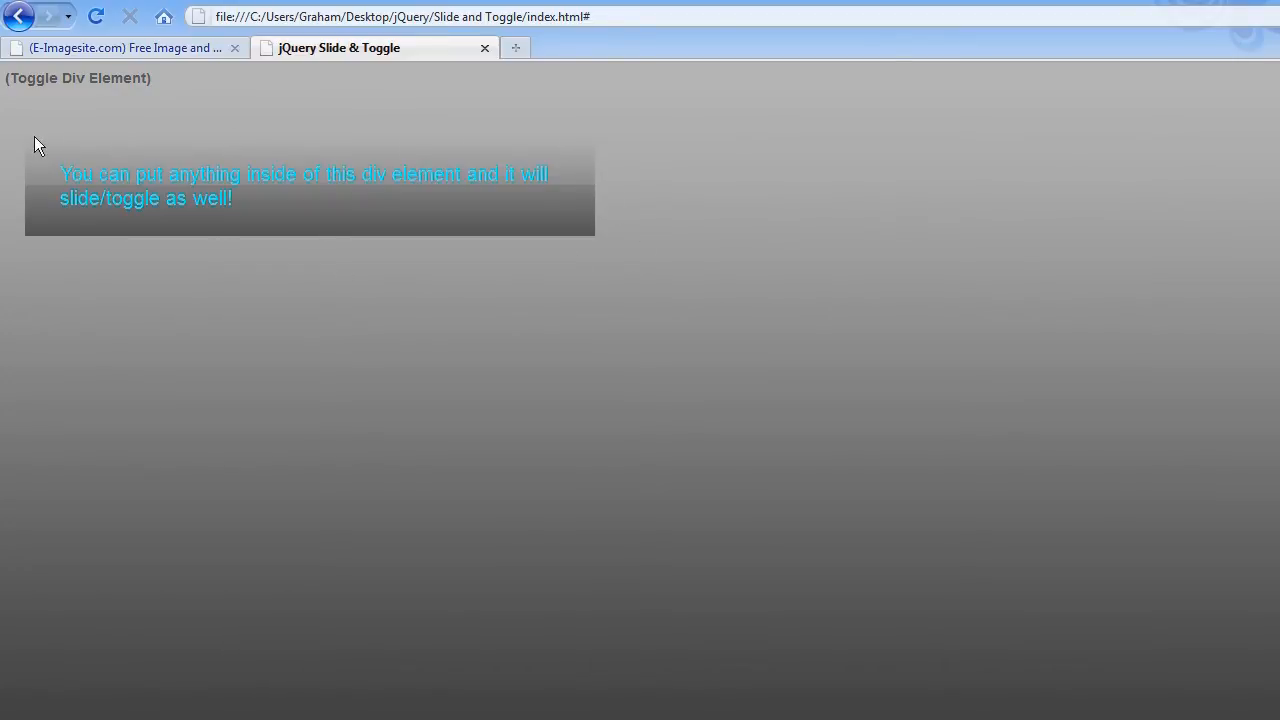
pyautogui.moveTo(247, 208)
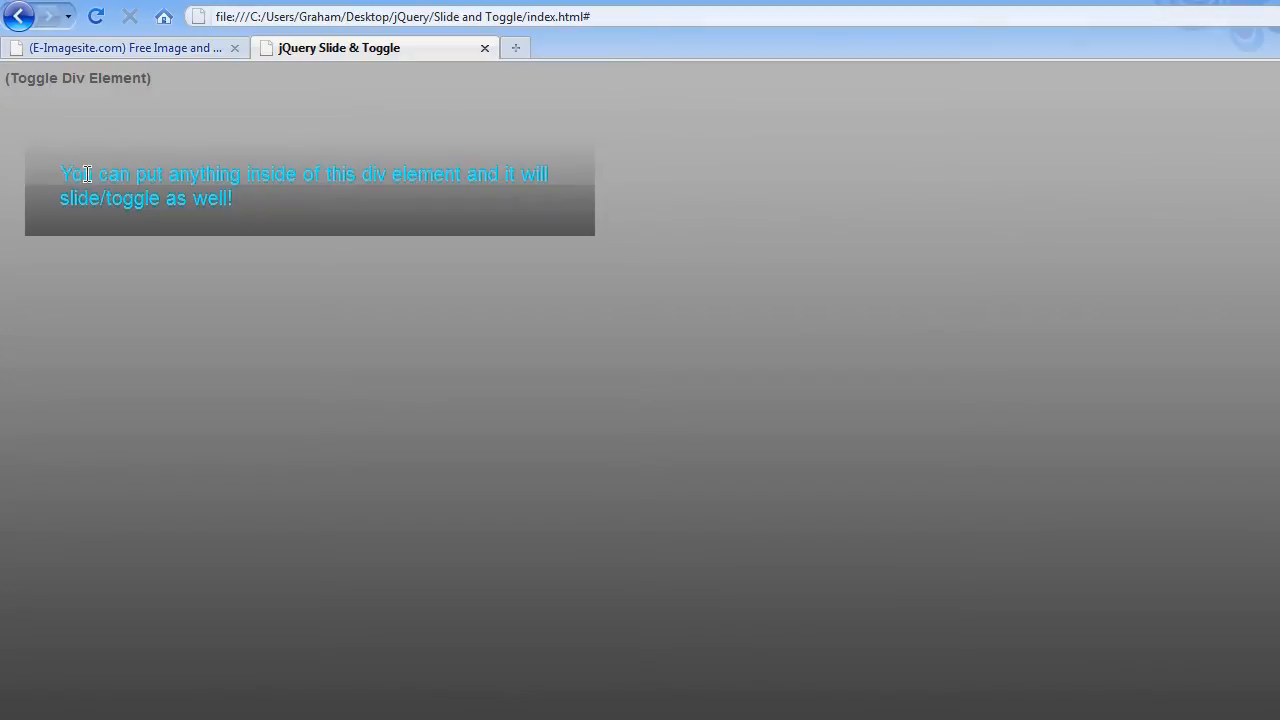
pyautogui.moveTo(263, 214)
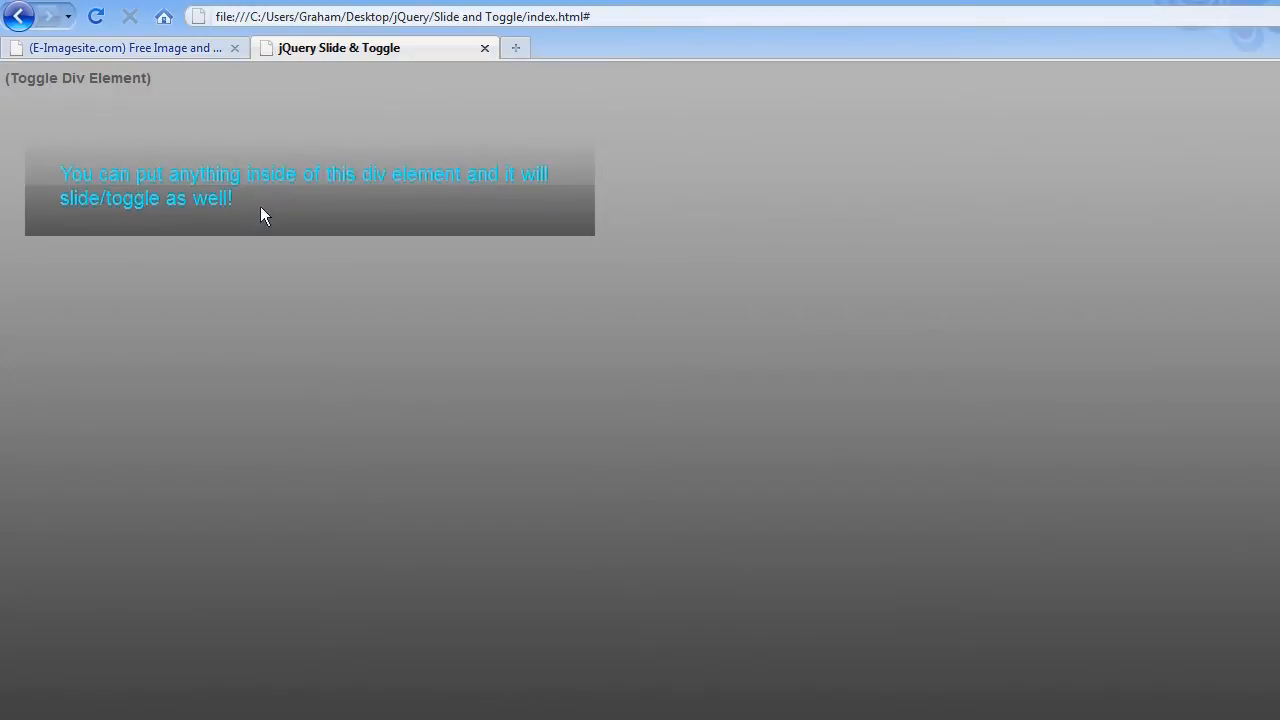
pyautogui.moveTo(62, 173)
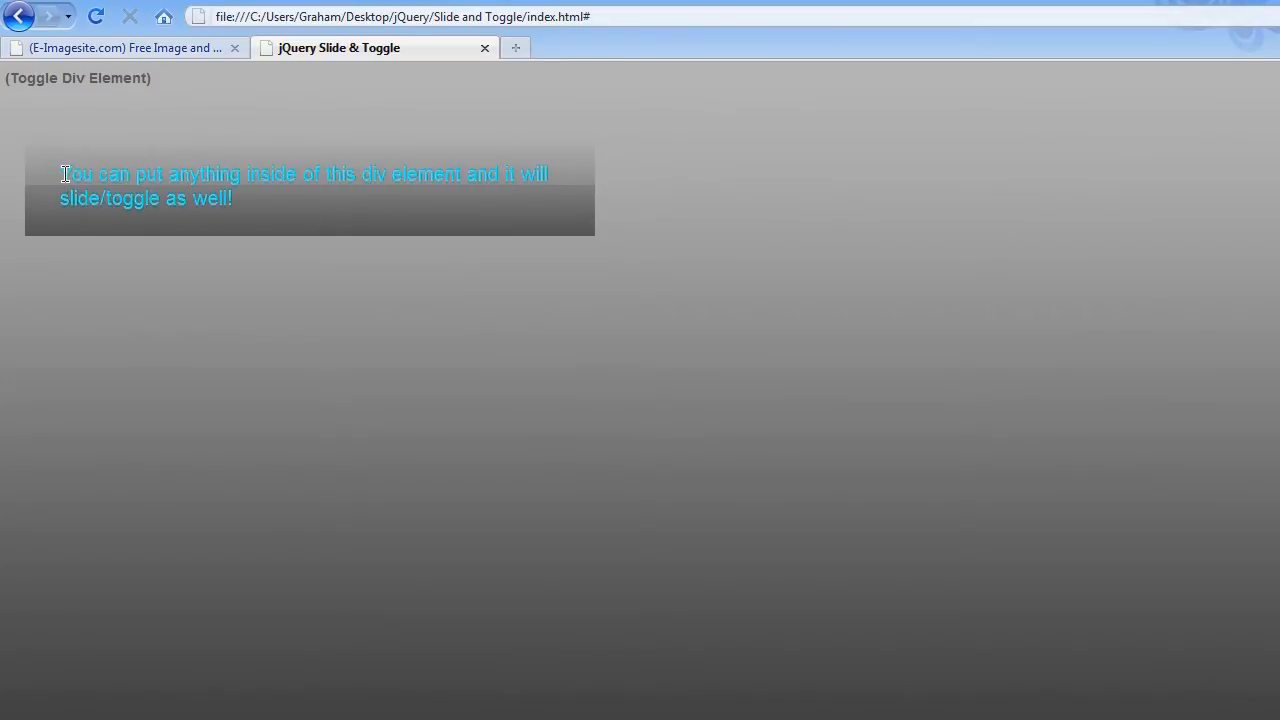
pyautogui.moveTo(247, 205)
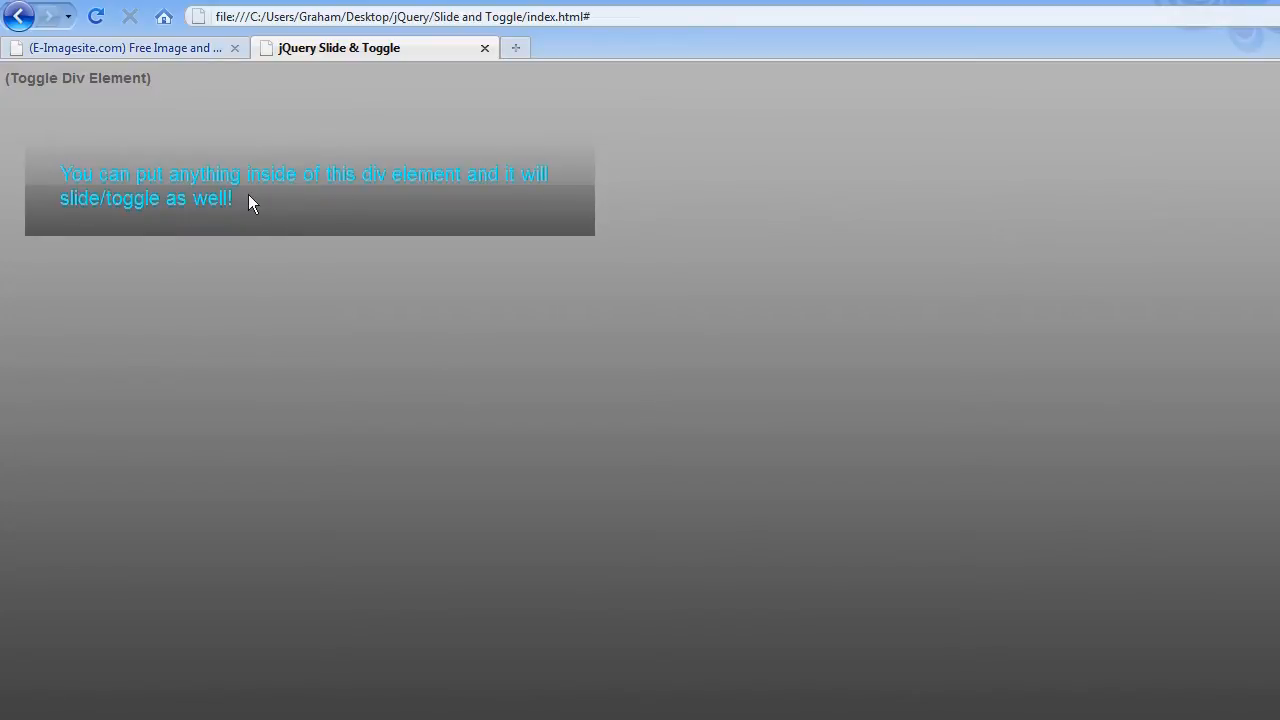
pyautogui.moveTo(120, 80)
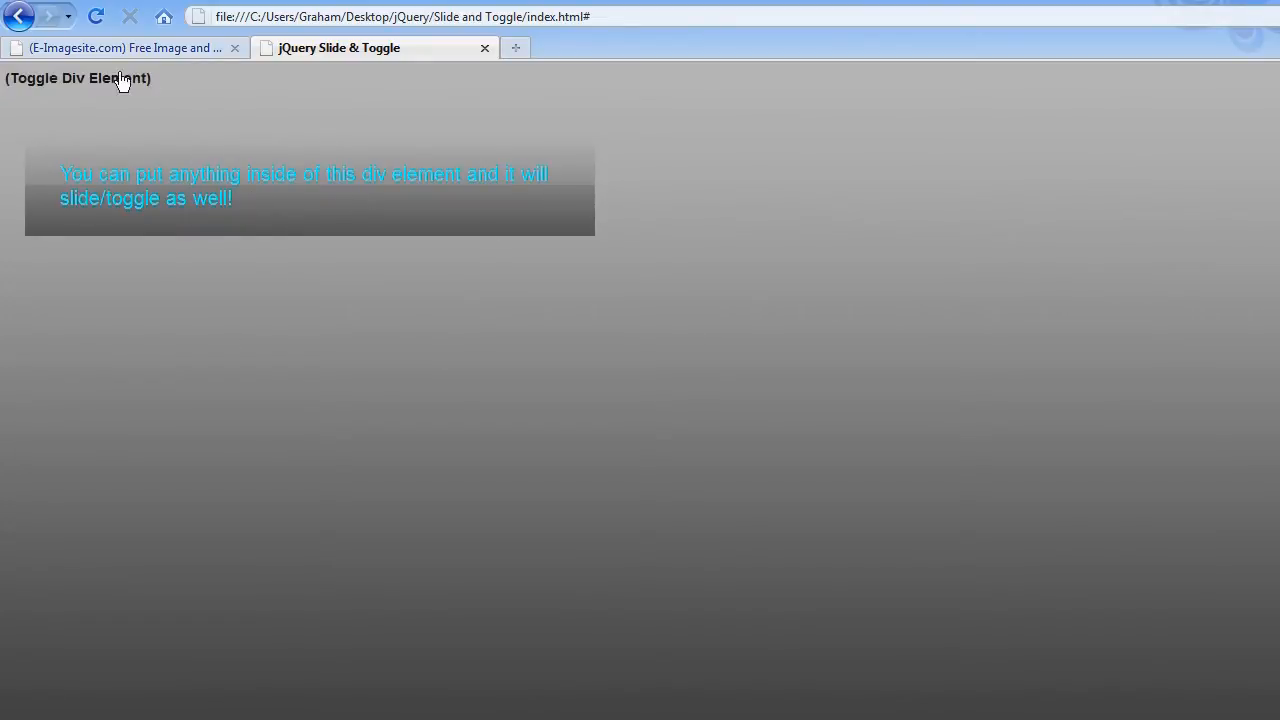
pyautogui.moveTo(140, 90)
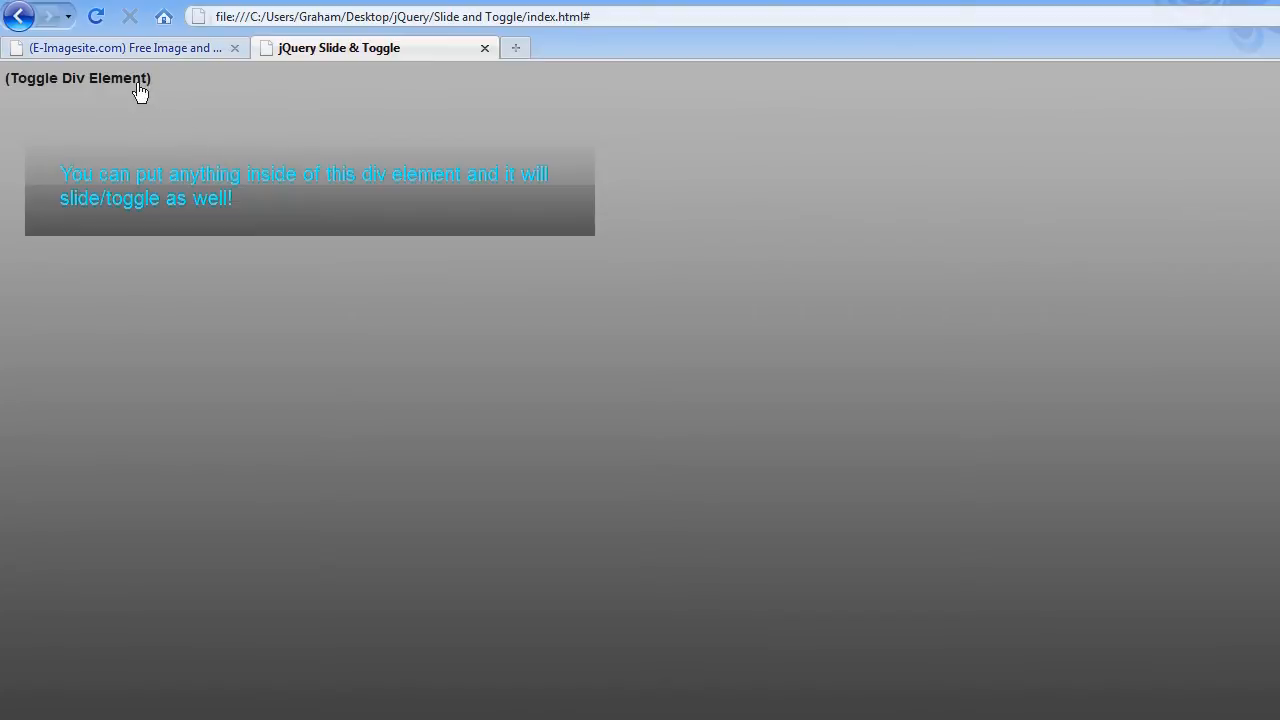
pyautogui.click(78, 78)
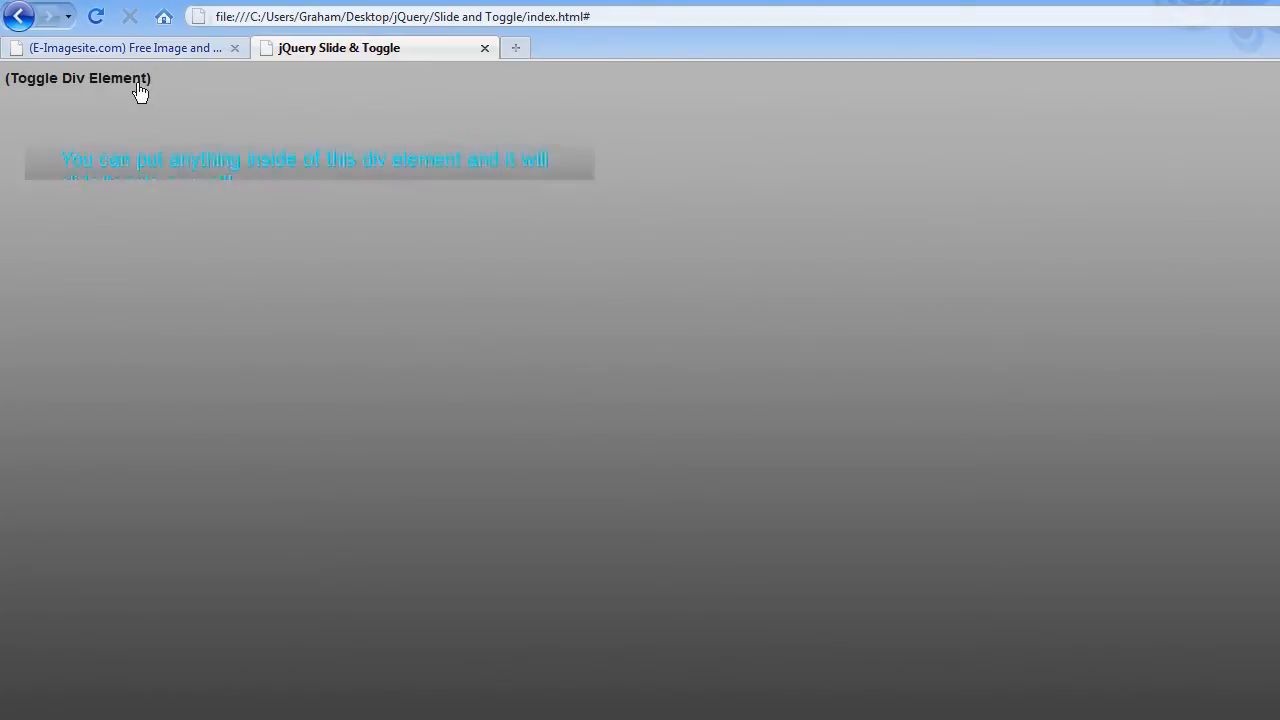
pyautogui.click(77, 78)
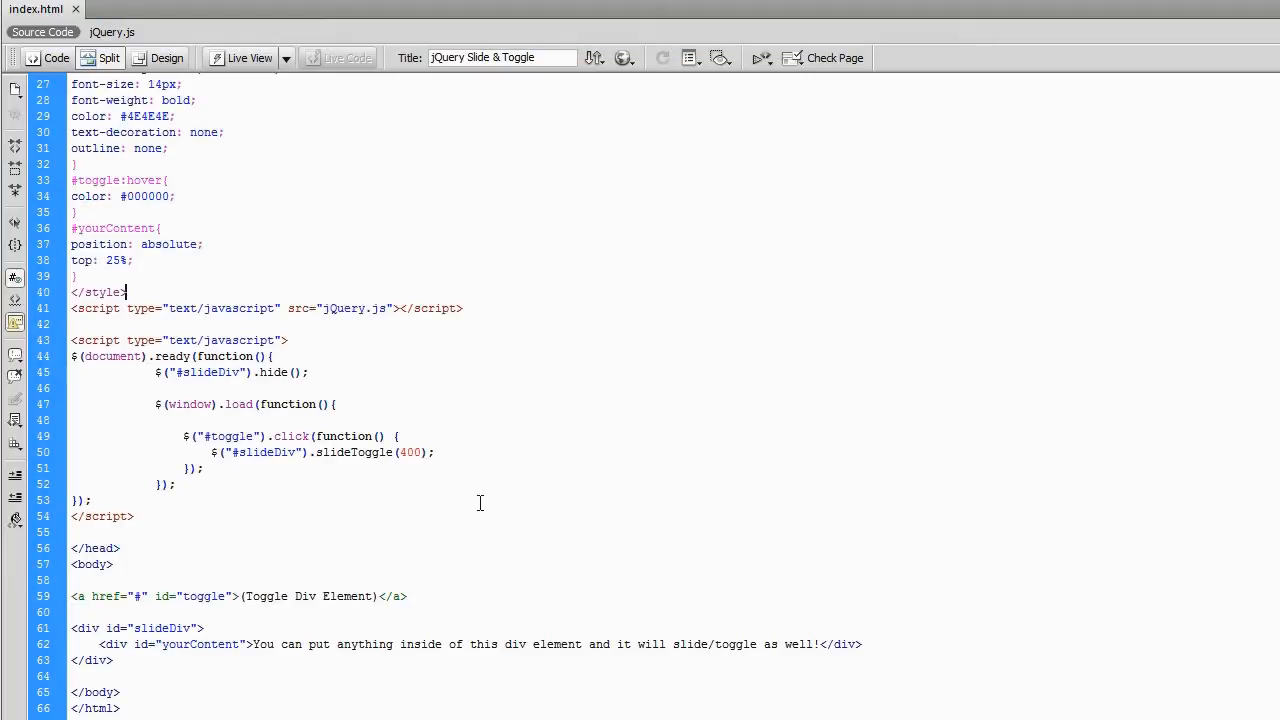
pyautogui.moveTo(100, 213)
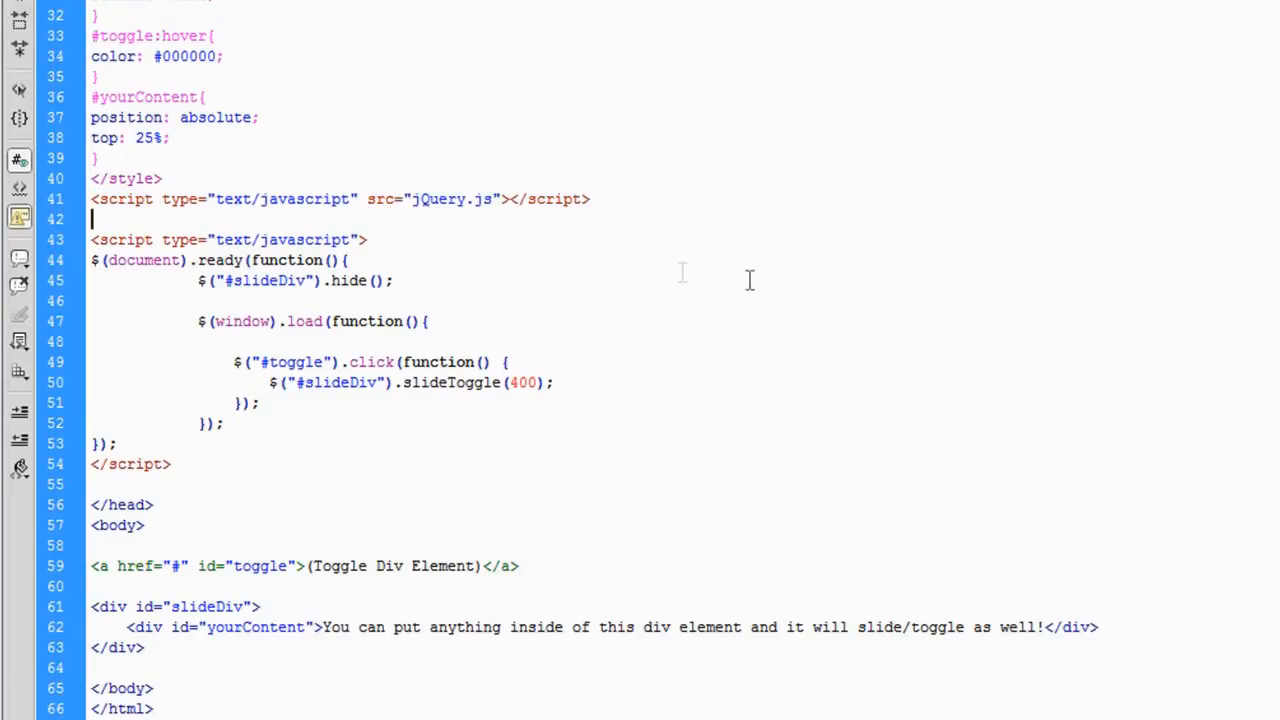
# Step: Highlight the jQuery script, closing head tag, document-ready hide call and slideDiv div
pyautogui.doubleClick(452, 199)
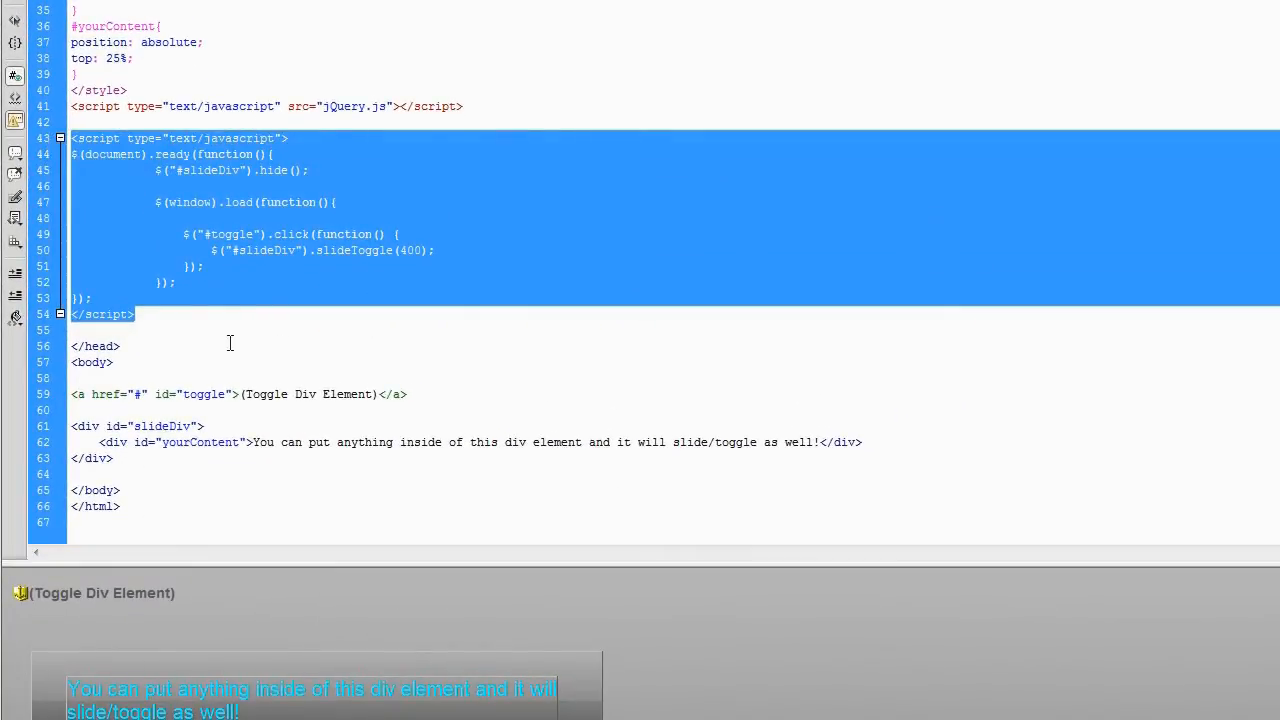
pyautogui.click(143, 329)
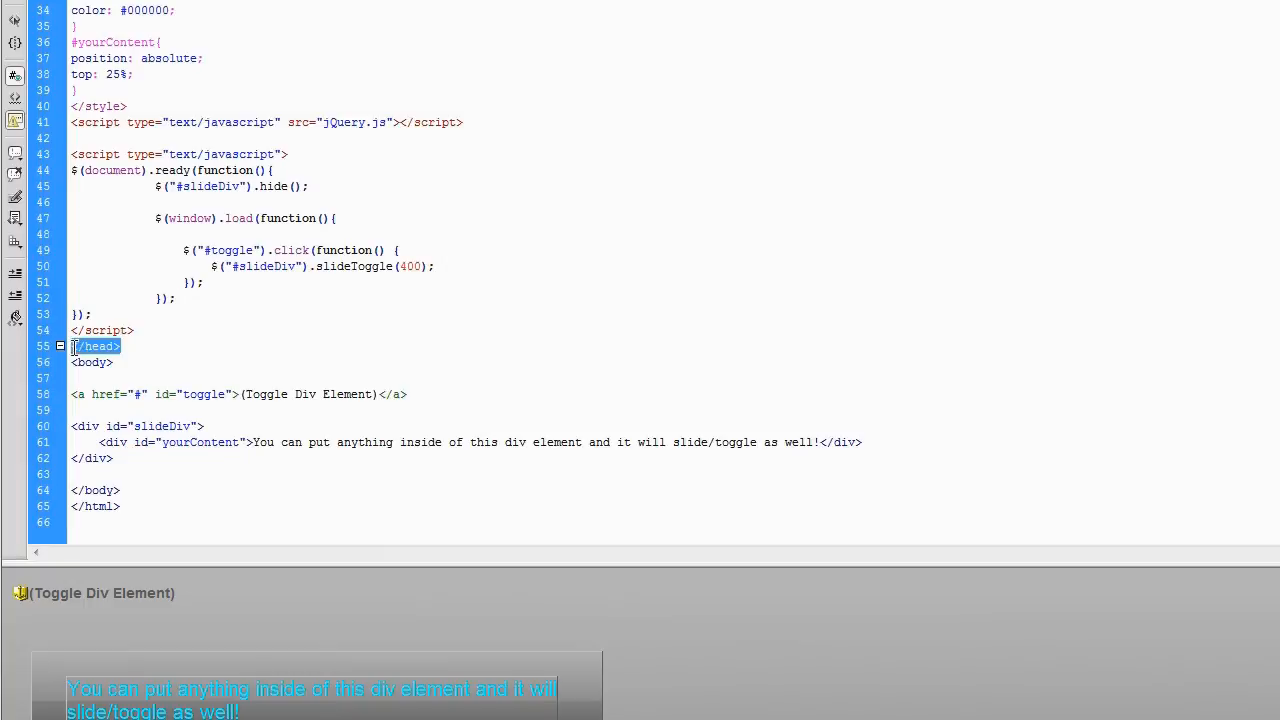
pyautogui.scroll(3)
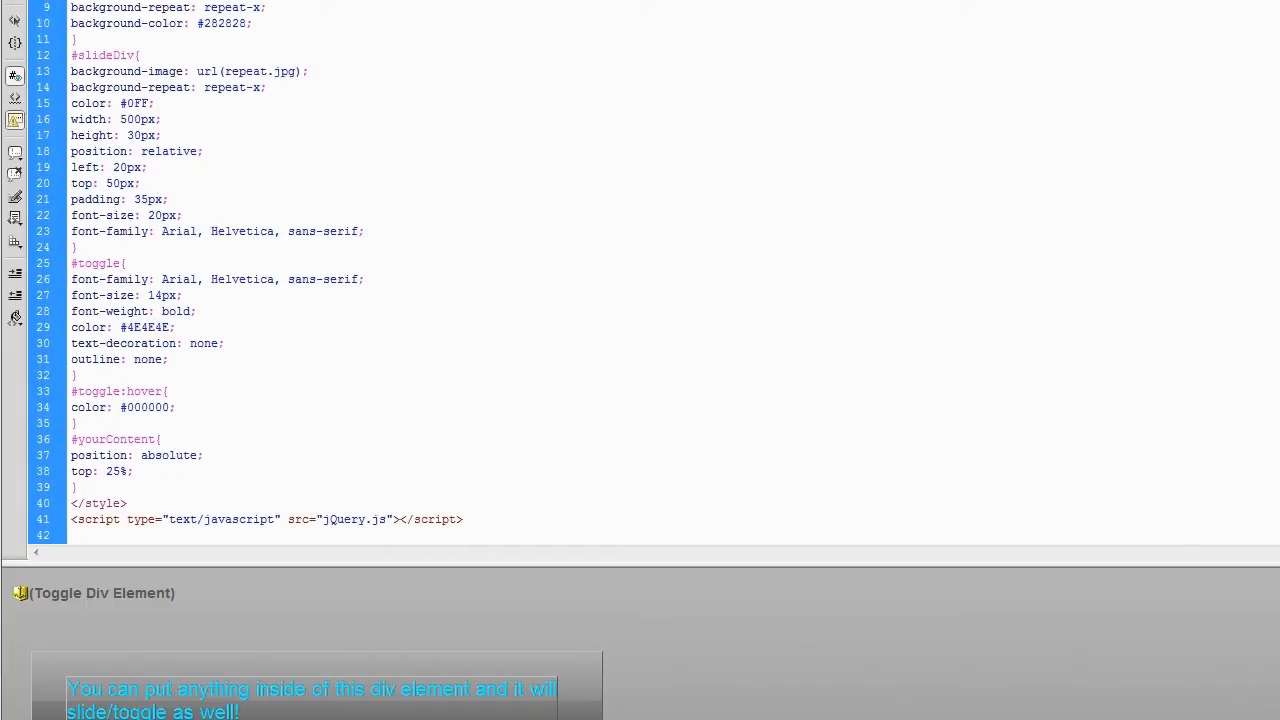
pyautogui.scroll(-3)
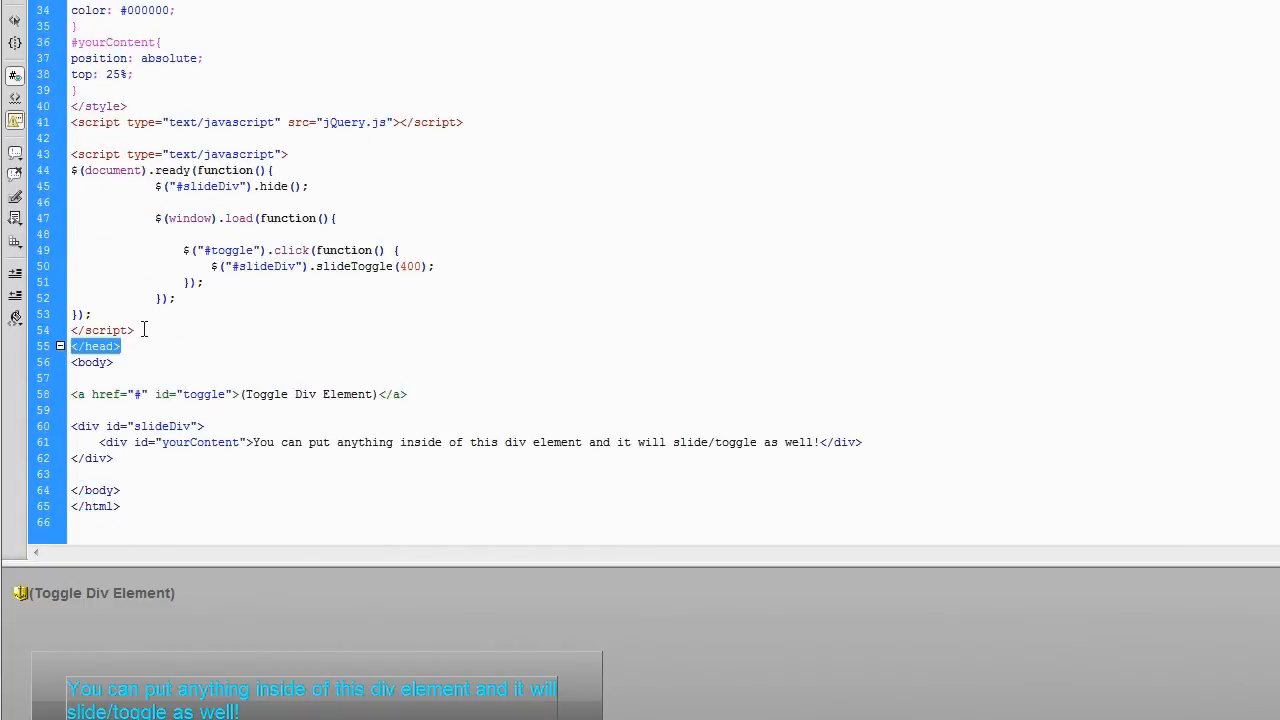
pyautogui.click(134, 330)
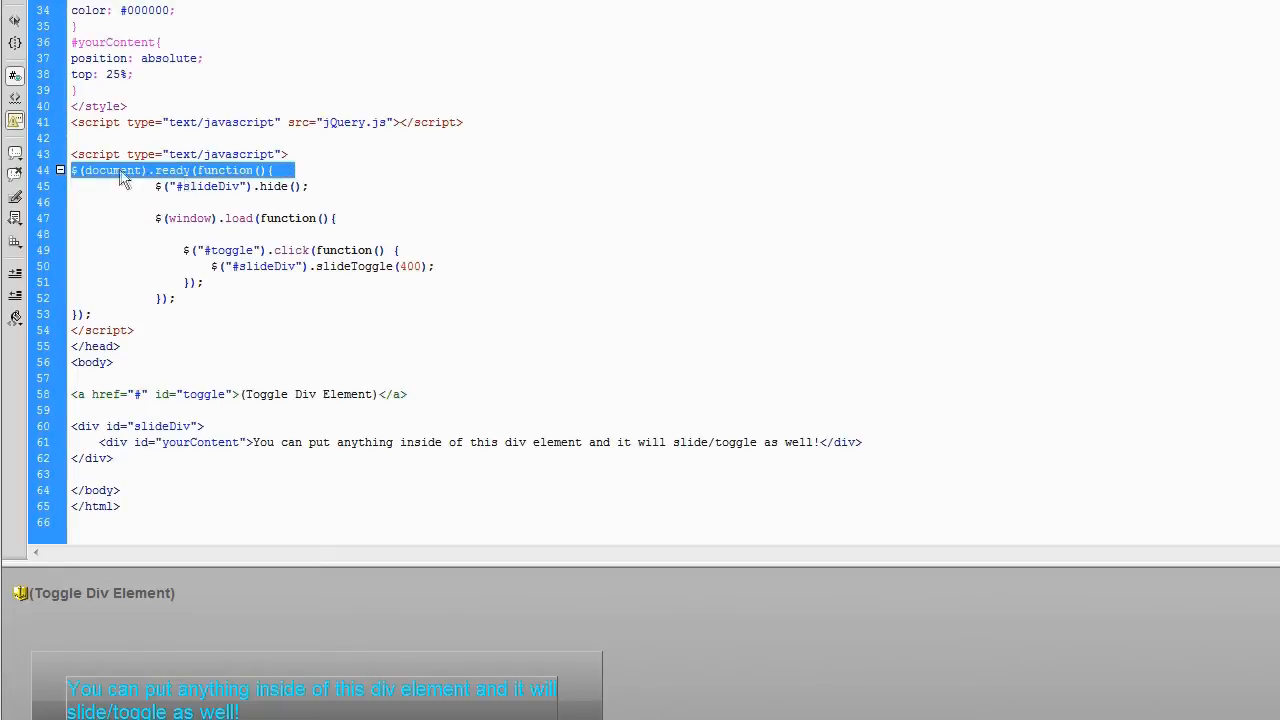
pyautogui.moveTo(158, 282)
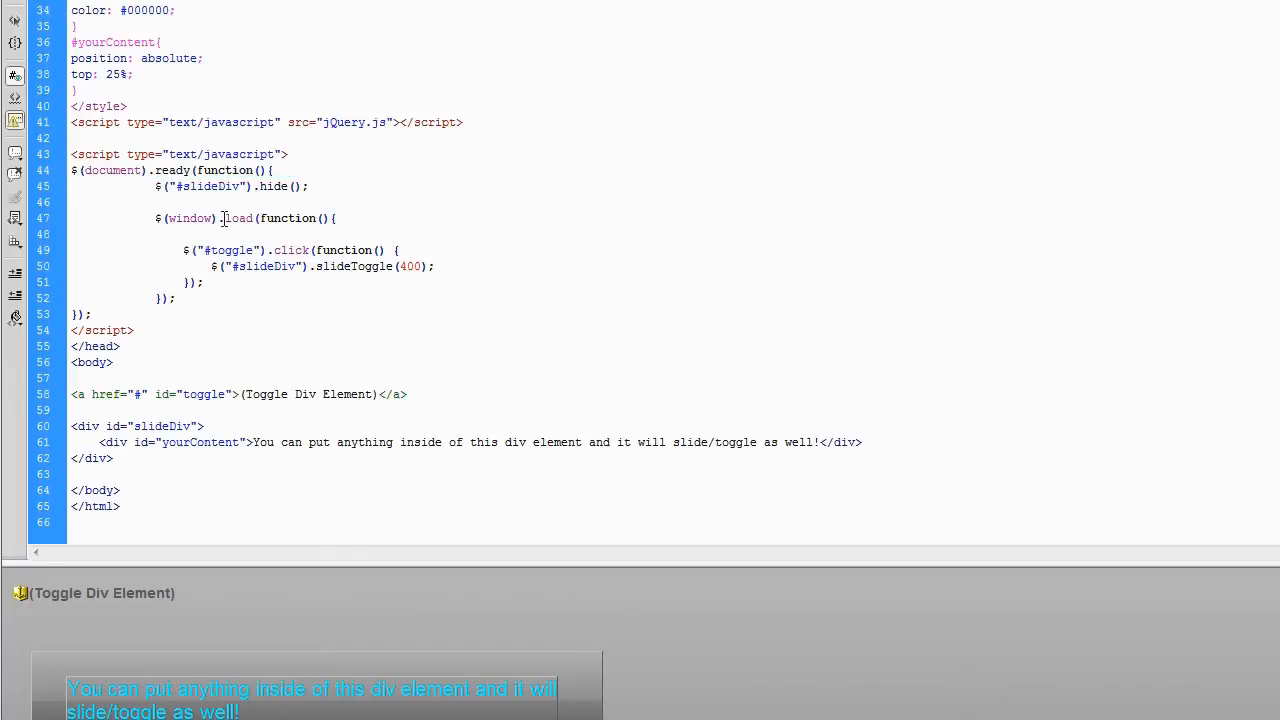
pyautogui.tripleClick(245, 218)
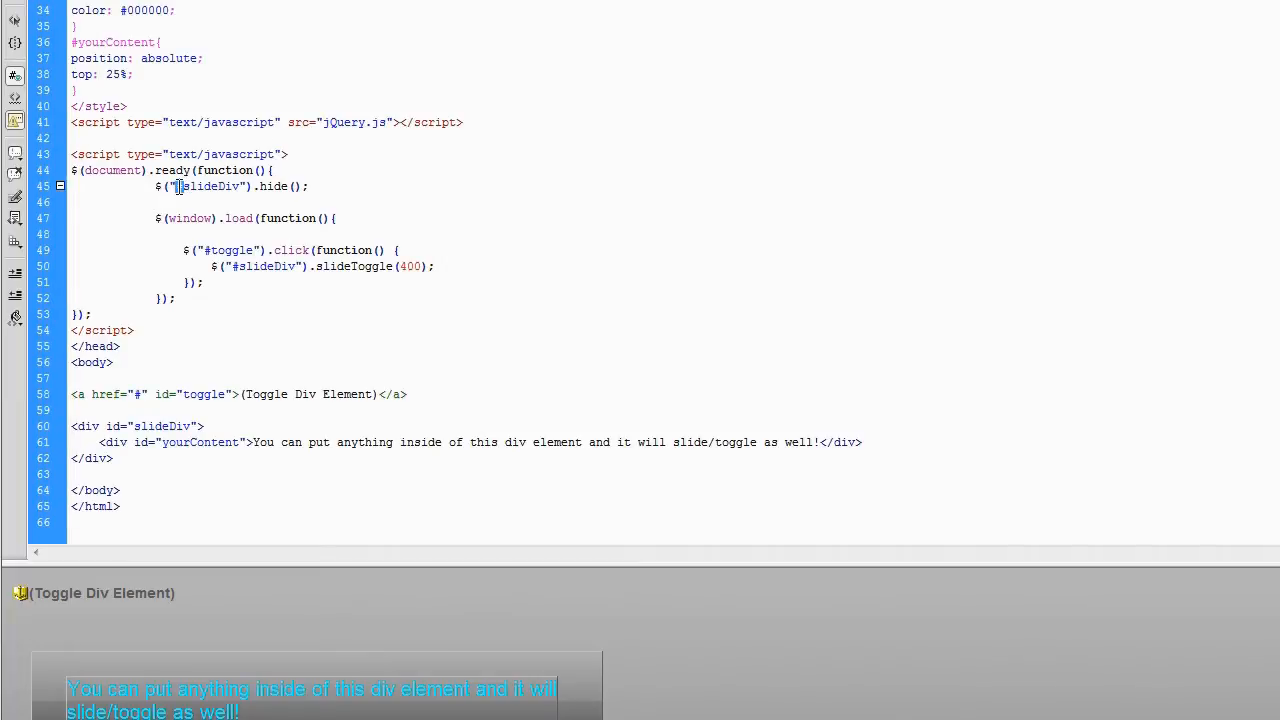
pyautogui.moveTo(238, 187)
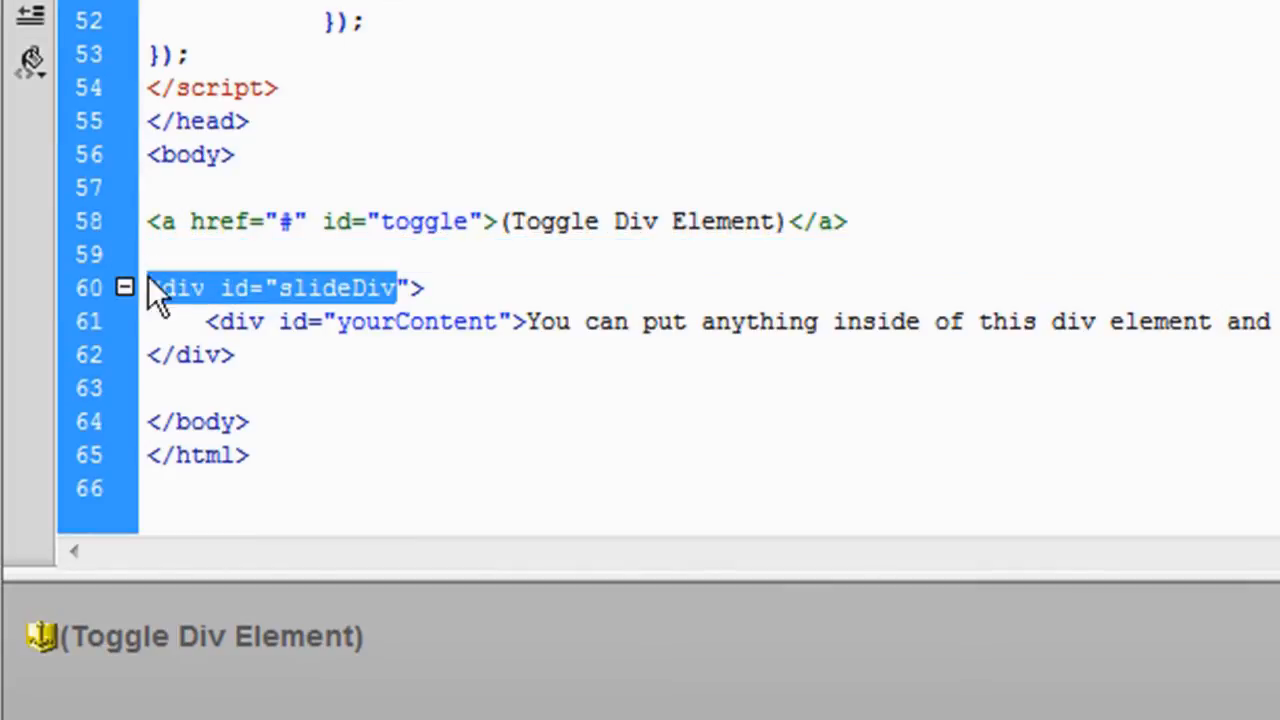
pyautogui.click(588, 321)
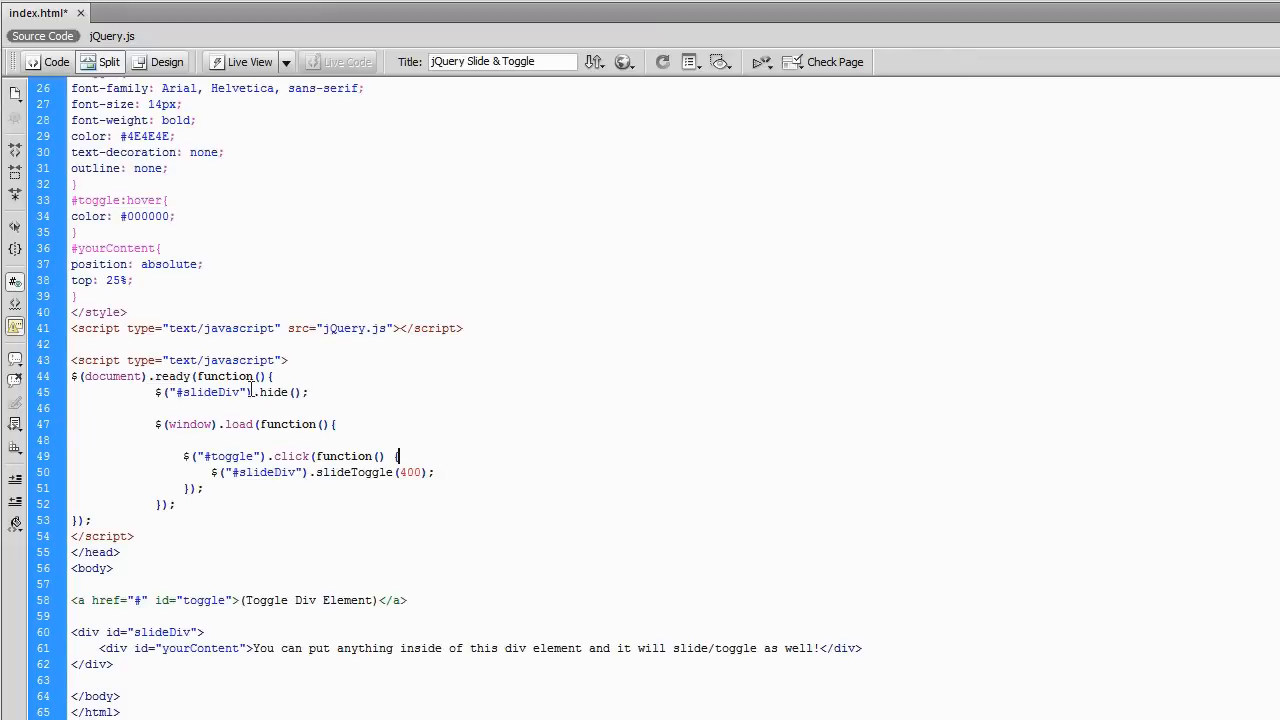
# Step: Highlight the slideDiv hide line and match the #toggle selector to the link's toggle id
pyautogui.doubleClick(237, 392)
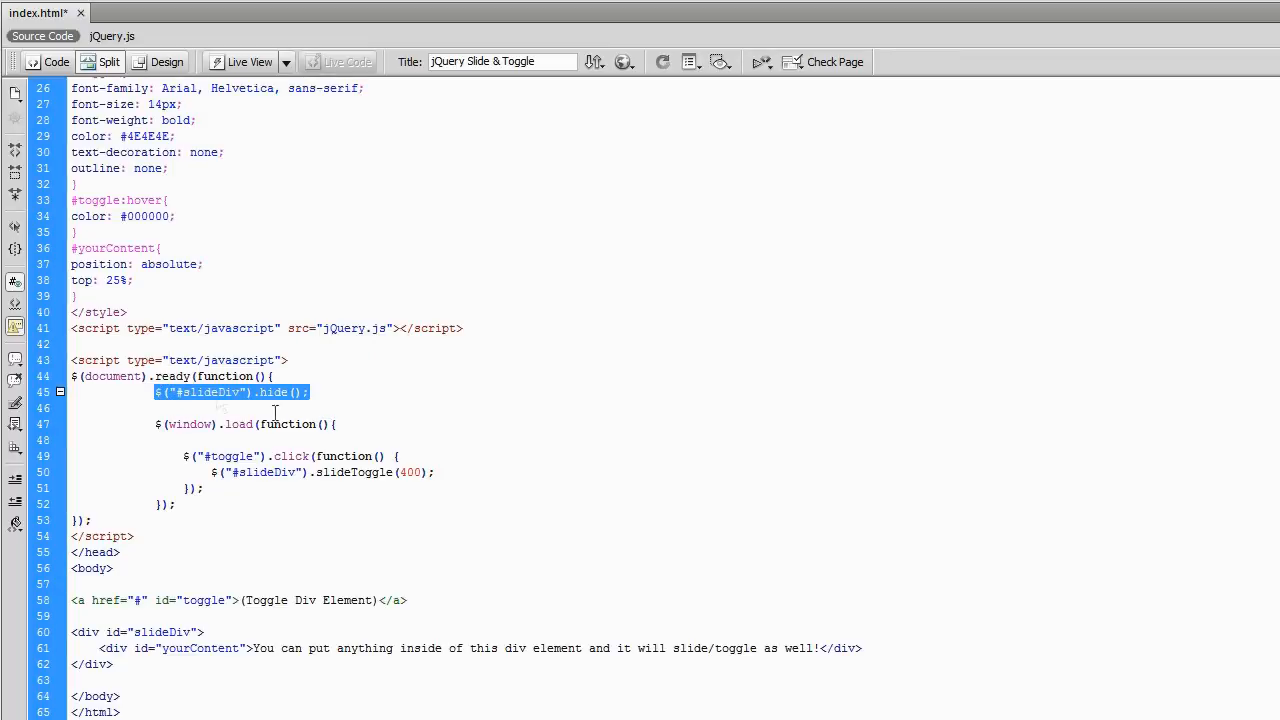
pyautogui.click(237, 424)
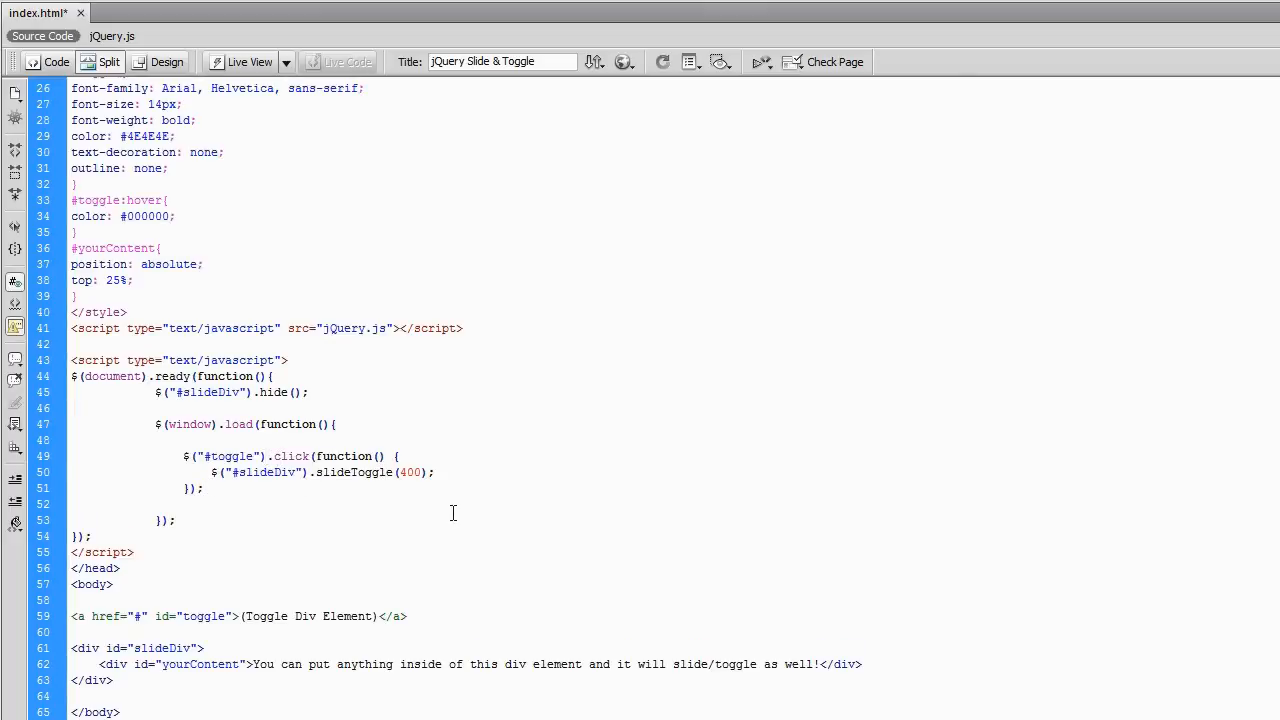
pyautogui.doubleClick(166, 520)
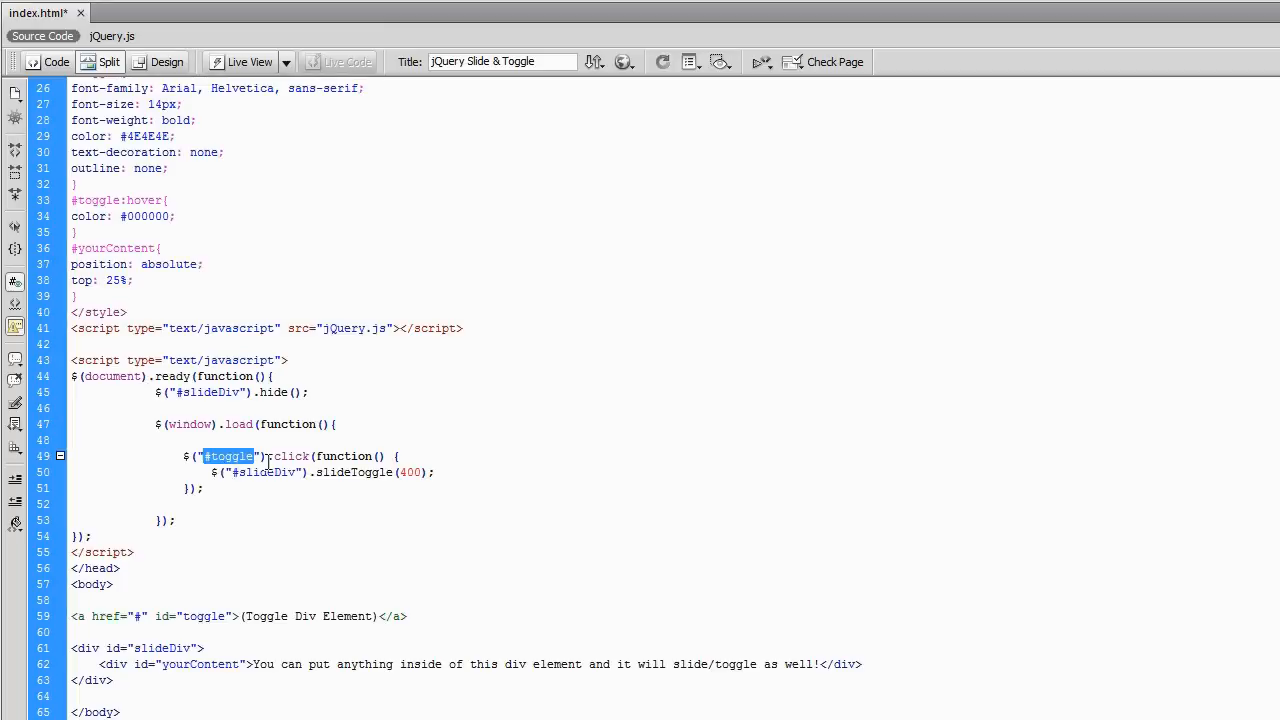
pyautogui.doubleClick(289, 456)
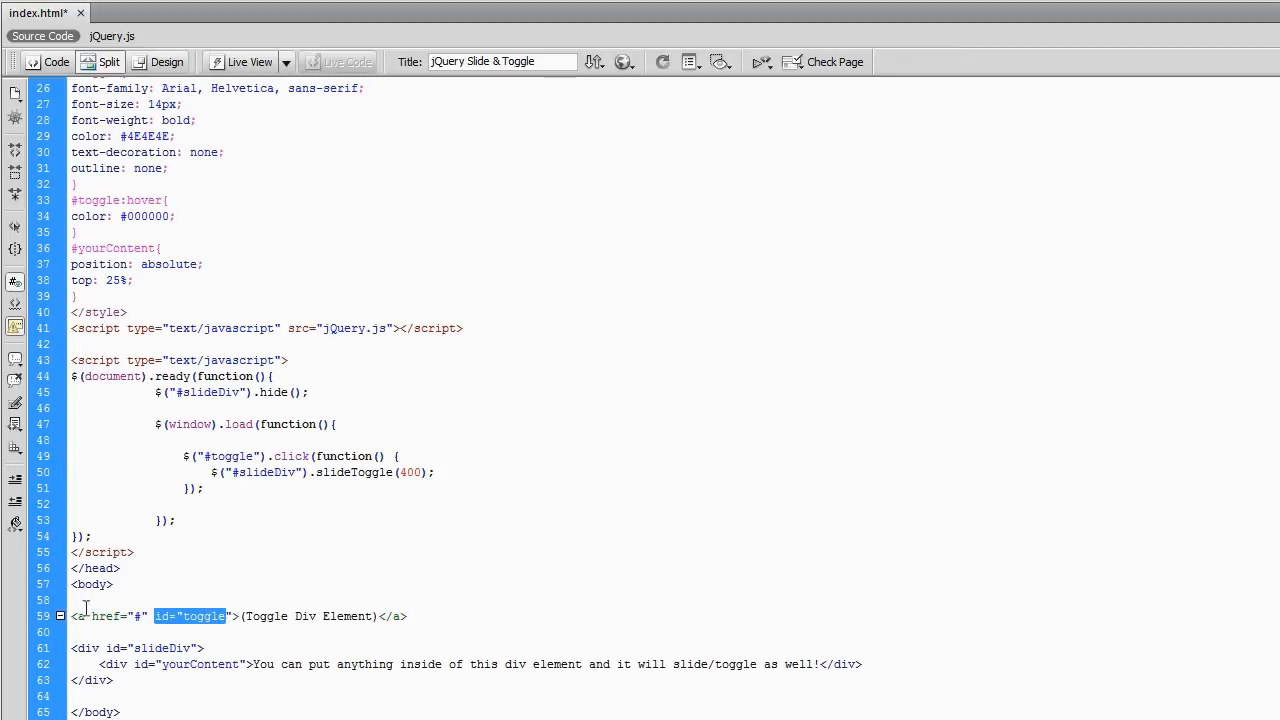
pyautogui.click(140, 616)
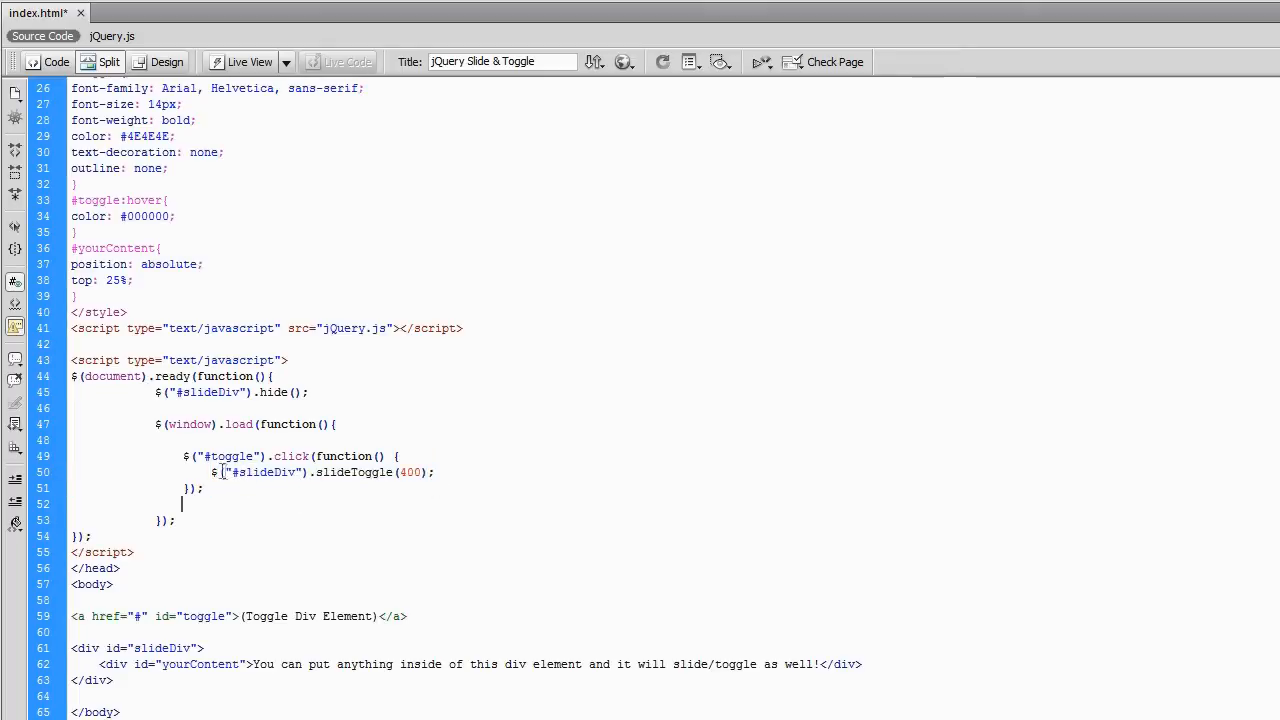
# Step: Highlight the slideToggle call, its 400 speed value and the click event
pyautogui.doubleClick(205, 392)
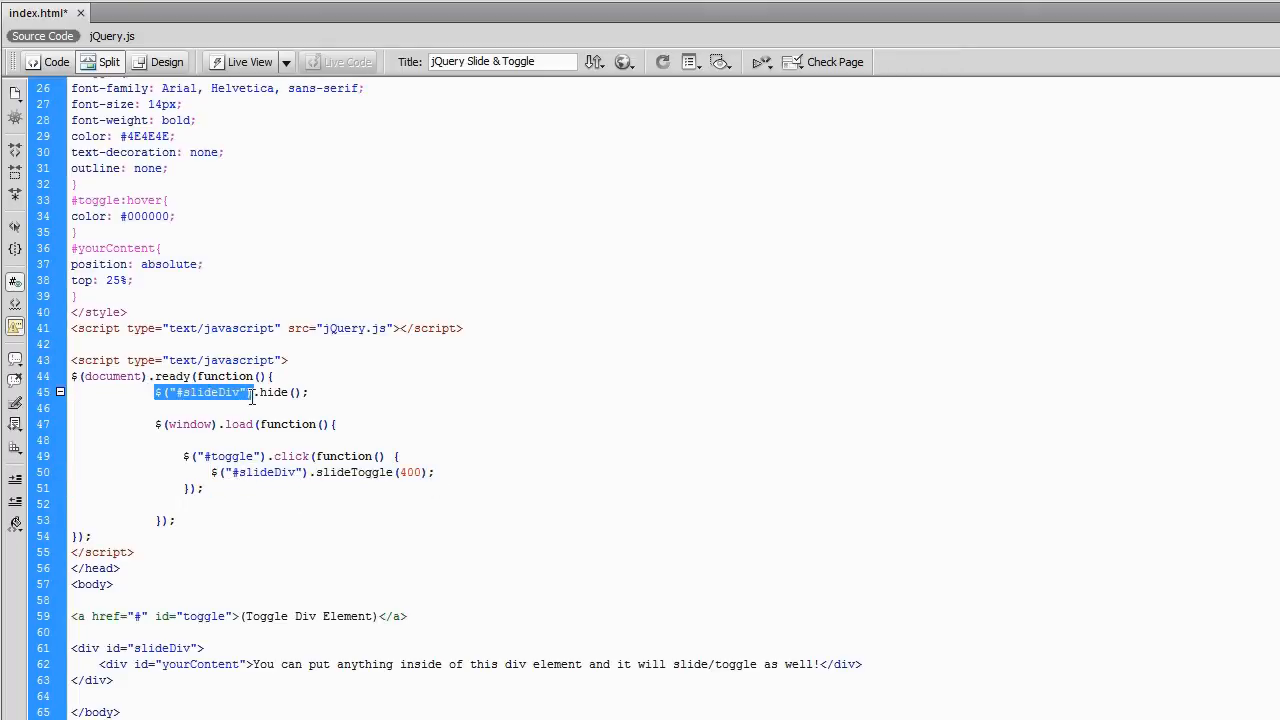
pyautogui.doubleClick(255, 472)
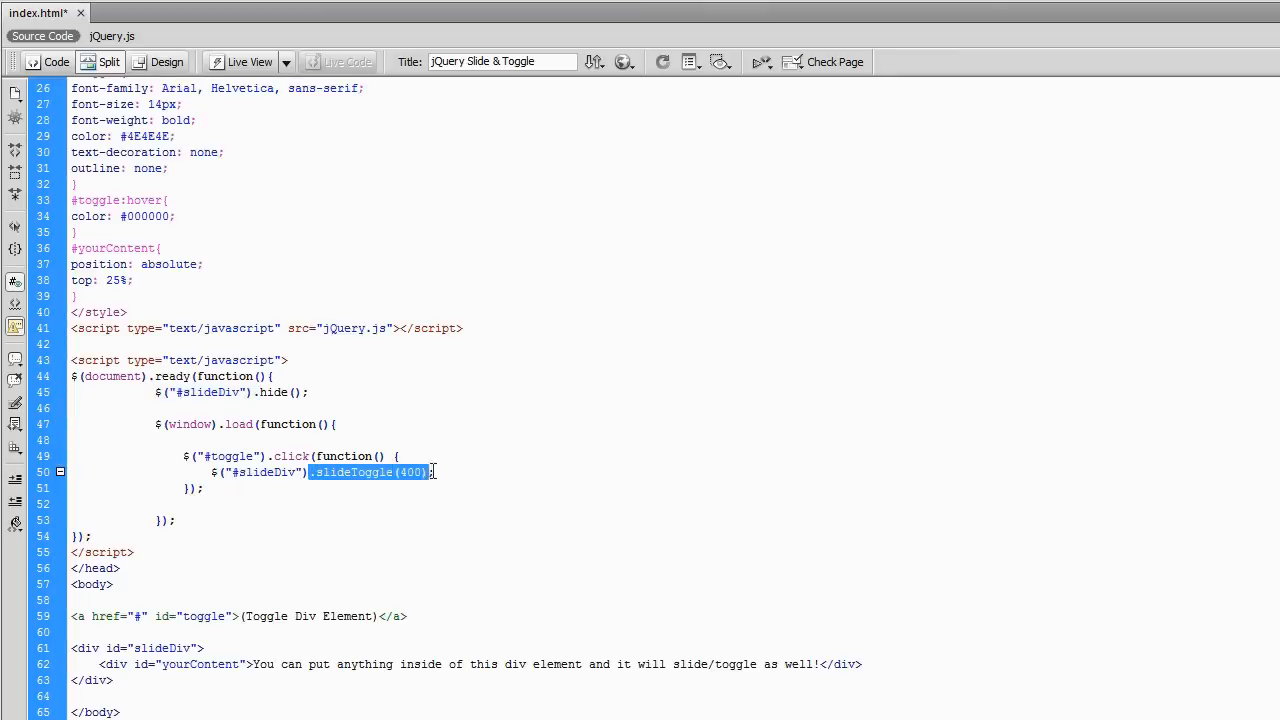
pyautogui.click(370, 472)
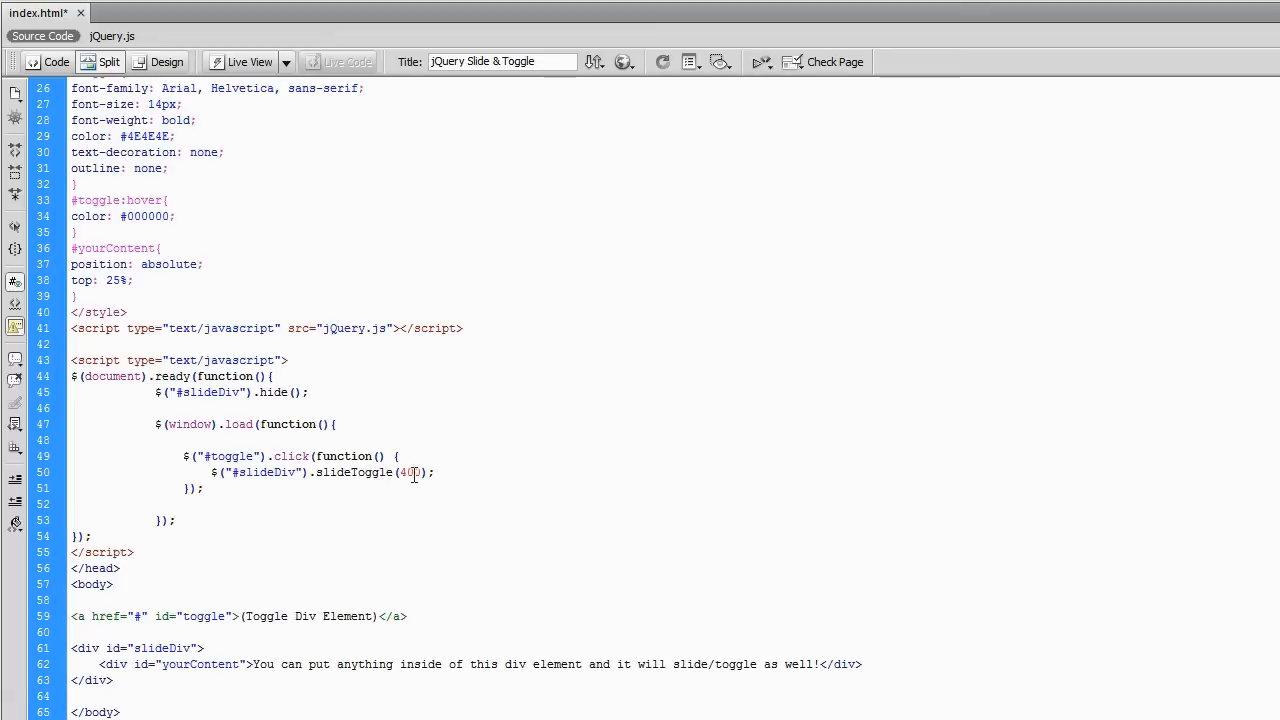
pyautogui.doubleClick(410, 472)
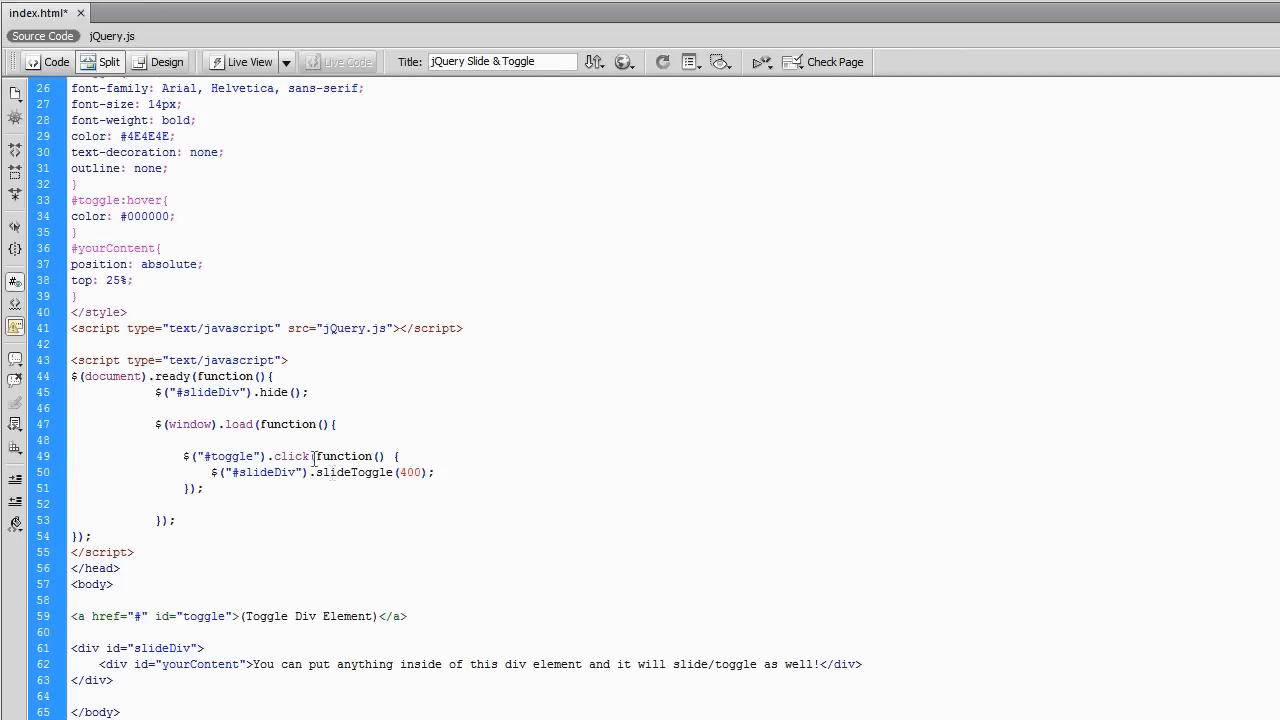
pyautogui.click(208, 488)
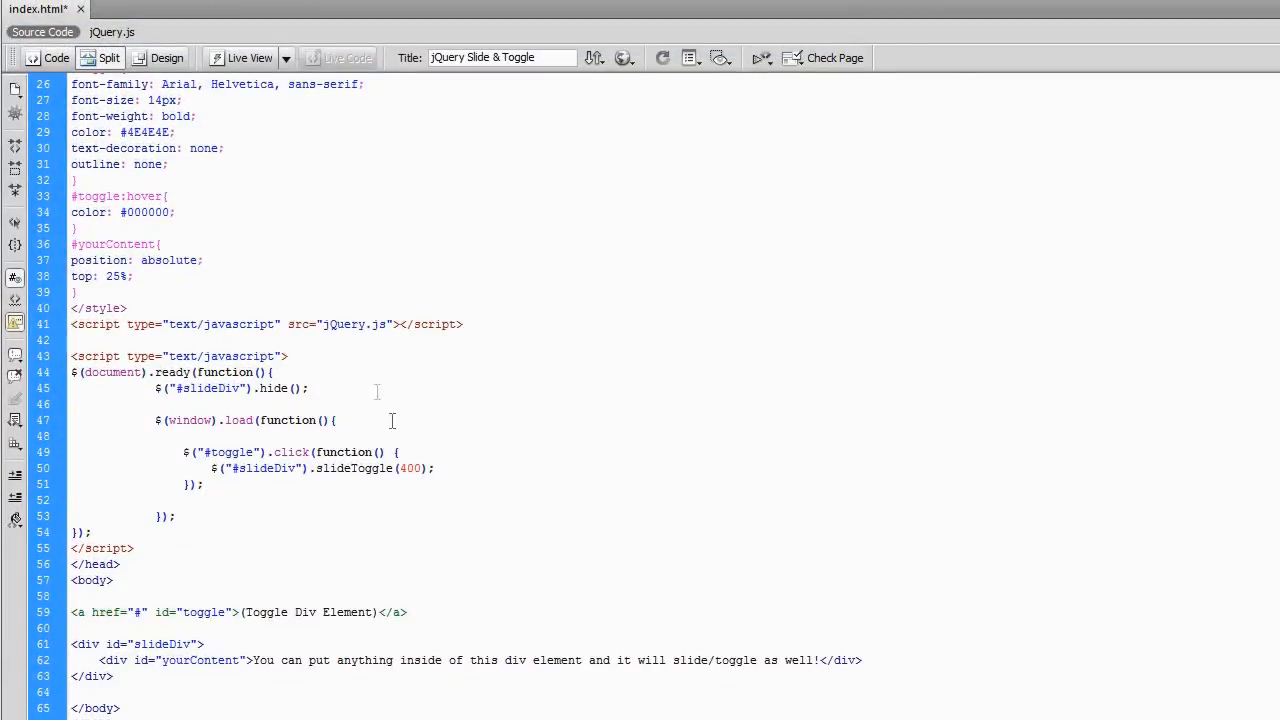
# Step: Try 'fast' and then 'slow' as the slideToggle speed, then delete it
pyautogui.doubleClick(410, 468)
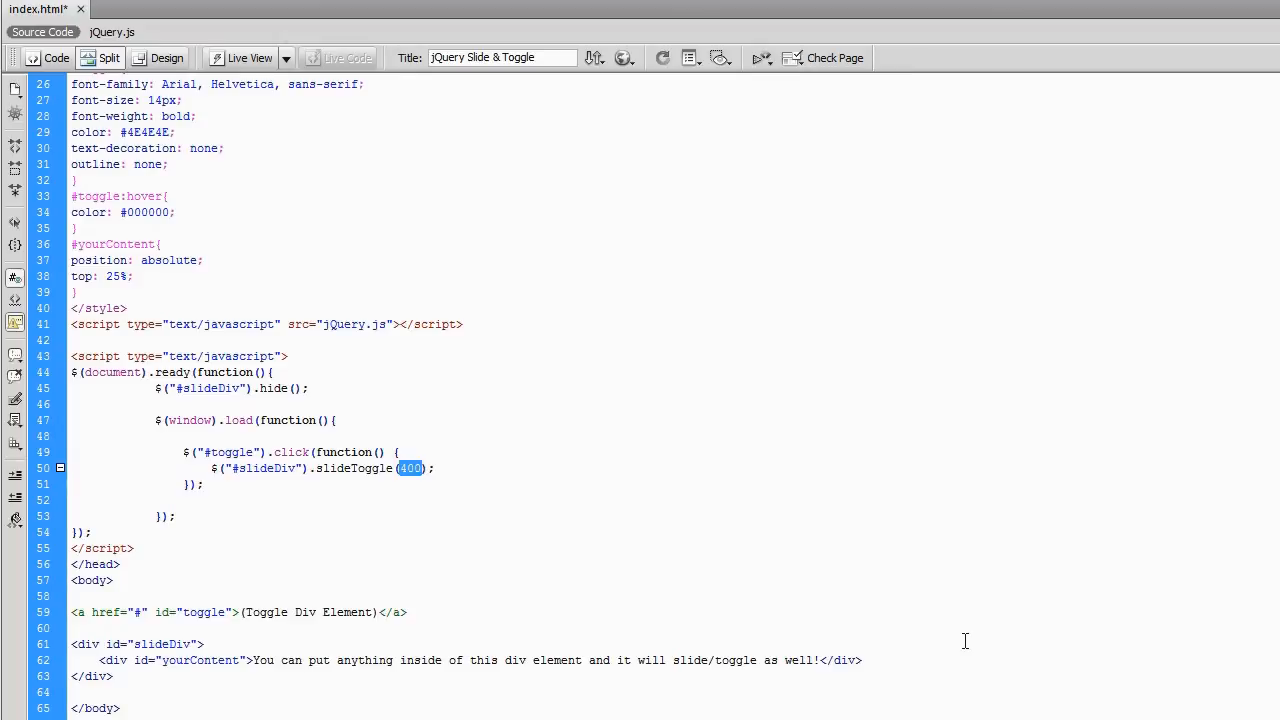
pyautogui.write('"fast"')
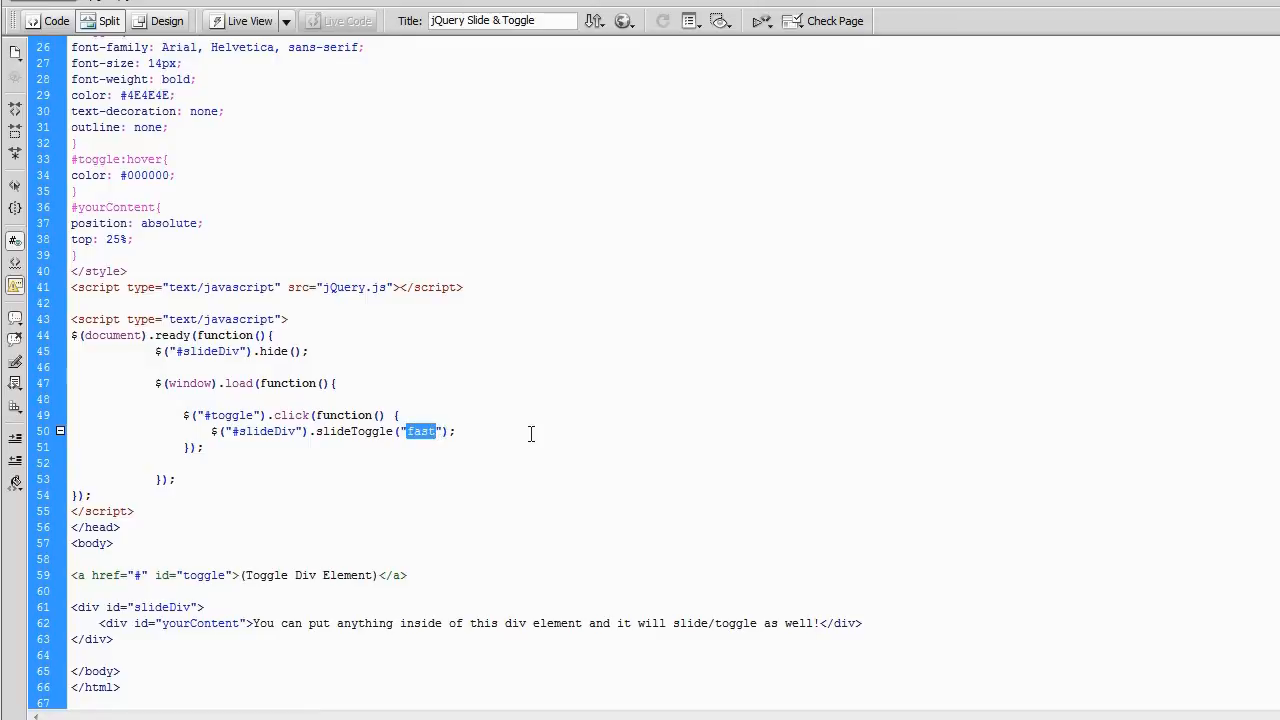
pyautogui.write('slow')
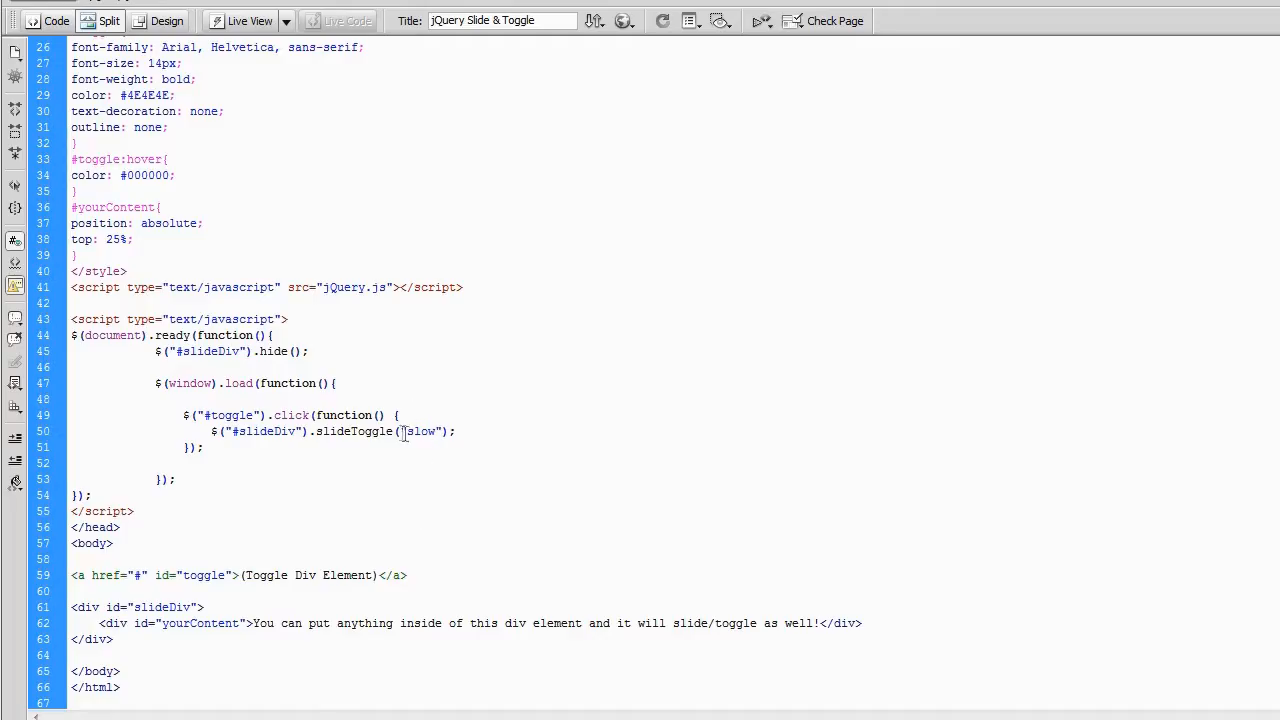
pyautogui.doubleClick(421, 431)
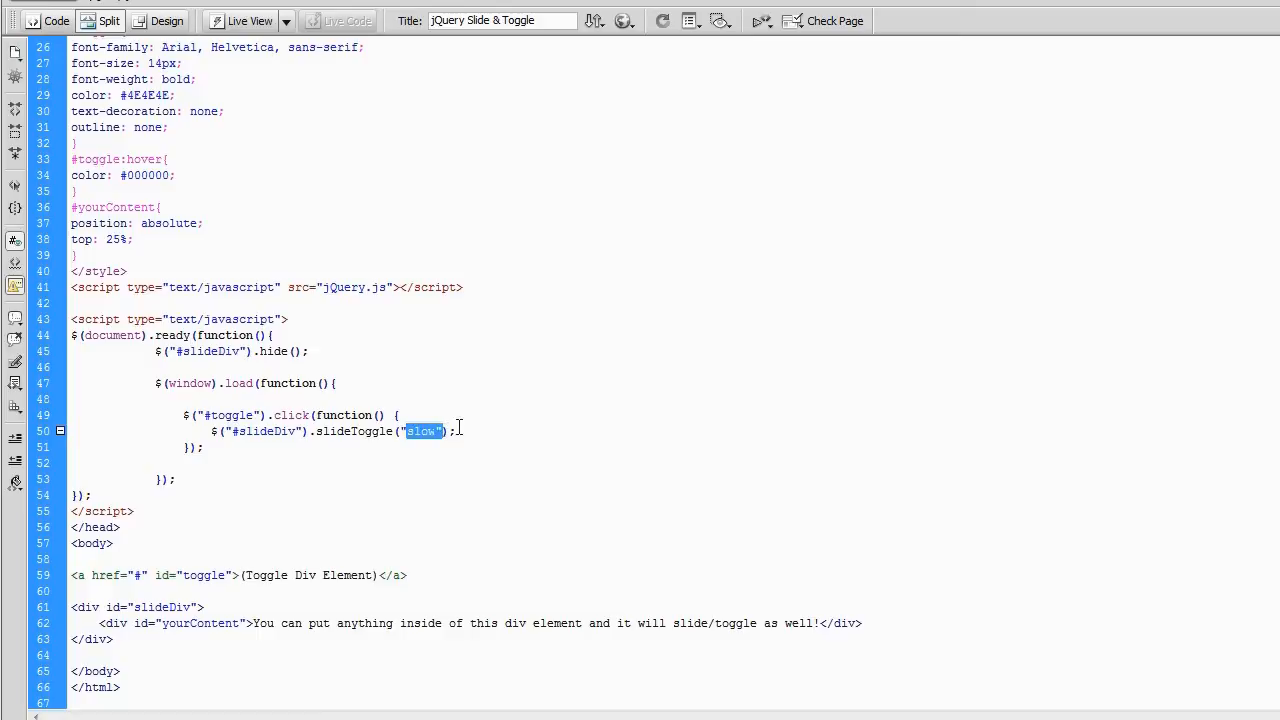
pyautogui.press('Delete')
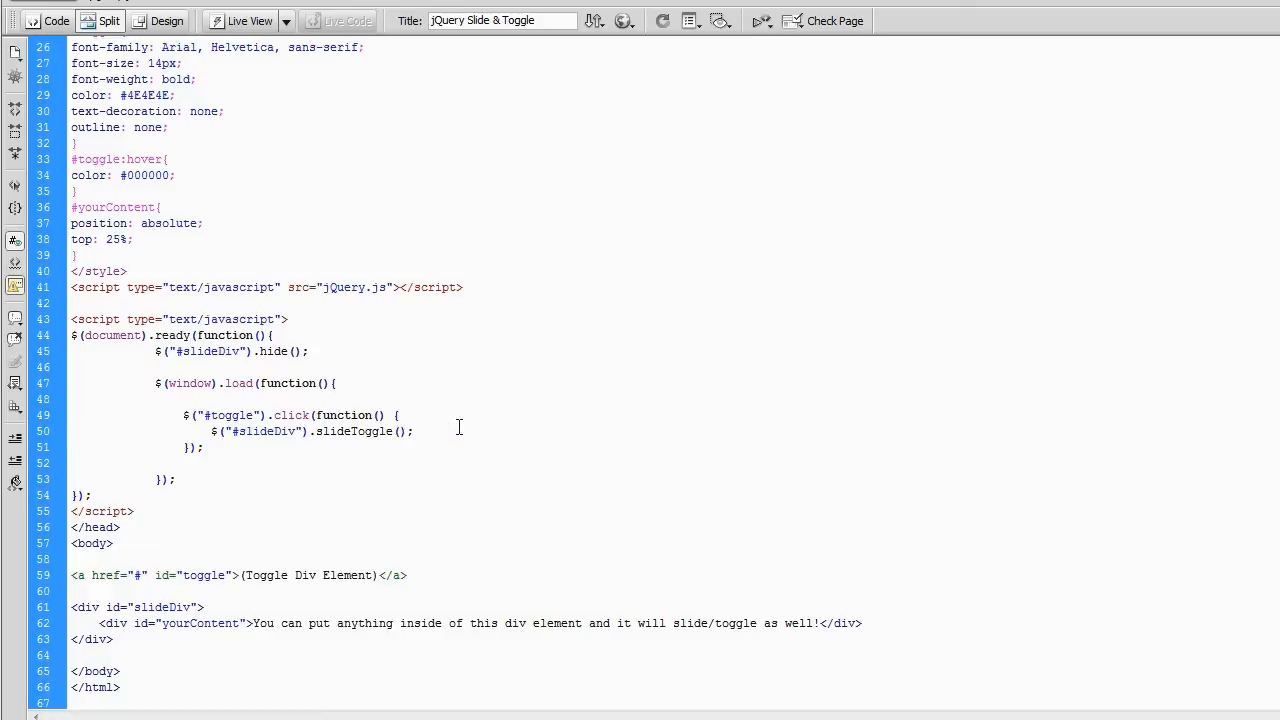
# Step: Enter 350 inside the slideToggle parentheses and highlight the new speed value
pyautogui.click(398, 431)
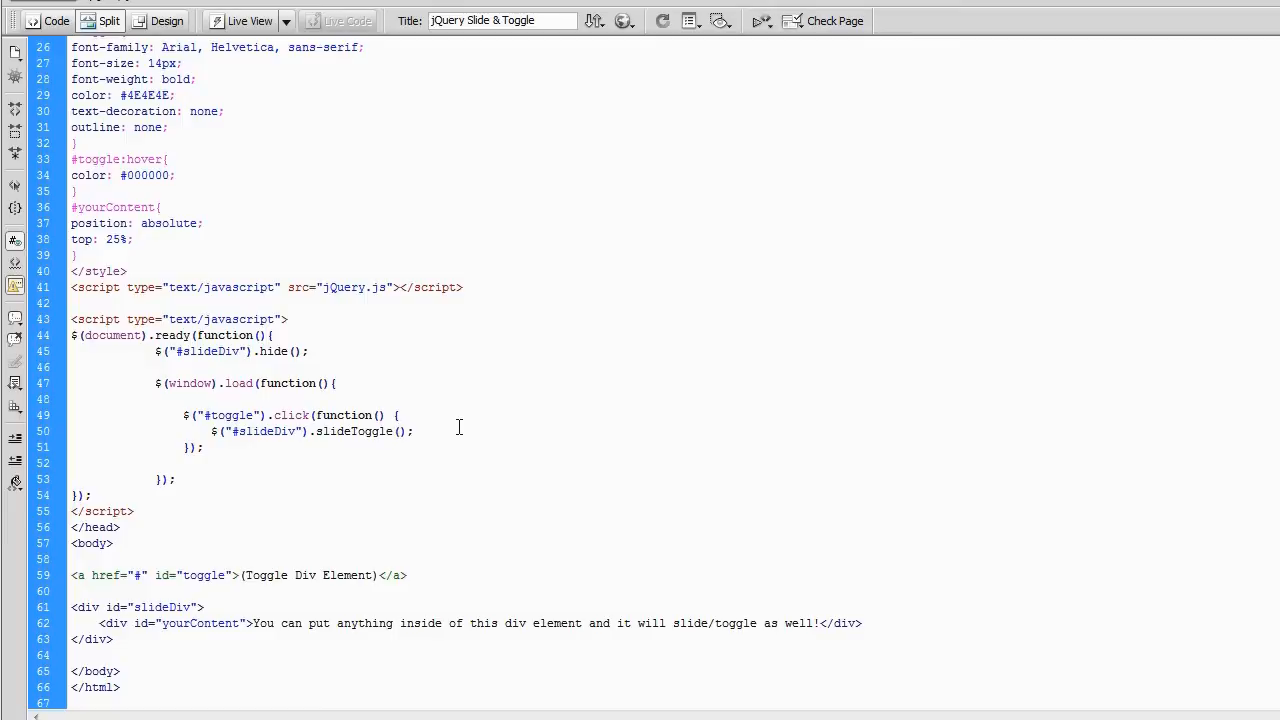
pyautogui.write('350')
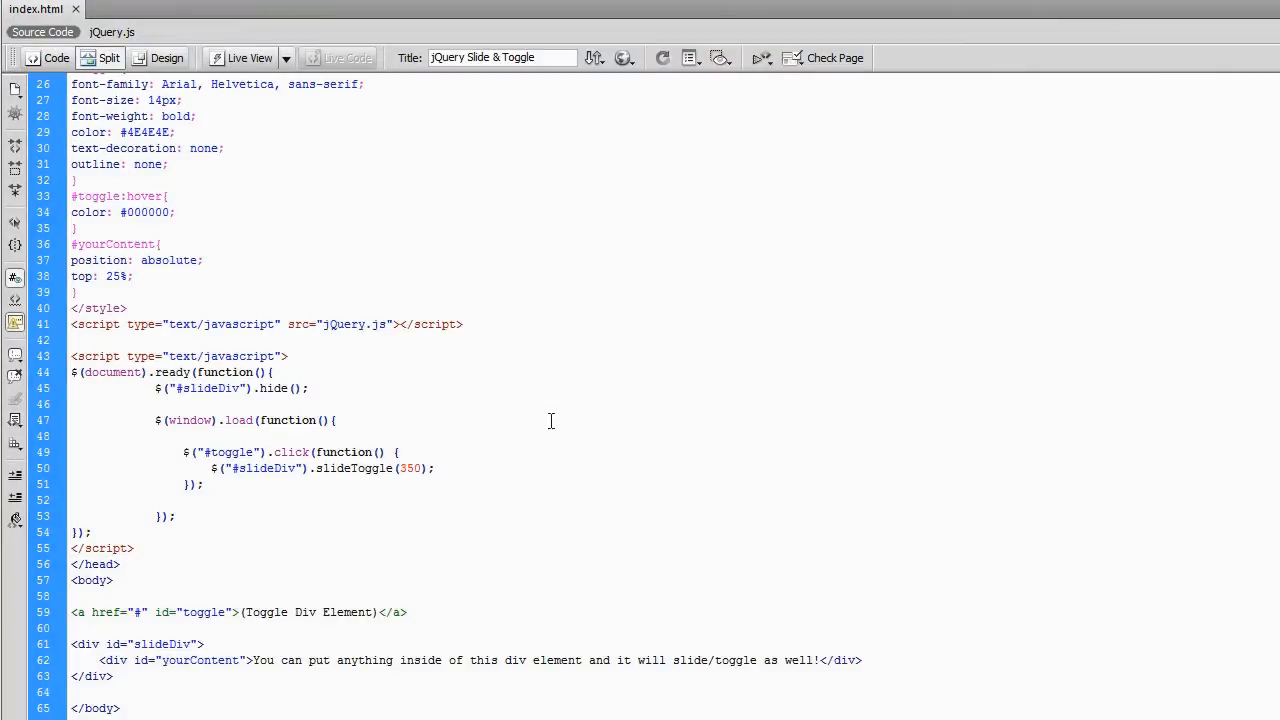
pyautogui.click(420, 468)
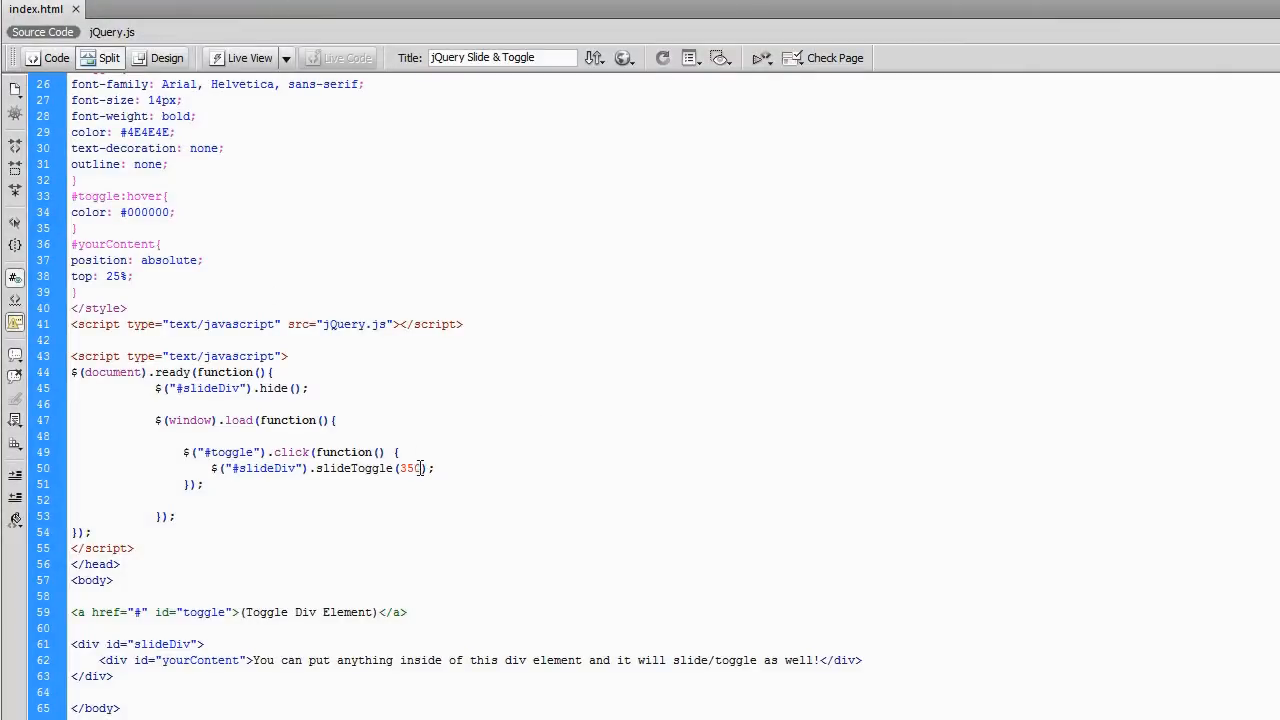
pyautogui.doubleClick(409, 468)
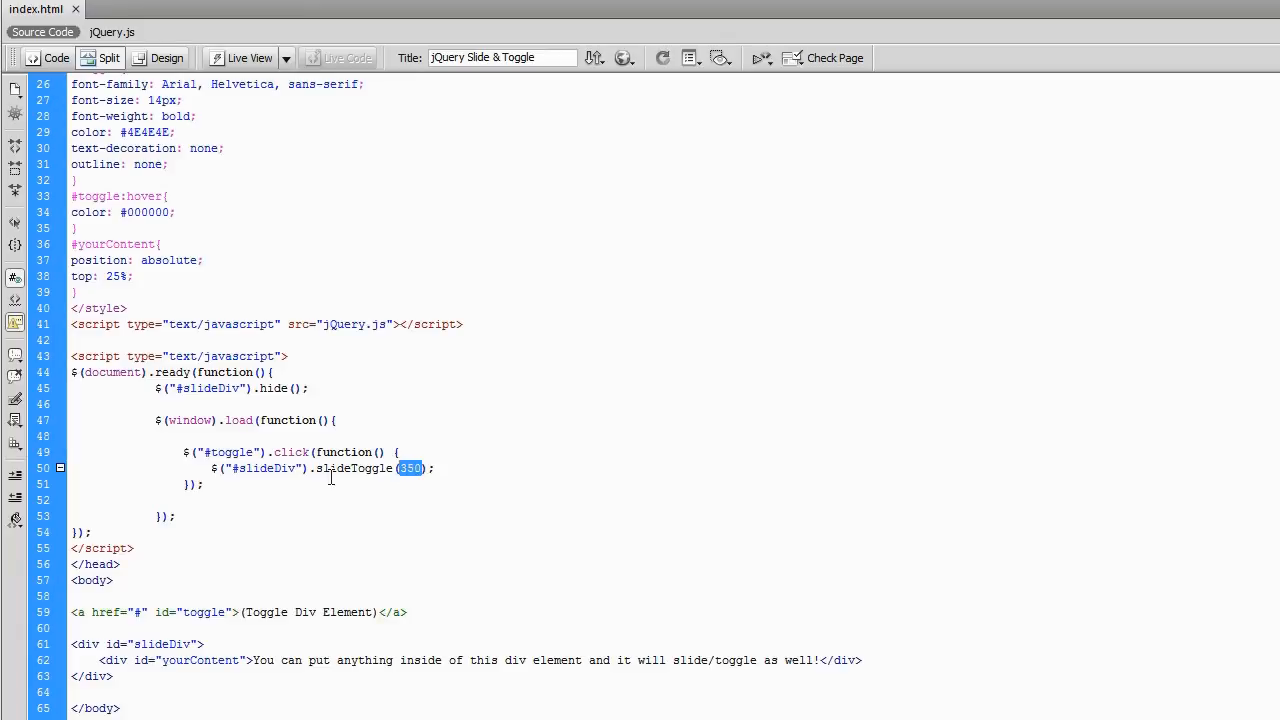
pyautogui.doubleClick(353, 468)
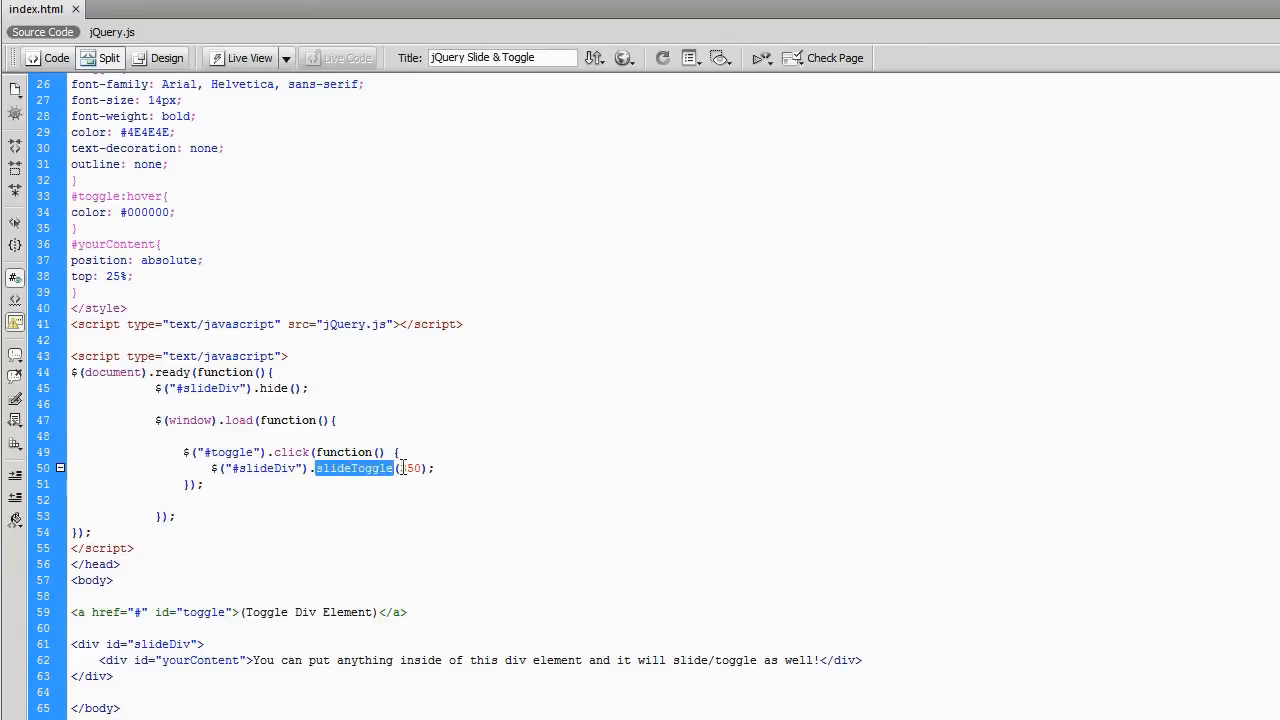
pyautogui.doubleClick(411, 468)
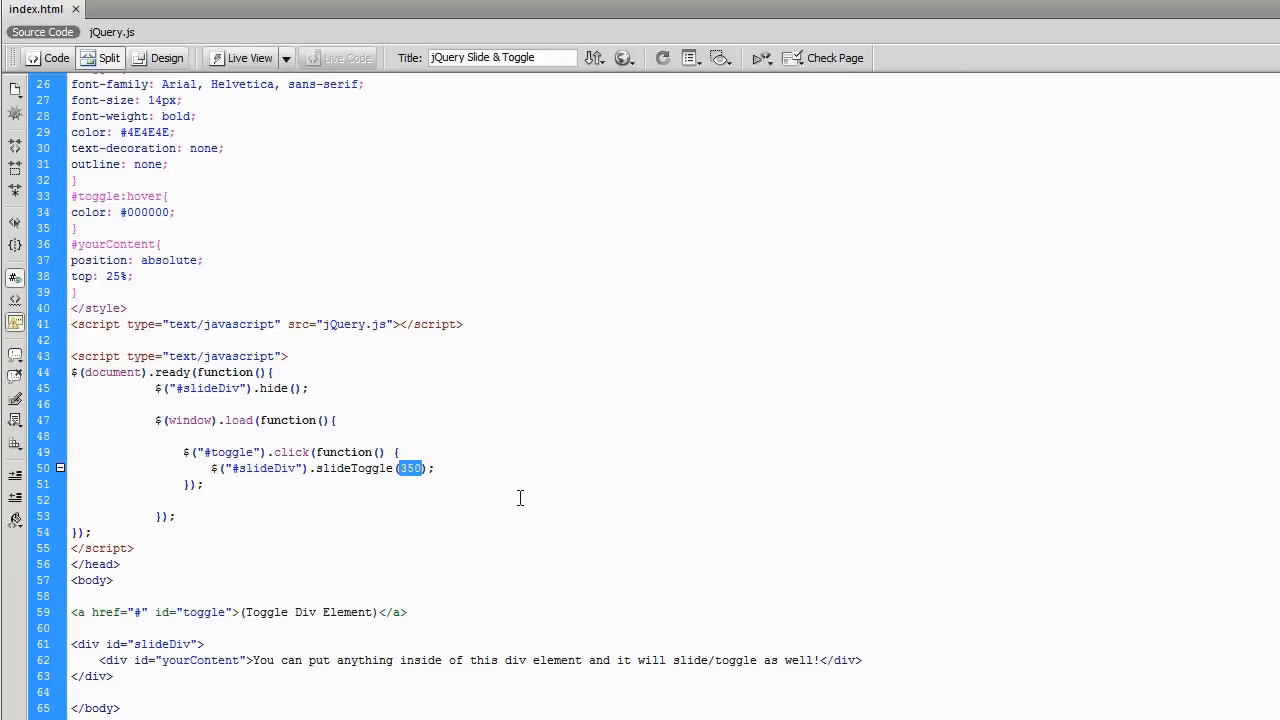
pyautogui.moveTo(449, 492)
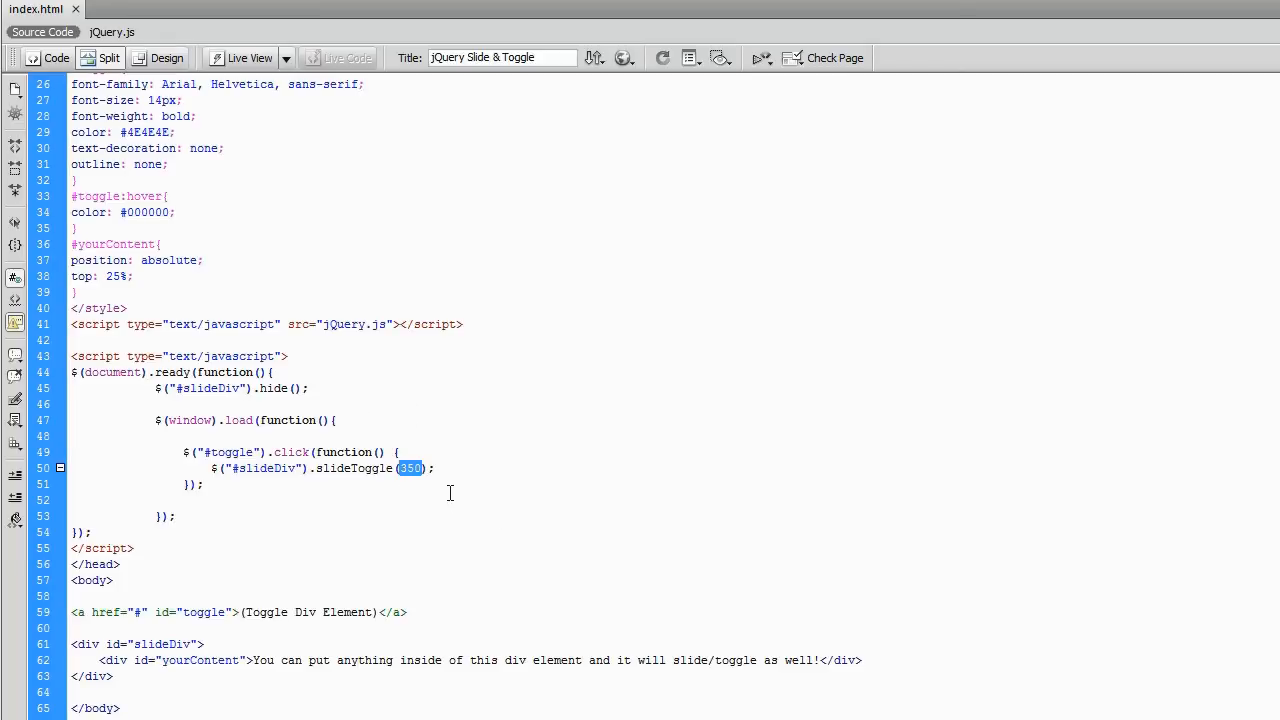
pyautogui.moveTo(323, 495)
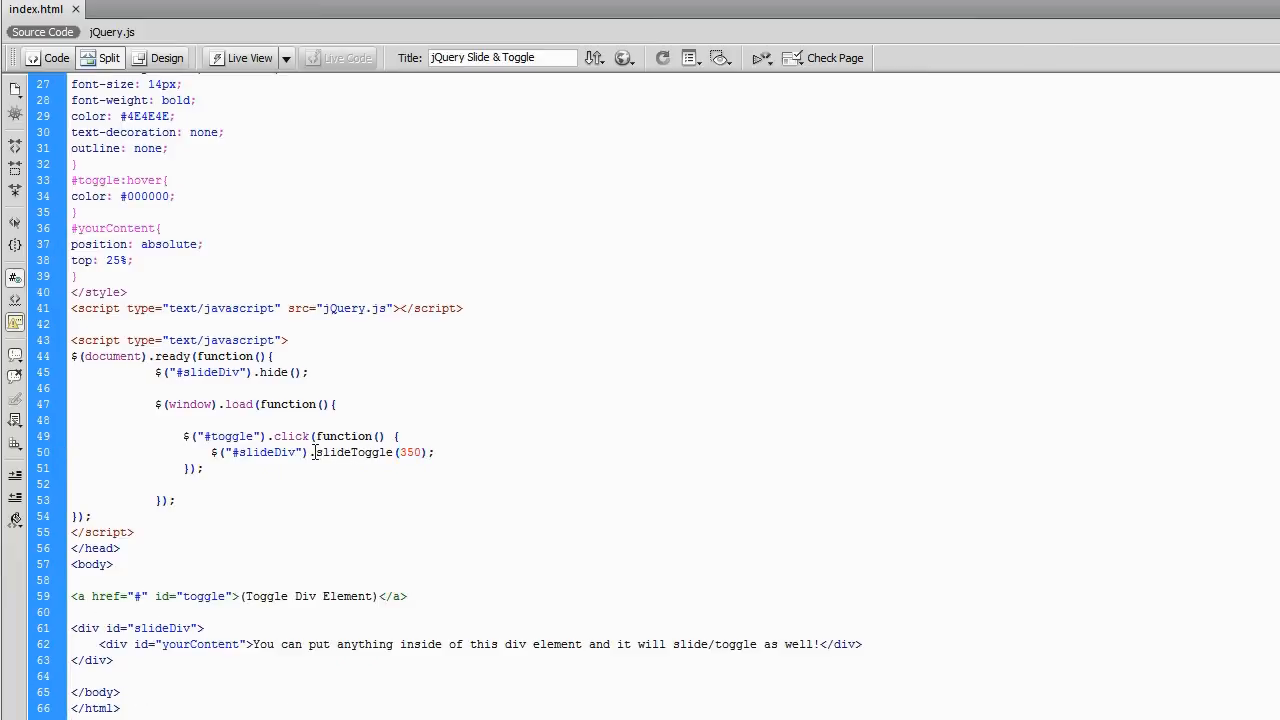
pyautogui.doubleClick(354, 452)
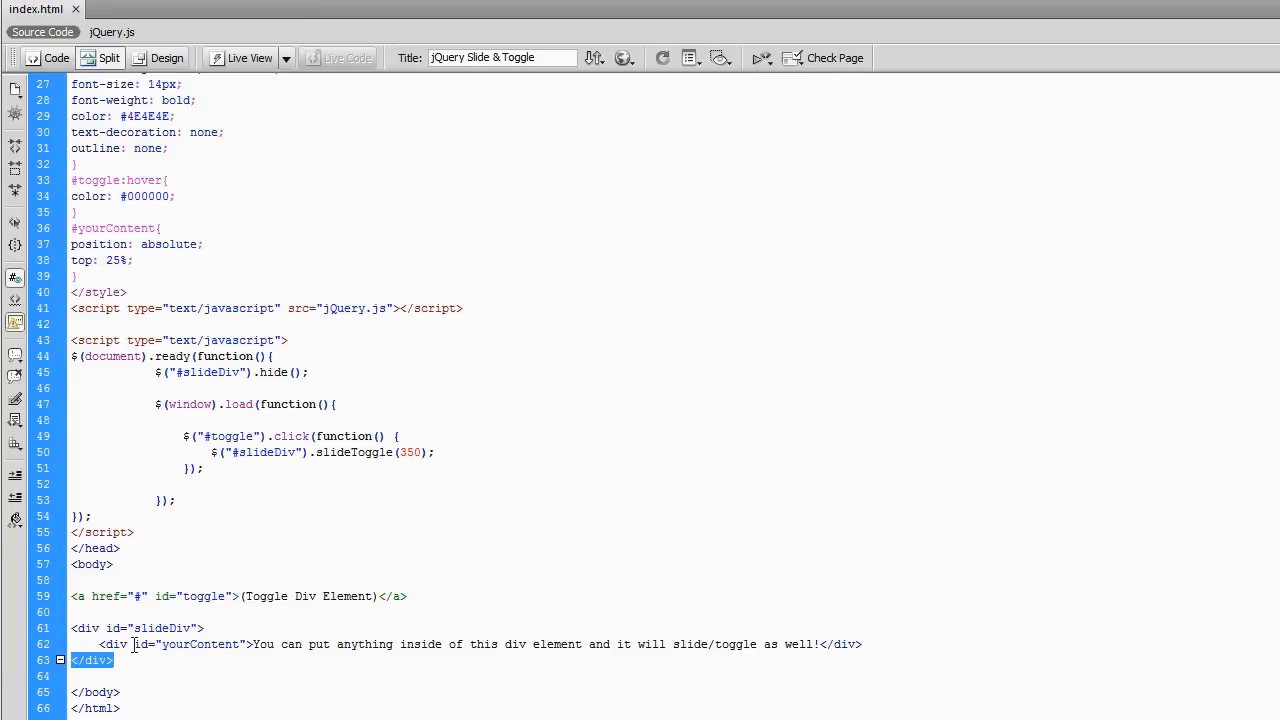
pyautogui.doubleClick(190, 644)
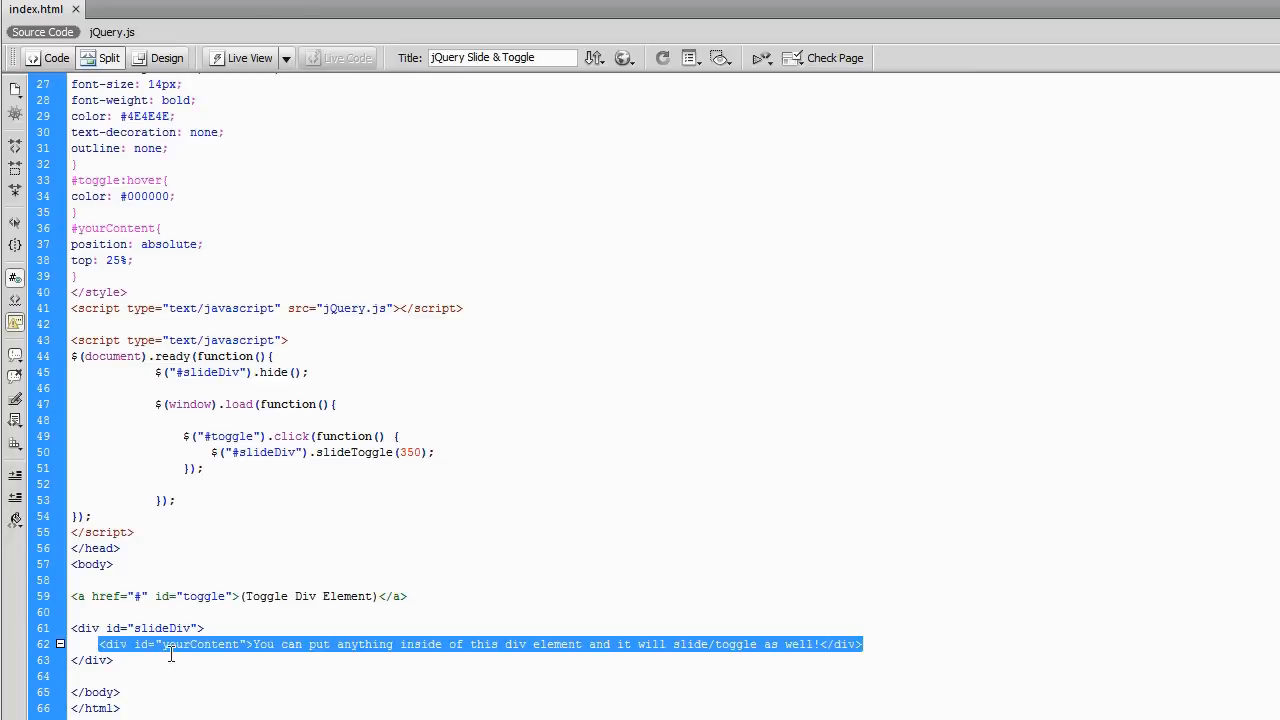
pyautogui.click(240, 644)
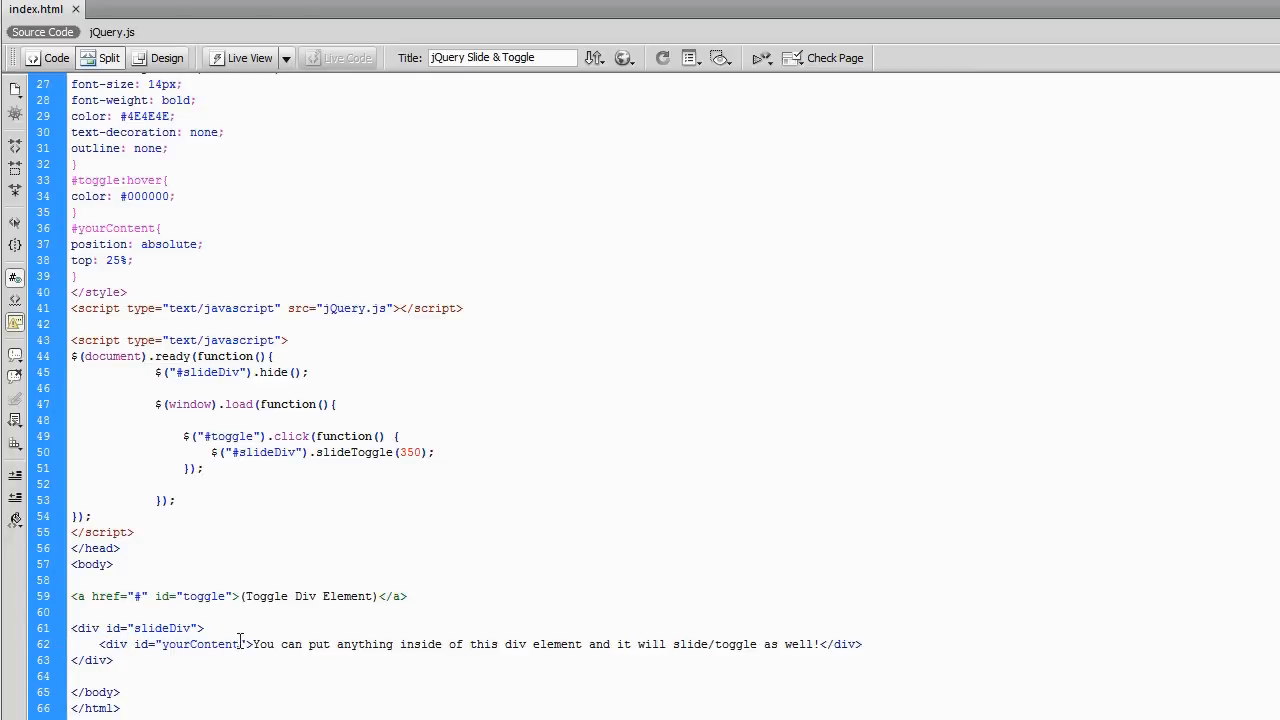
pyautogui.moveTo(253, 644); pyautogui.dragTo(568, 644)
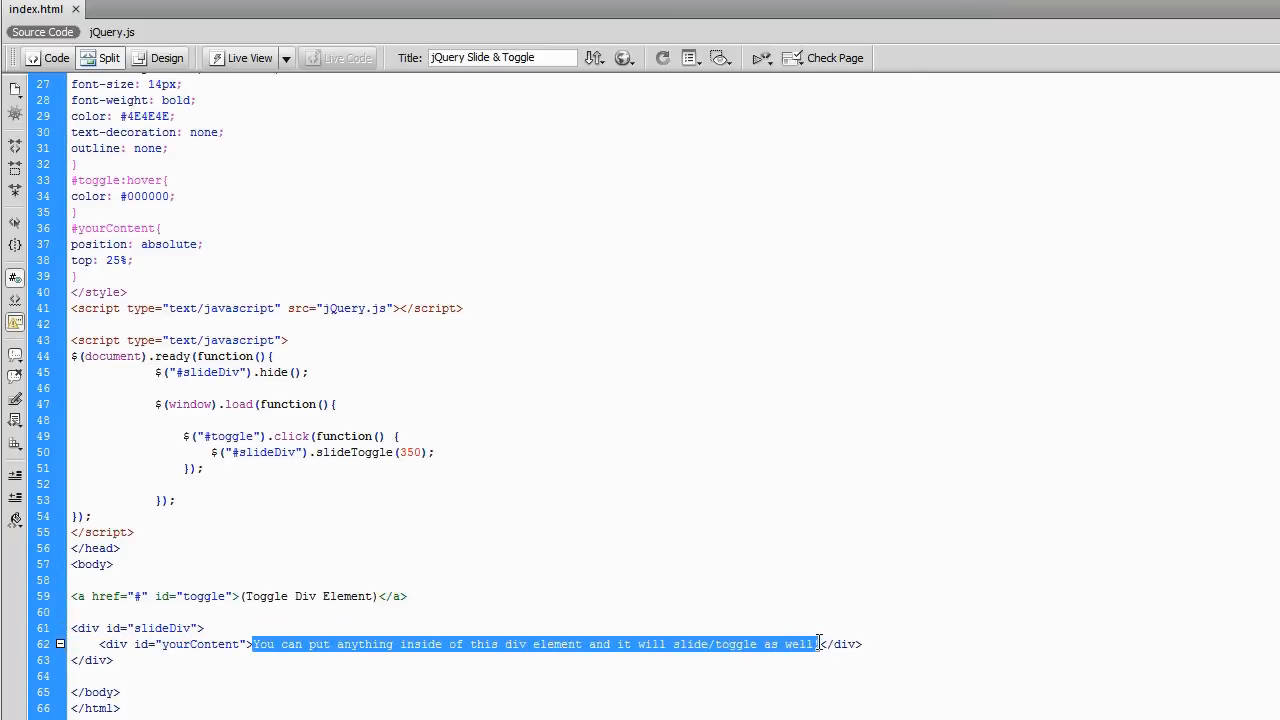
pyautogui.moveTo(428, 650)
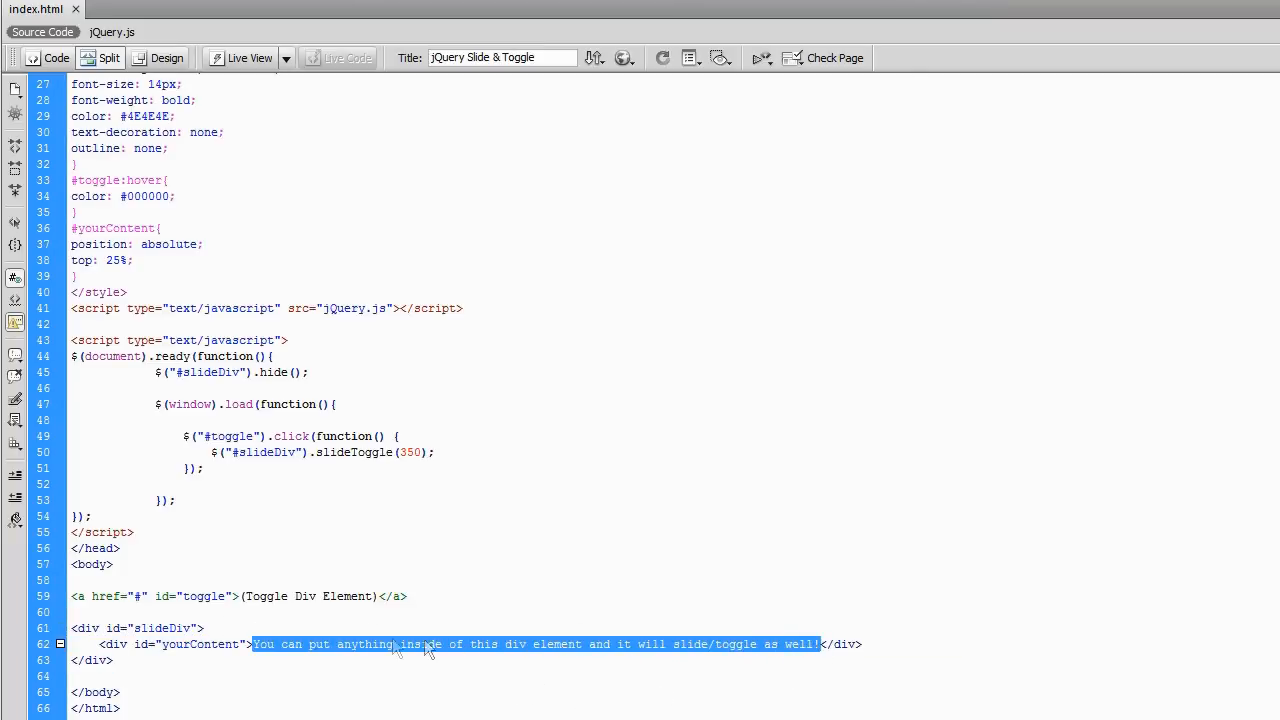
pyautogui.click(395, 519)
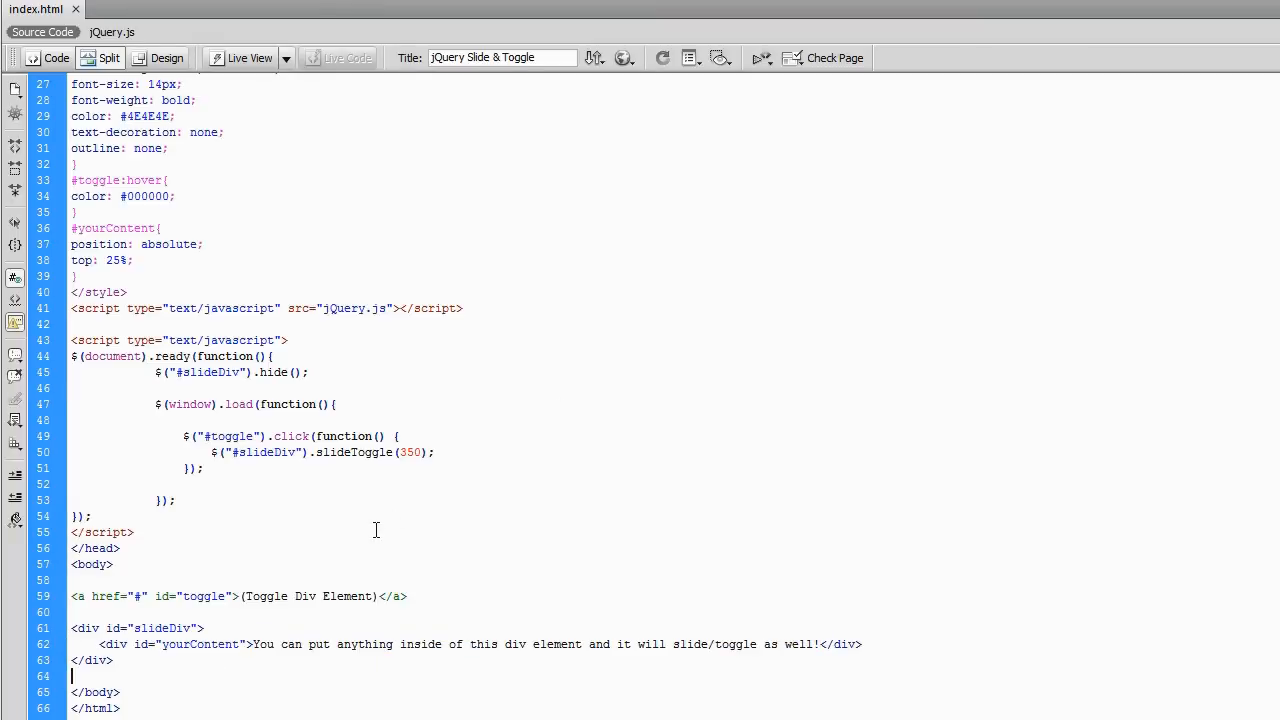
pyautogui.moveTo(460, 513)
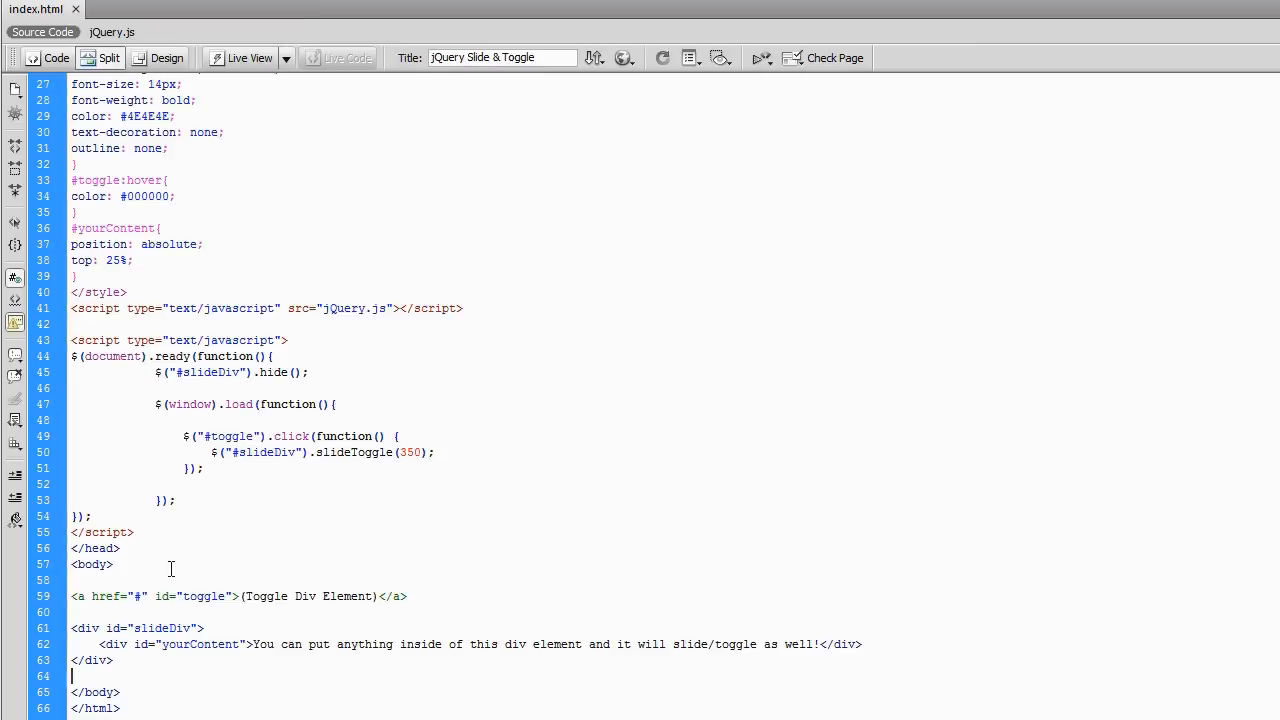
pyautogui.scroll(3)
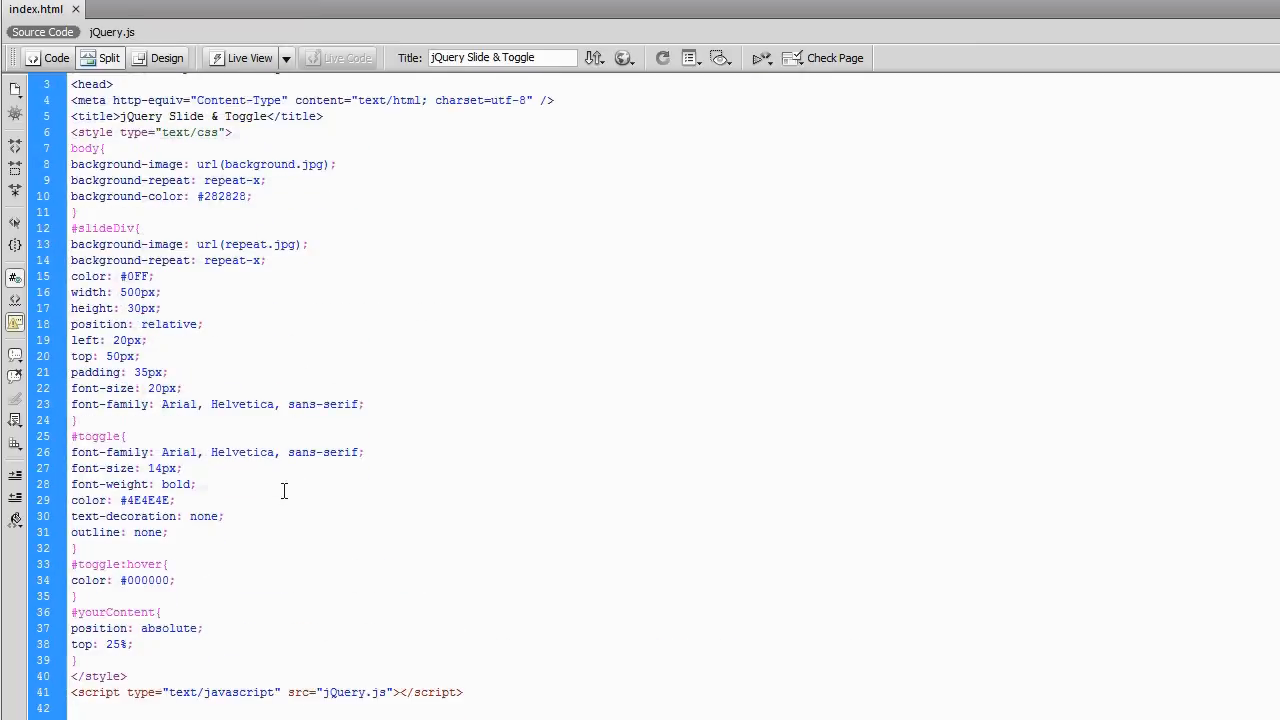
pyautogui.click(98, 57)
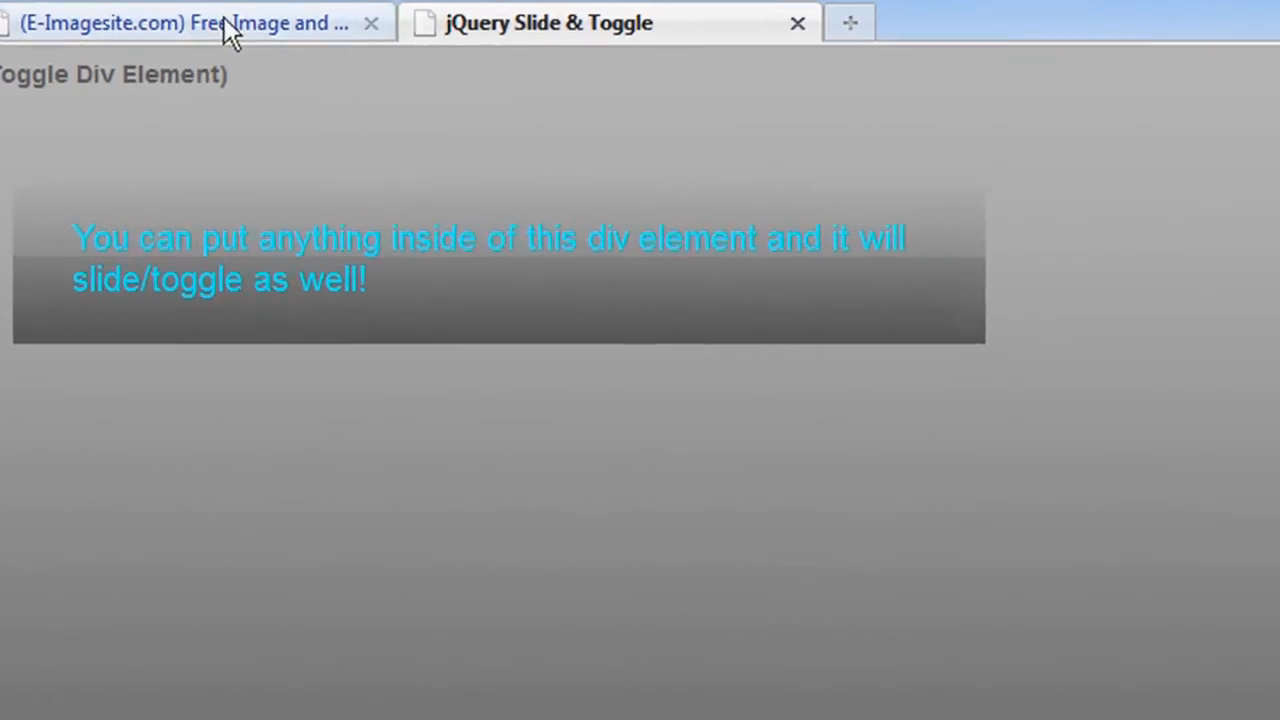
# Step: On the E-Imagesite tab, slide the member login panel open and collapse it, twice
pyautogui.click(185, 22)
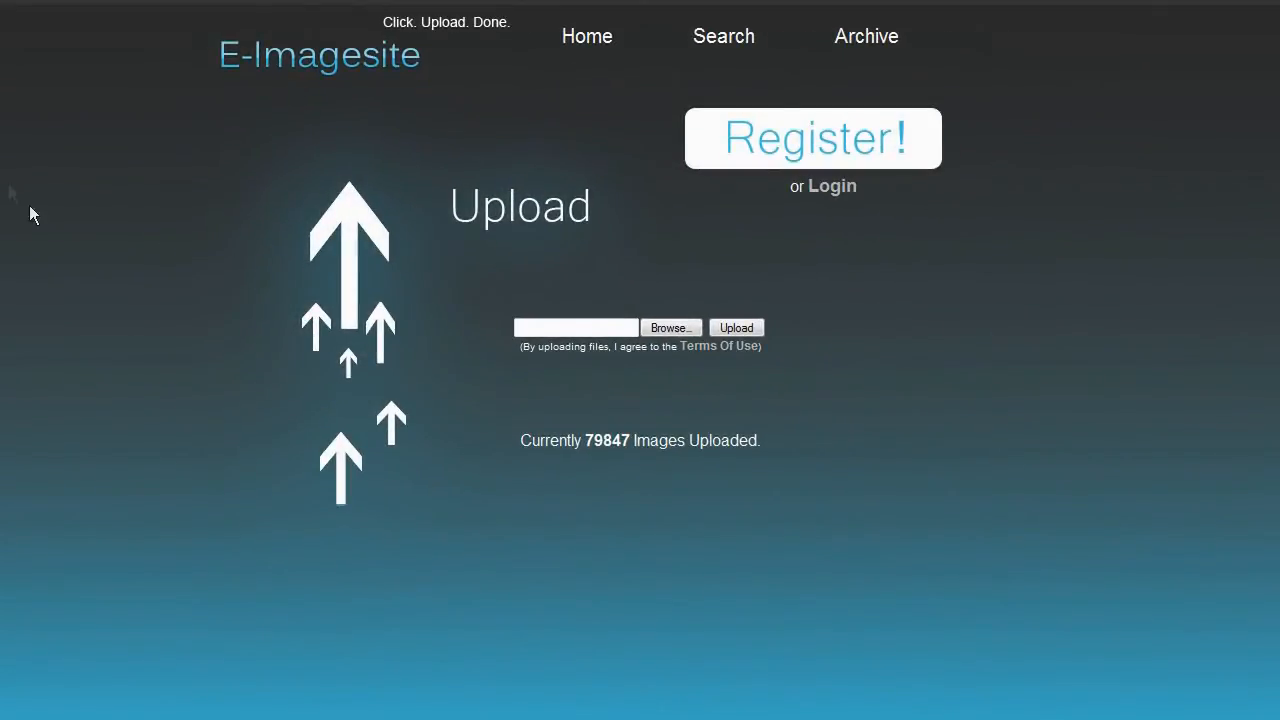
pyautogui.moveTo(800, 222)
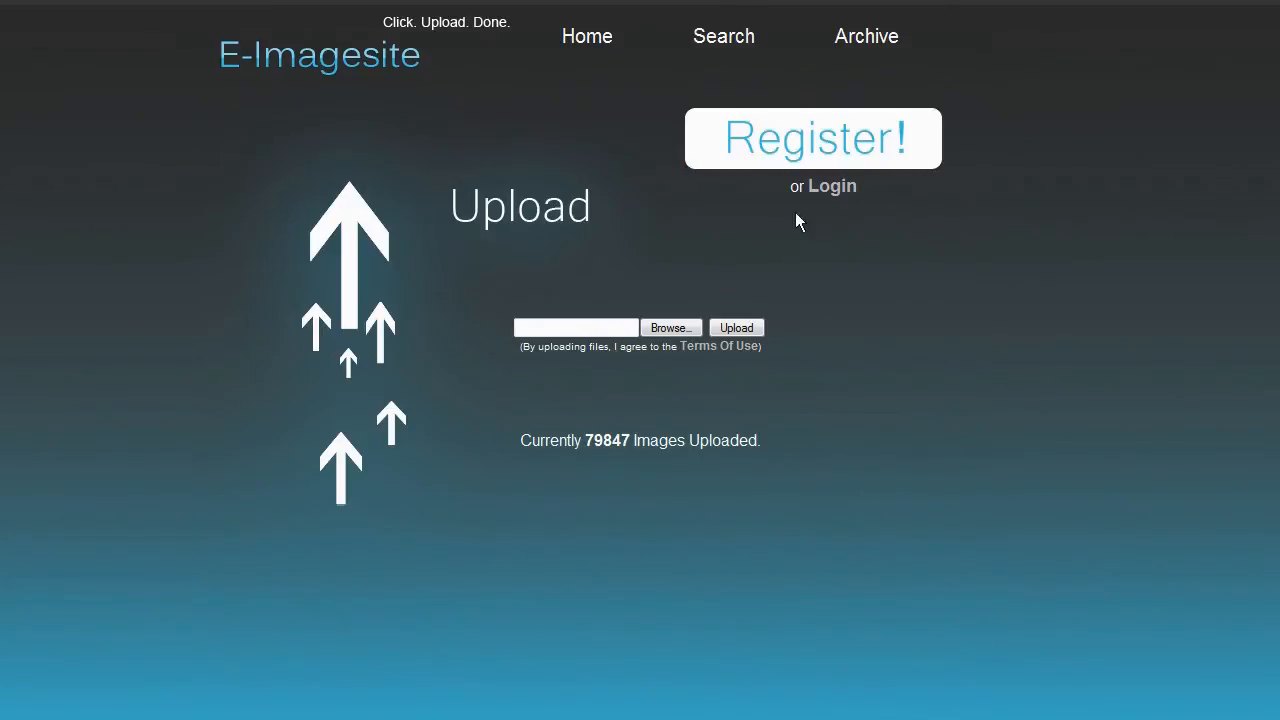
pyautogui.moveTo(963, 298)
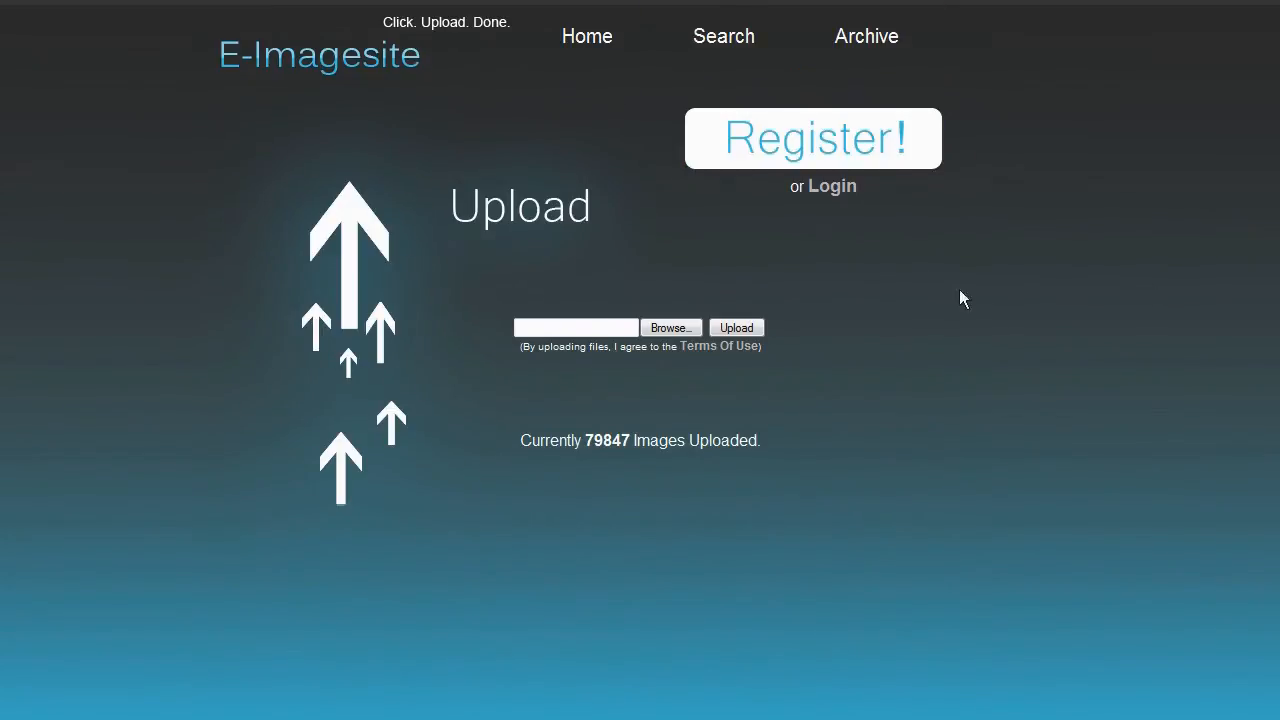
pyautogui.click(831, 186)
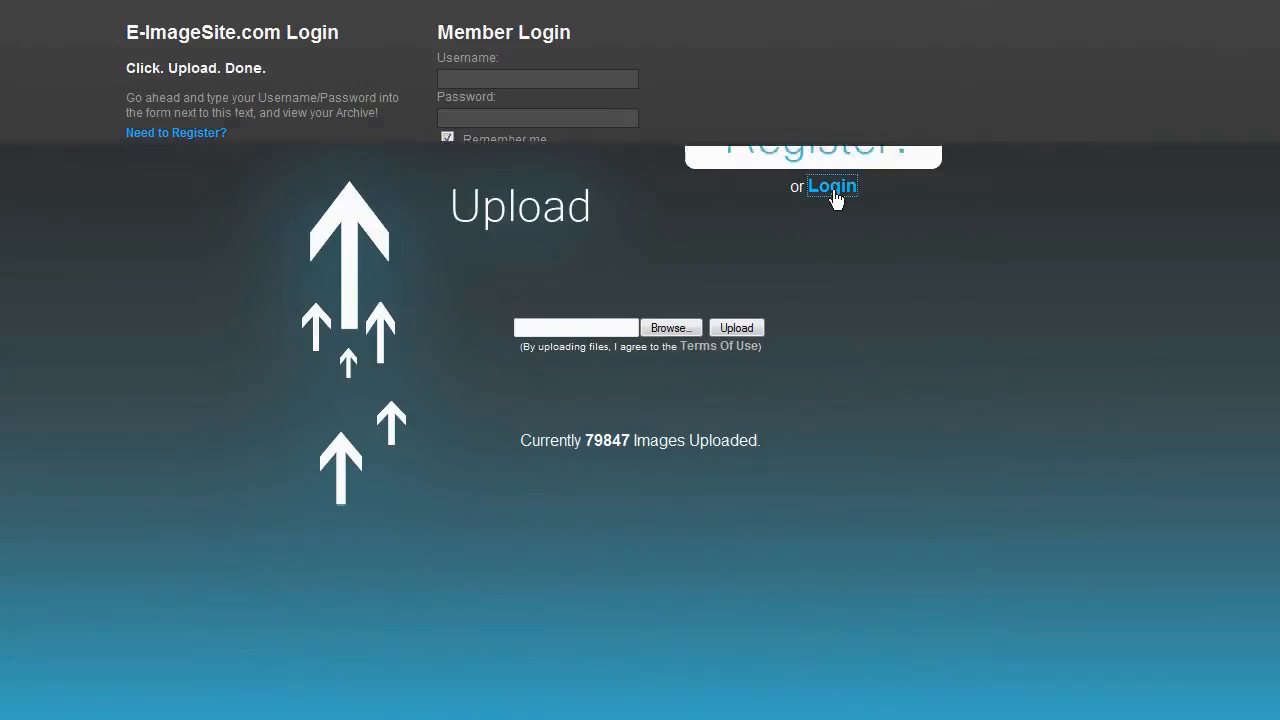
pyautogui.click(831, 186)
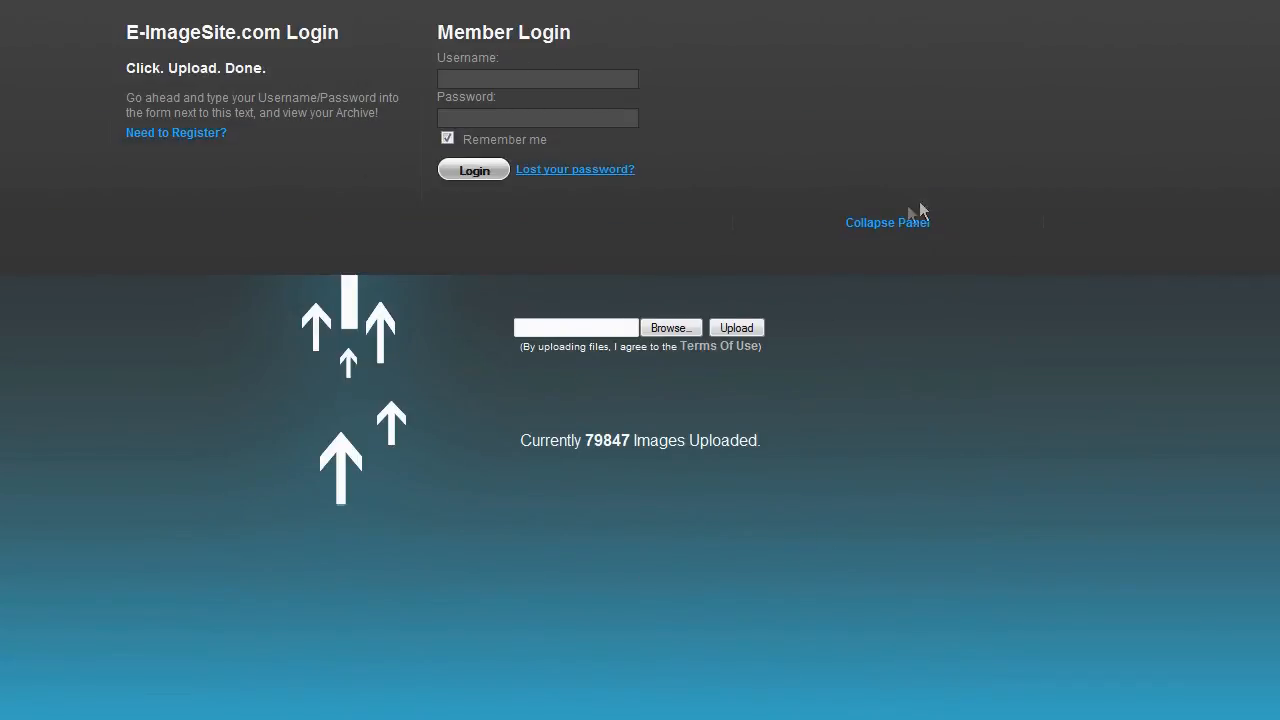
pyautogui.moveTo(887, 230)
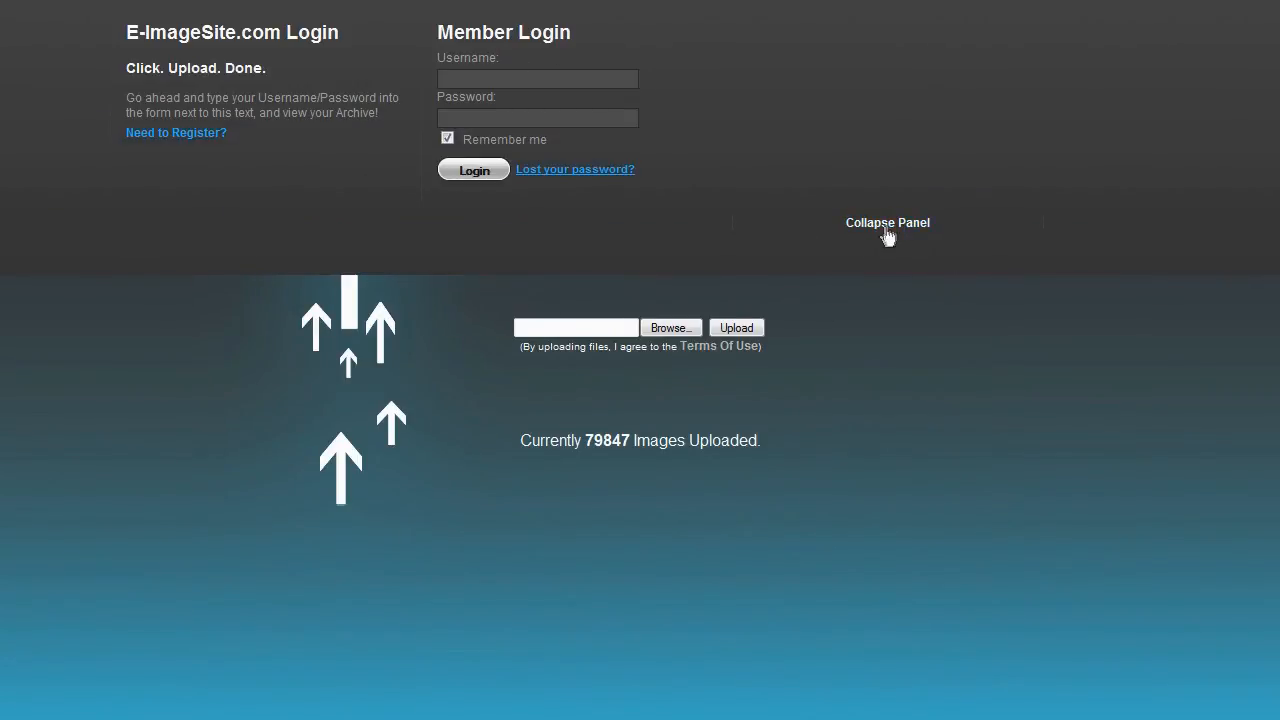
pyautogui.click(887, 222)
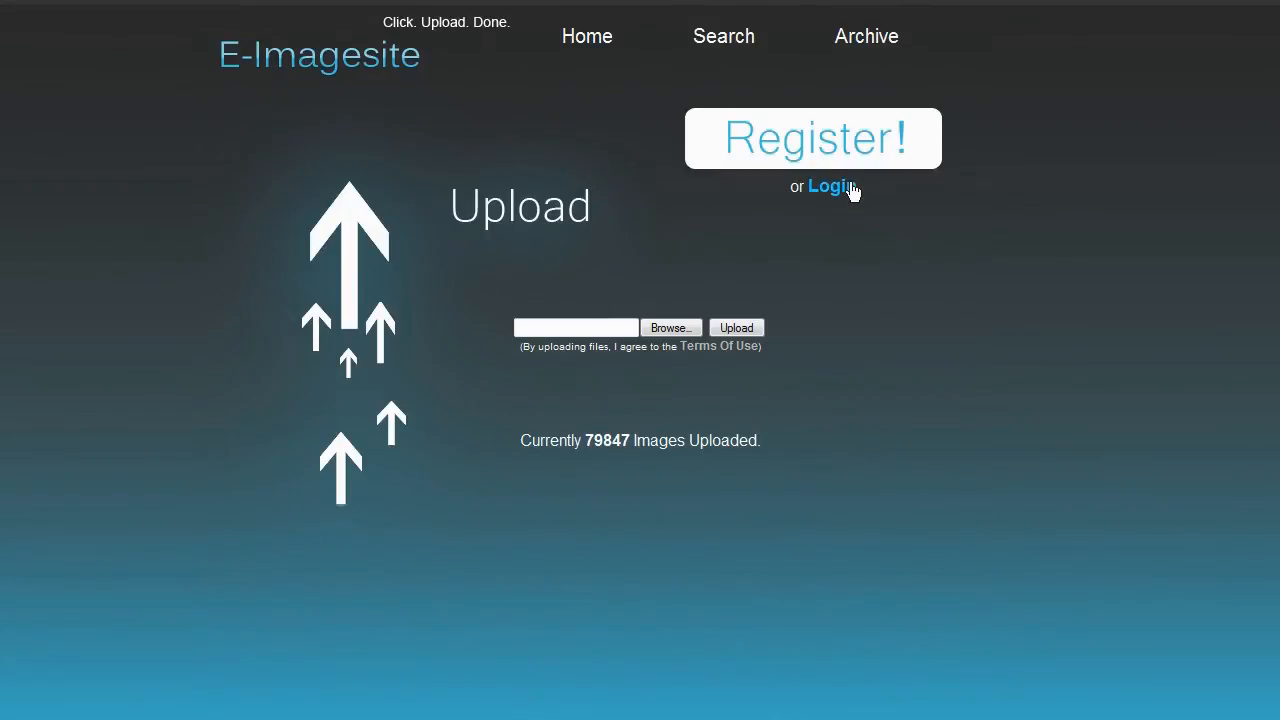
pyautogui.click(828, 186)
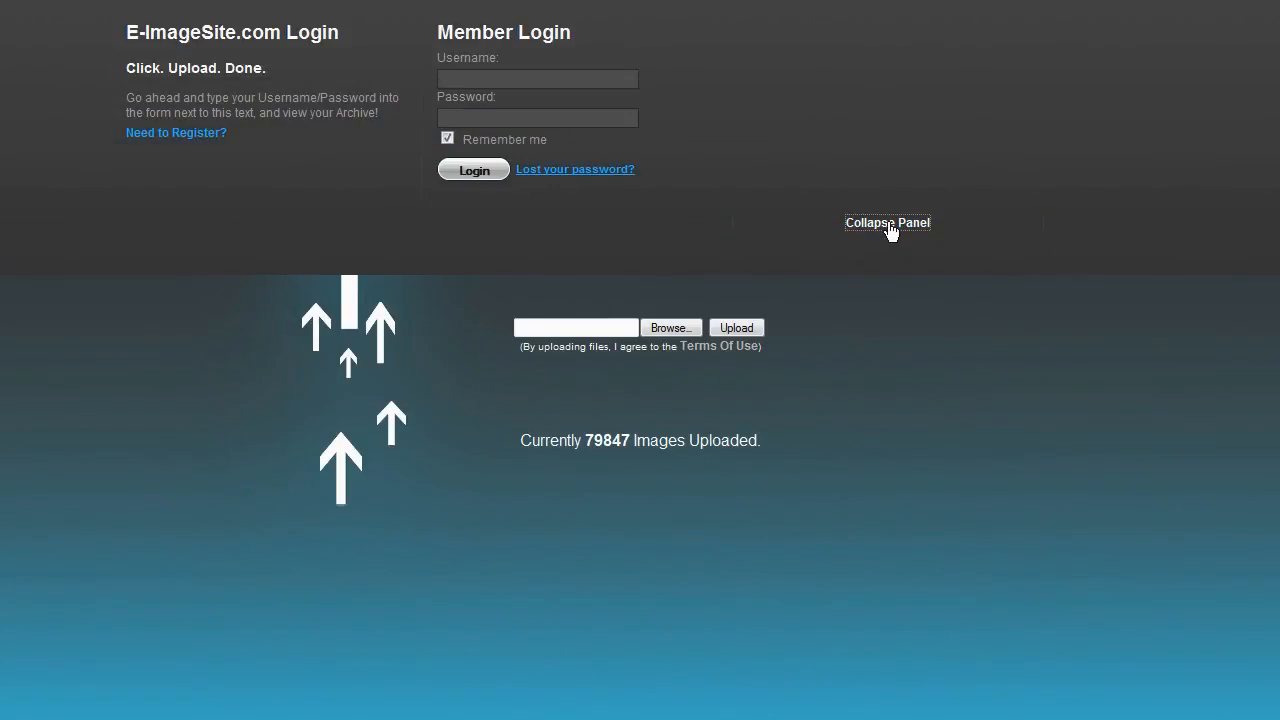
pyautogui.moveTo(1143, 586)
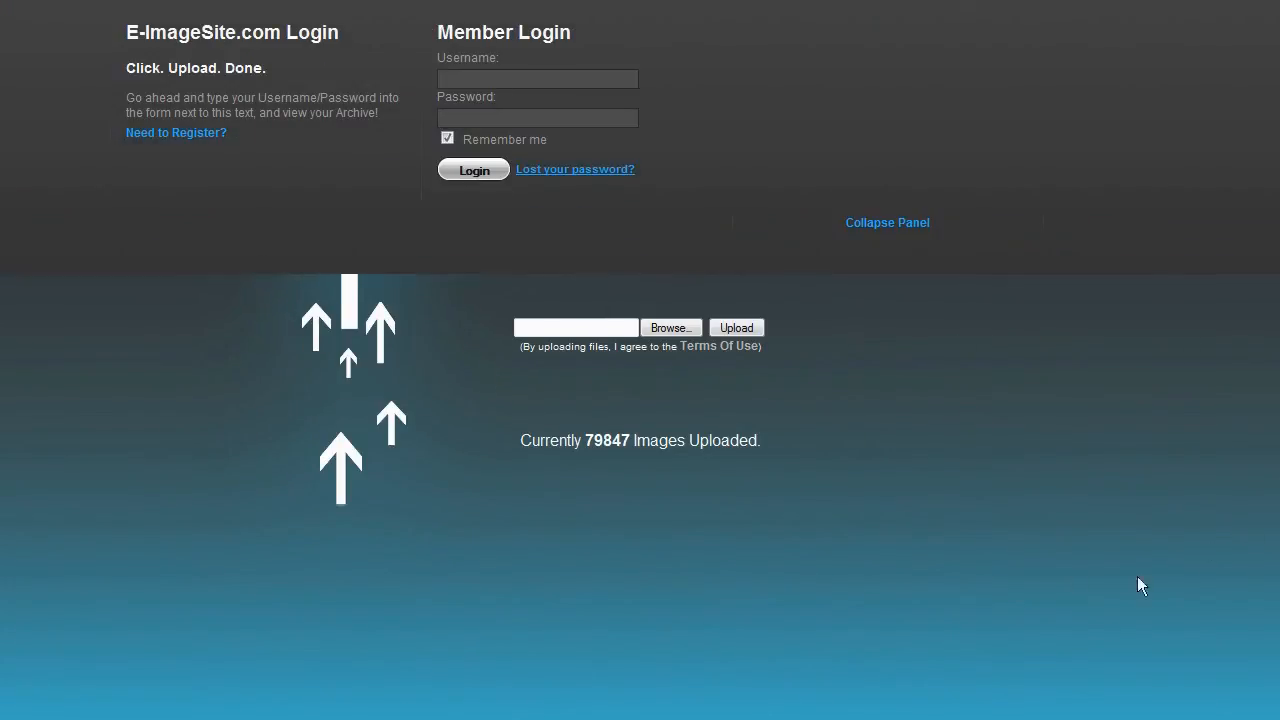
pyautogui.moveTo(879, 247)
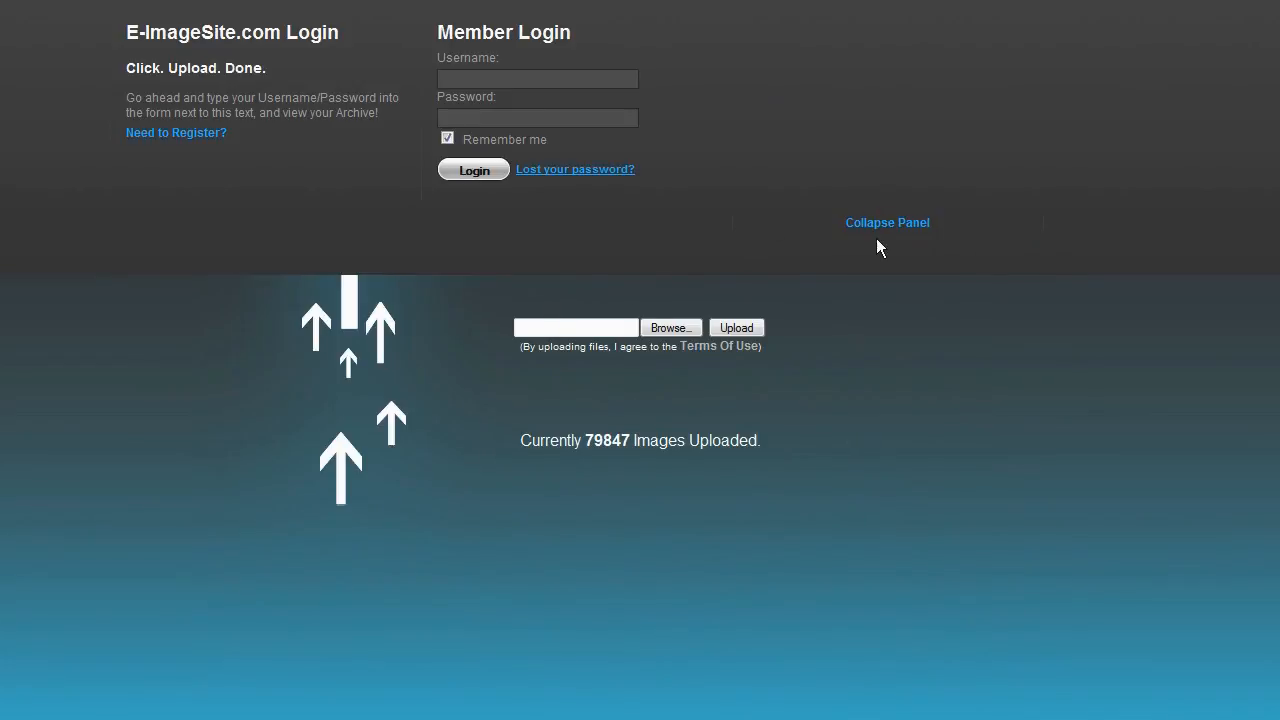
pyautogui.moveTo(888, 230)
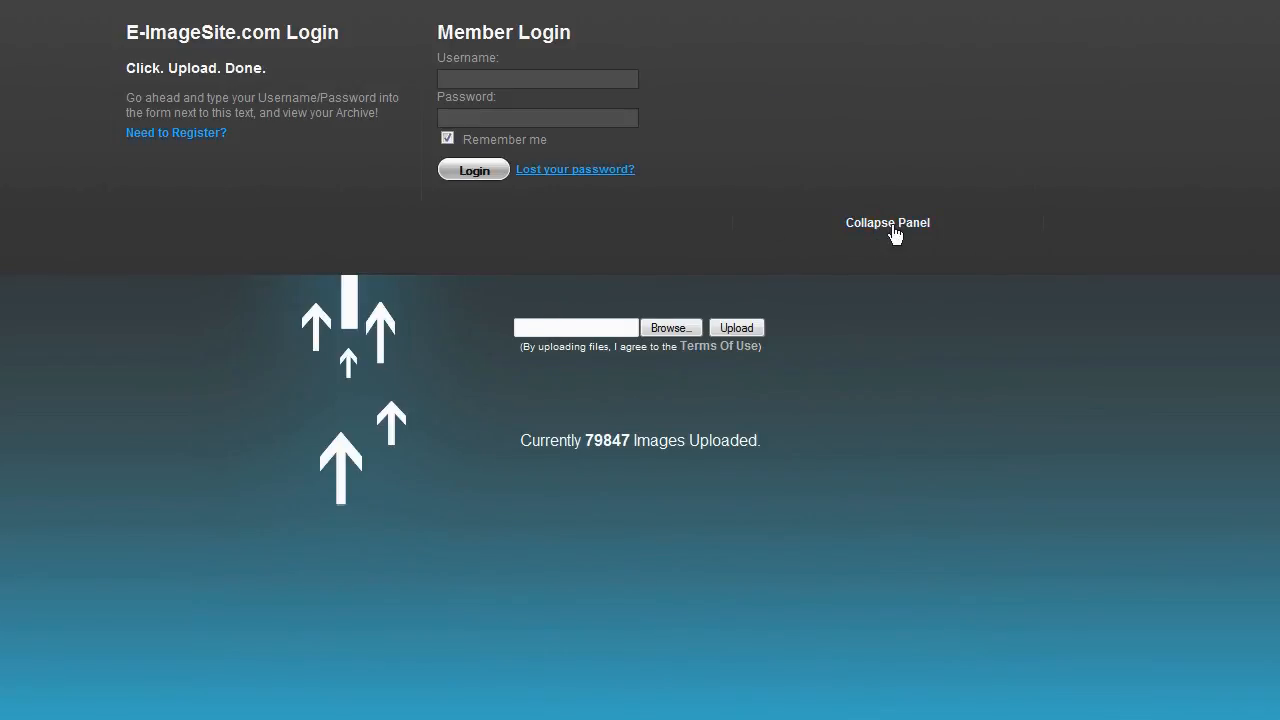
pyautogui.click(887, 222)
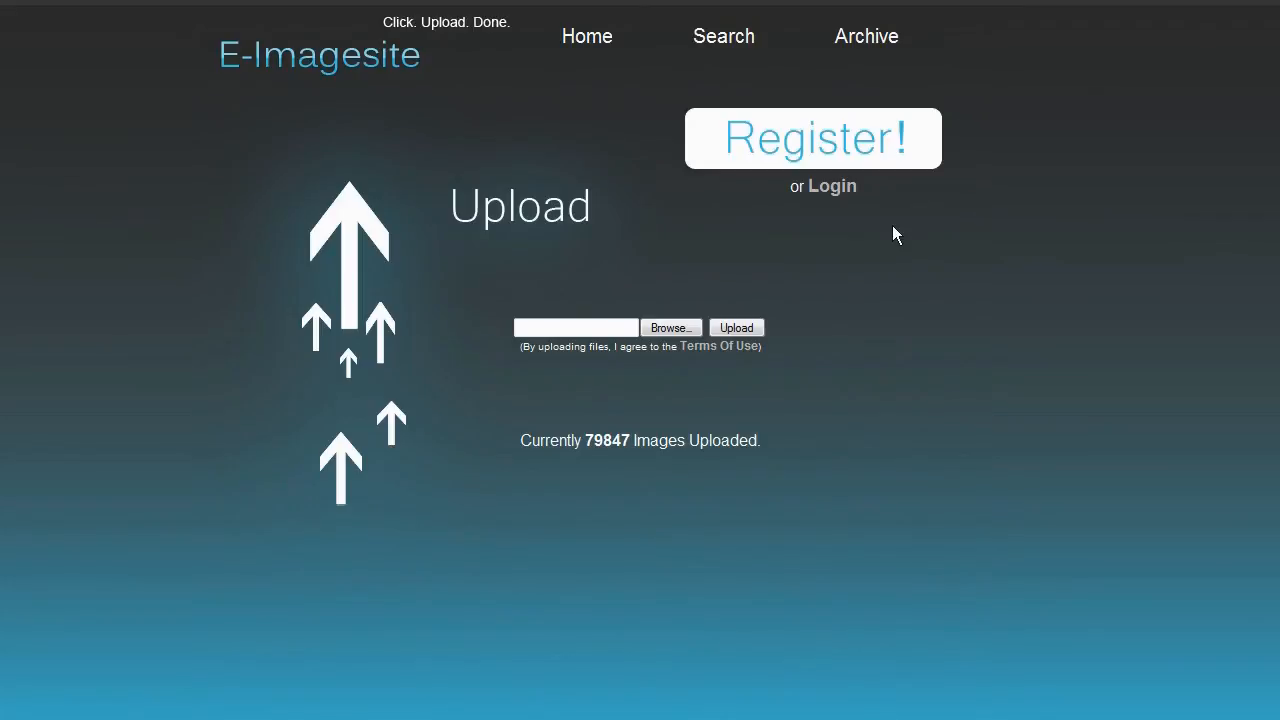
pyautogui.moveTo(638, 192)
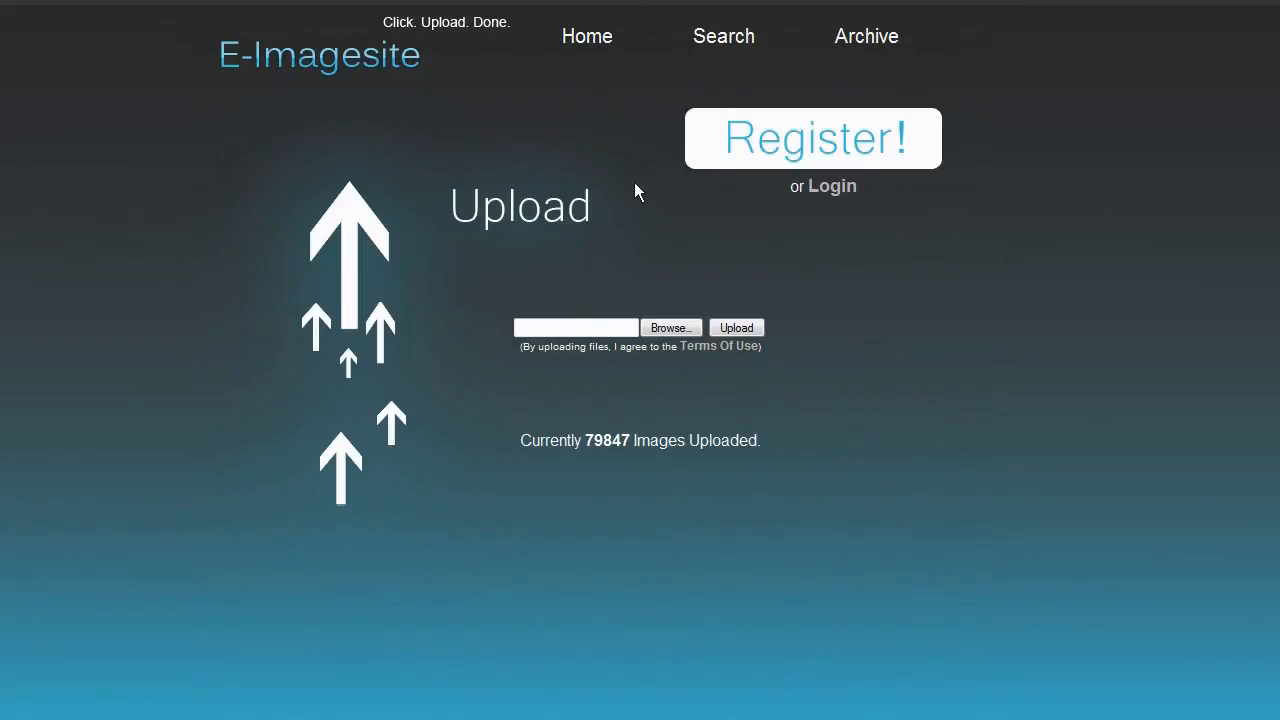